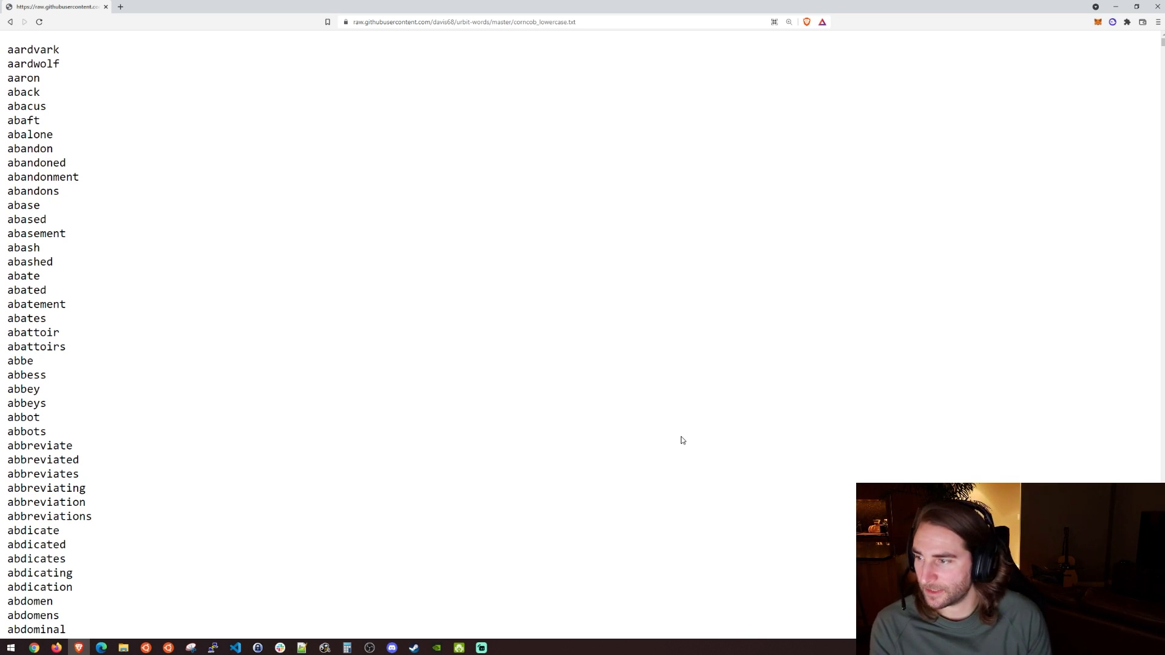
{"action": "mouse_move", "coordinate": [688, 323]}
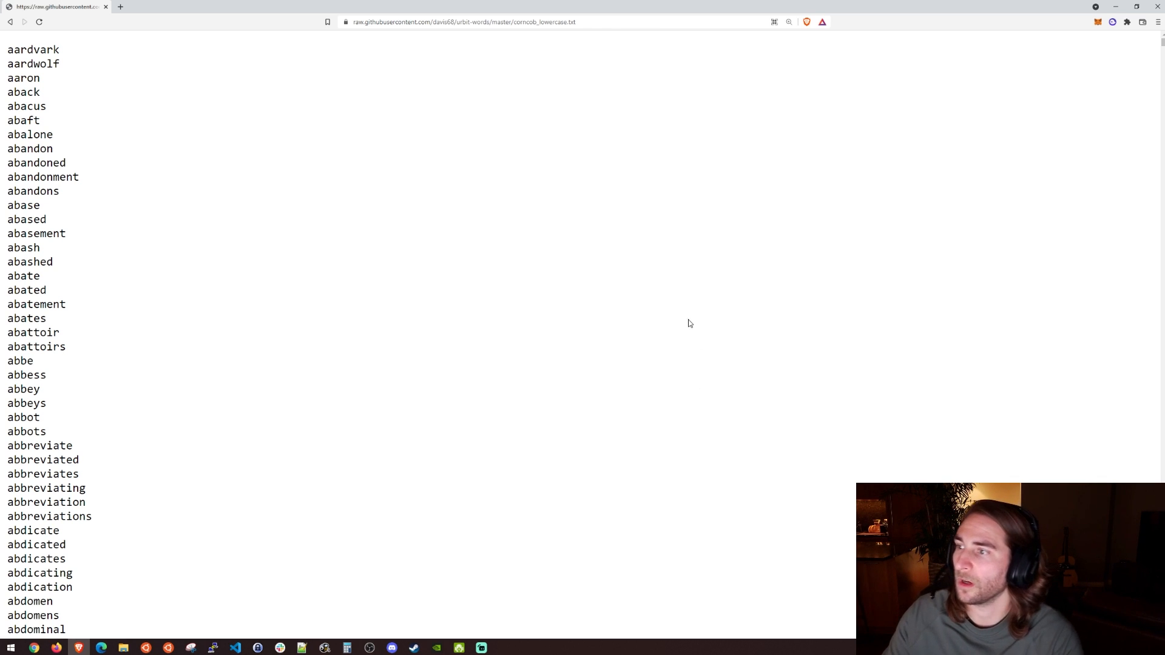
{"action": "mouse_move", "coordinate": [629, 150]}
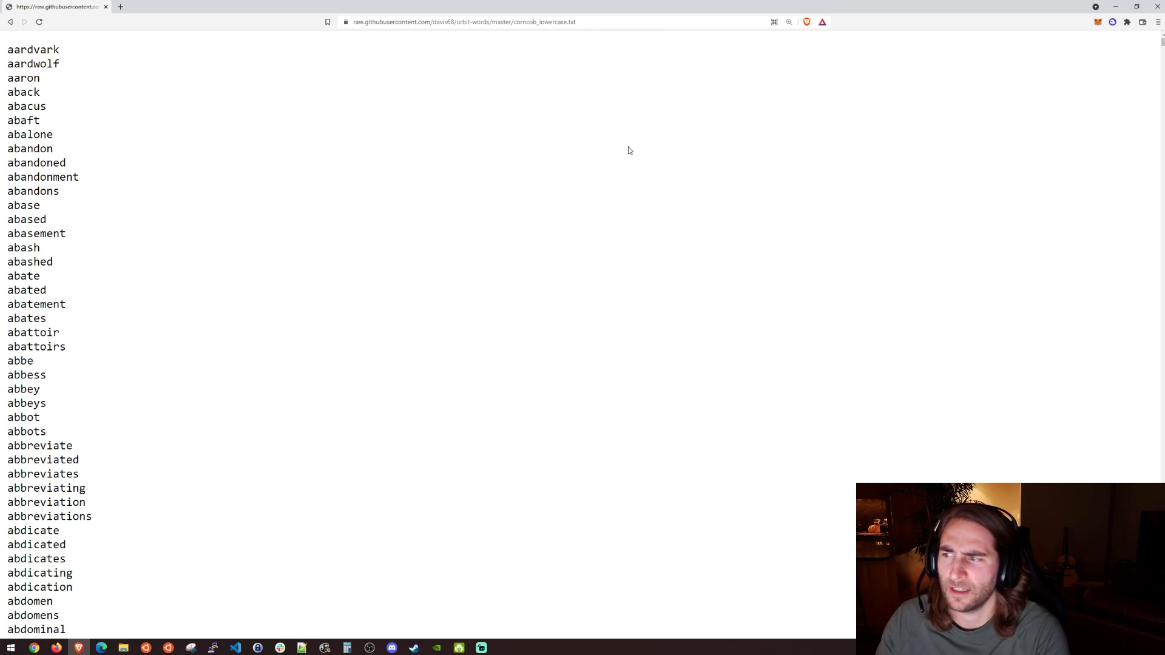
{"action": "mouse_move", "coordinate": [284, 142]}
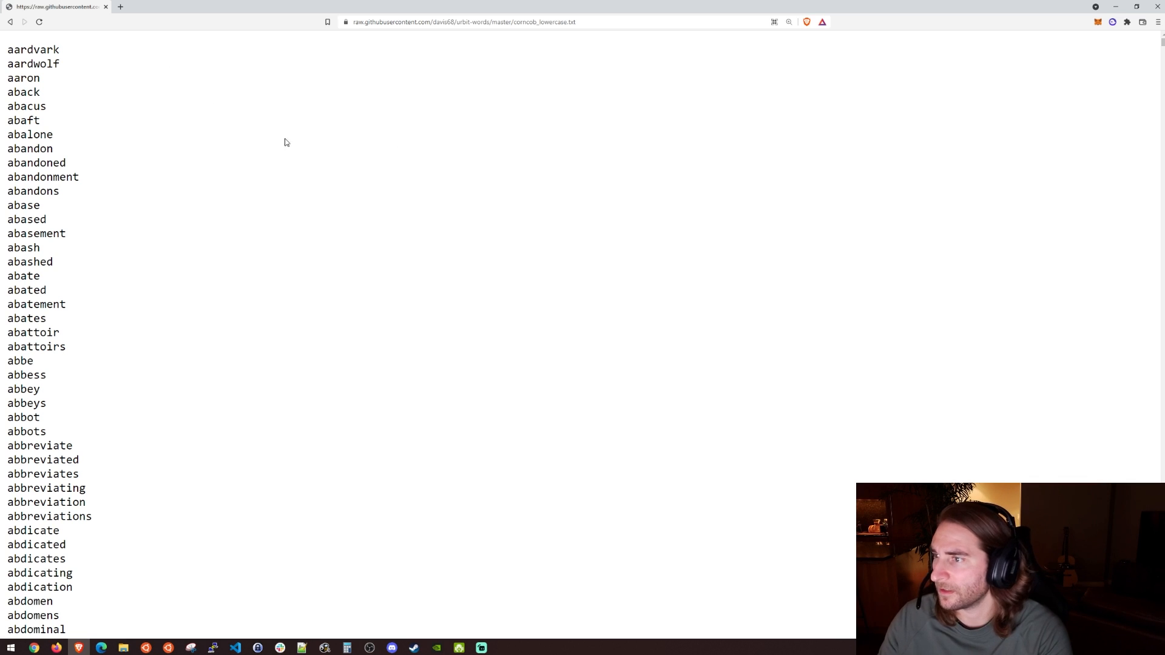
{"action": "mouse_move", "coordinate": [324, 160]}
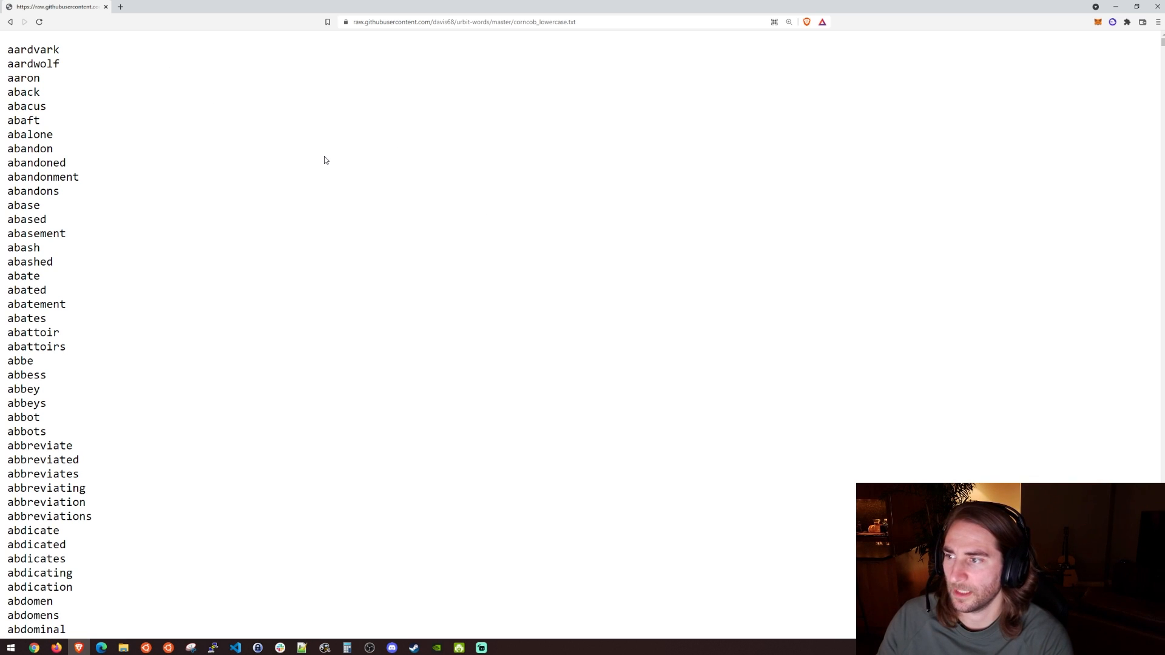
{"action": "mouse_move", "coordinate": [434, 209]}
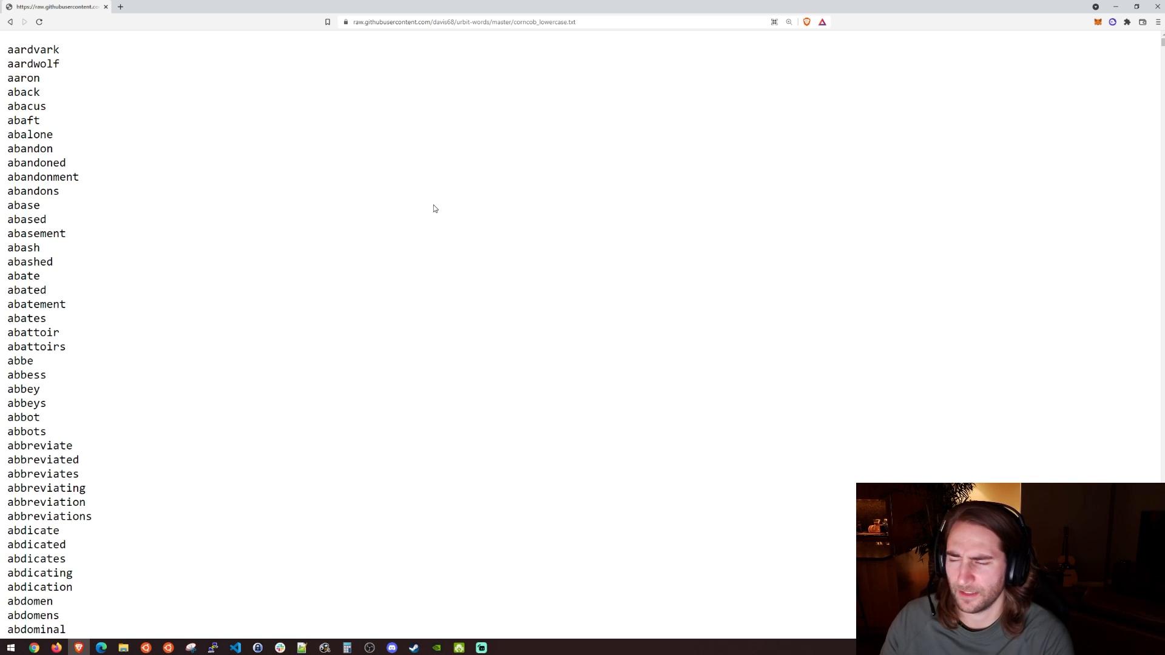
{"action": "mouse_move", "coordinate": [444, 206]}
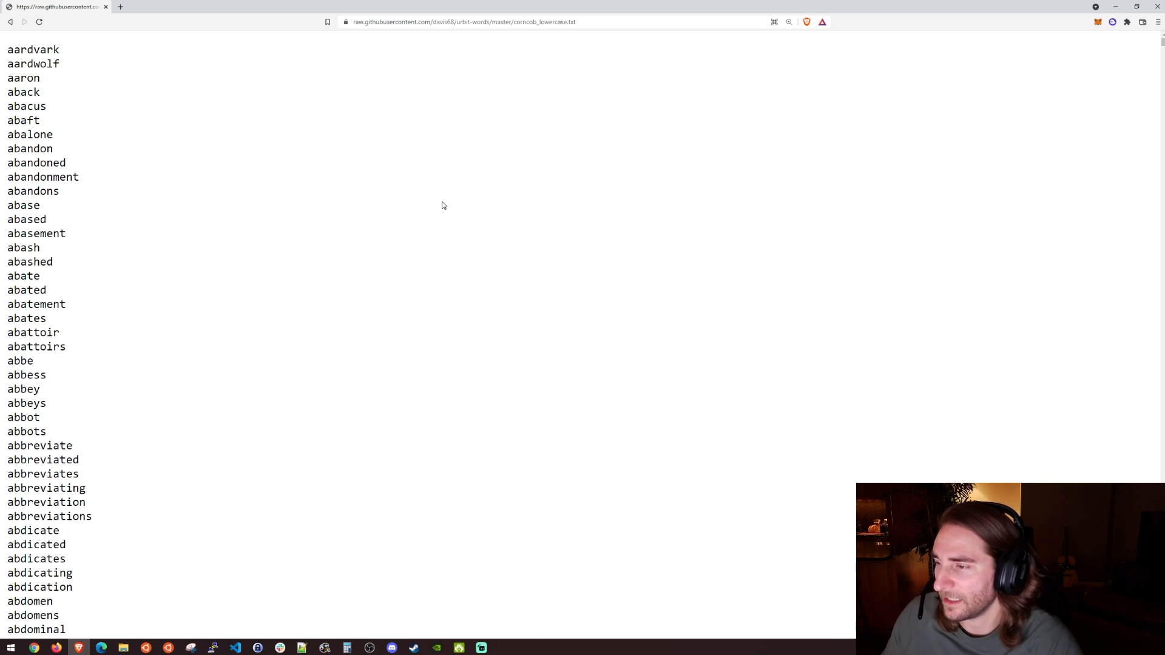
{"action": "mouse_move", "coordinate": [708, 287]}
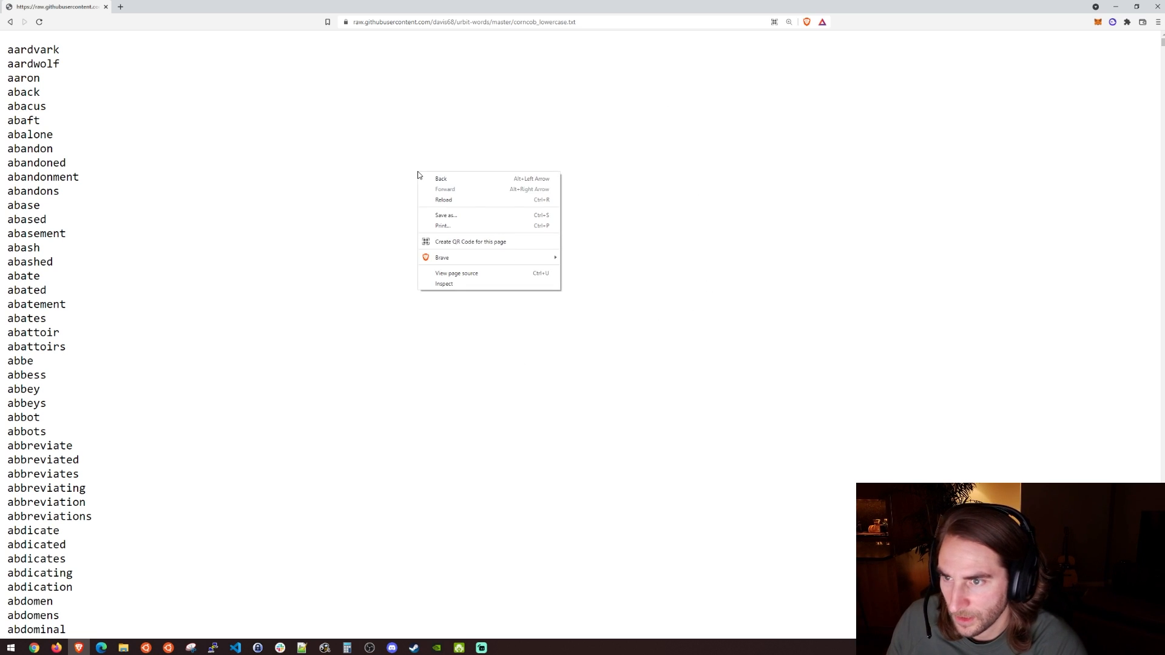
{"action": "mouse_move", "coordinate": [426, 176]}
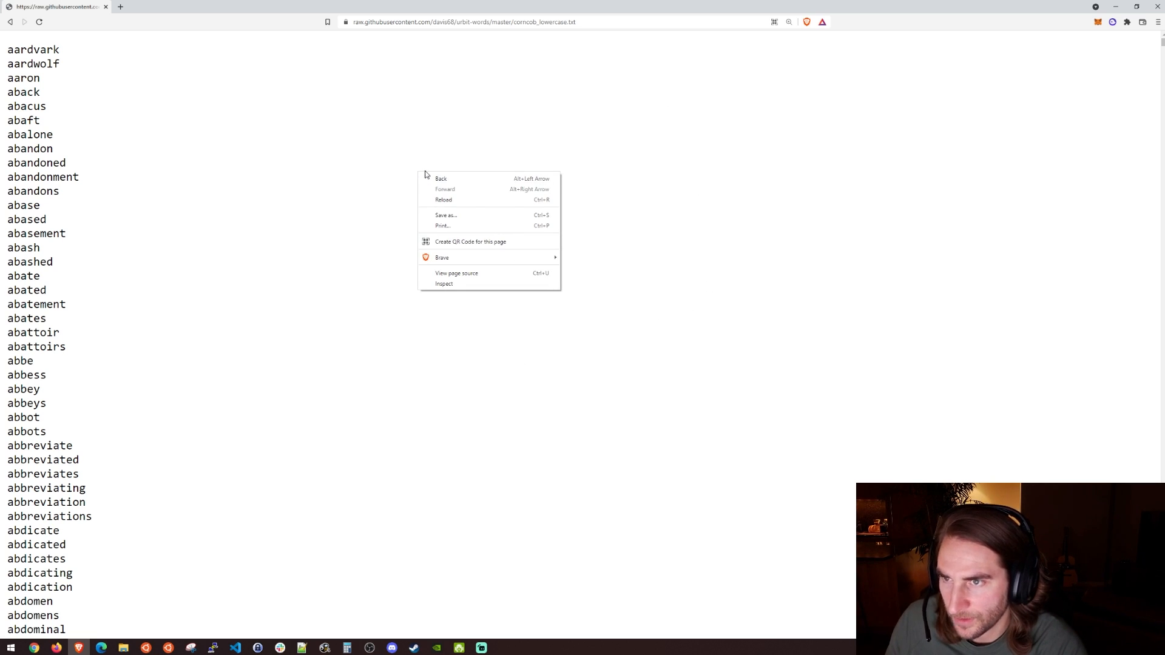
Step: Preview the first 50 lines of corncob_lowercase.txt with head in the terminal
{"action": "left_click", "coordinate": [462, 22]}
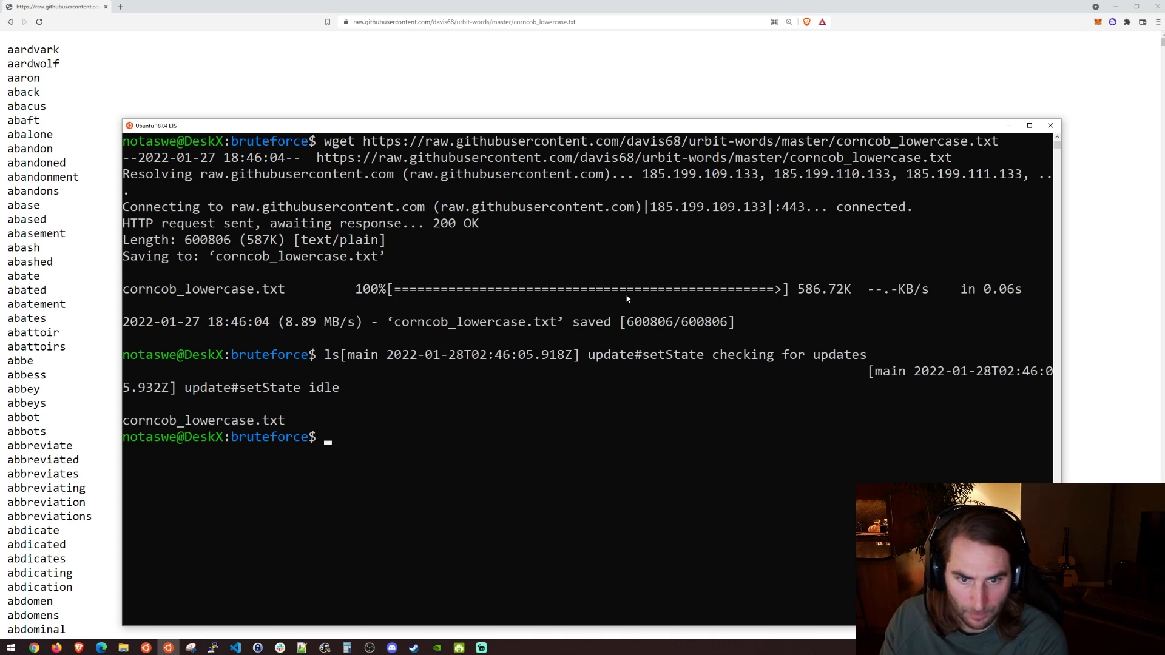
{"action": "type", "text": "head -n"}
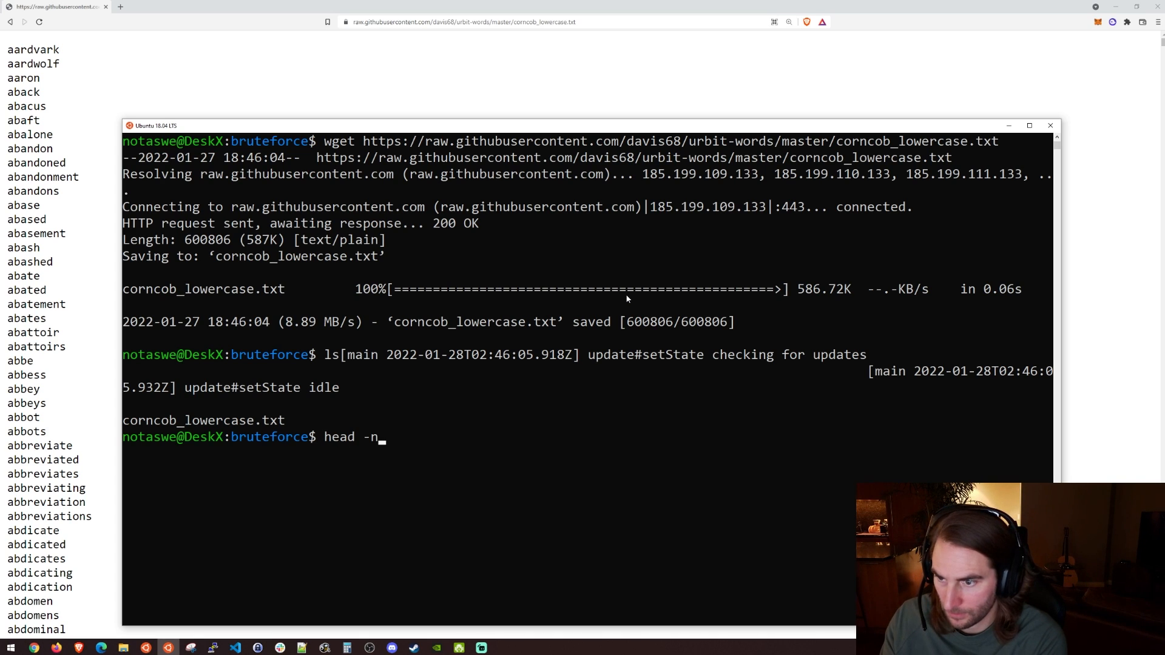
{"action": "type", "text": "50 corncob_lowercase.txt"}
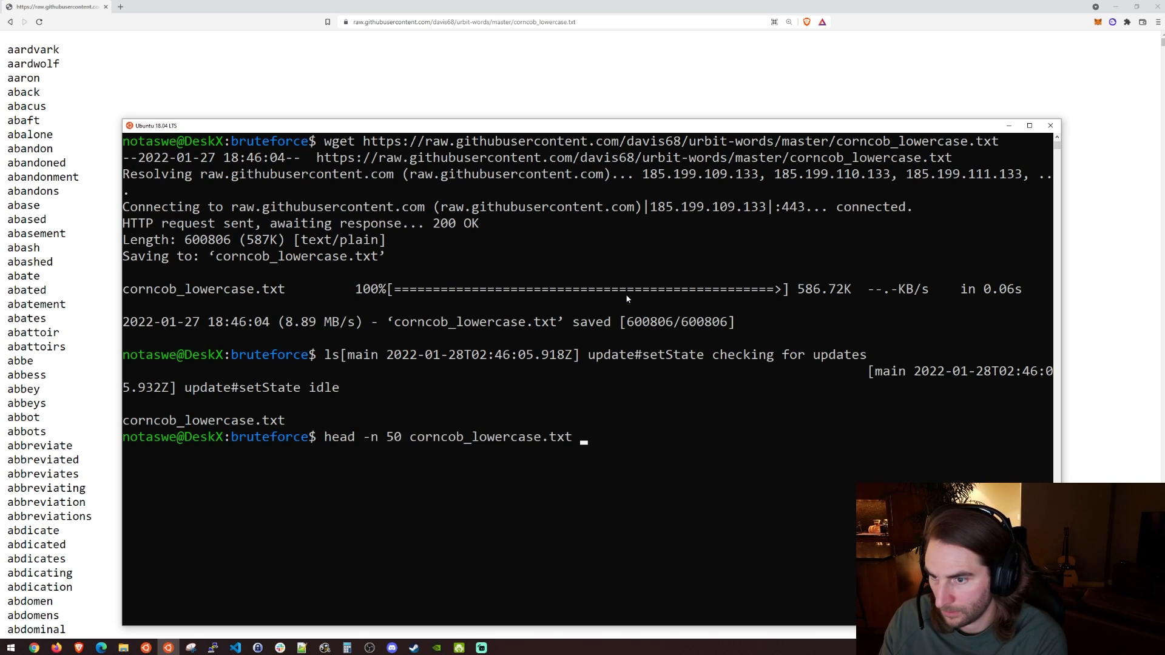
{"action": "key", "text": "Return"}
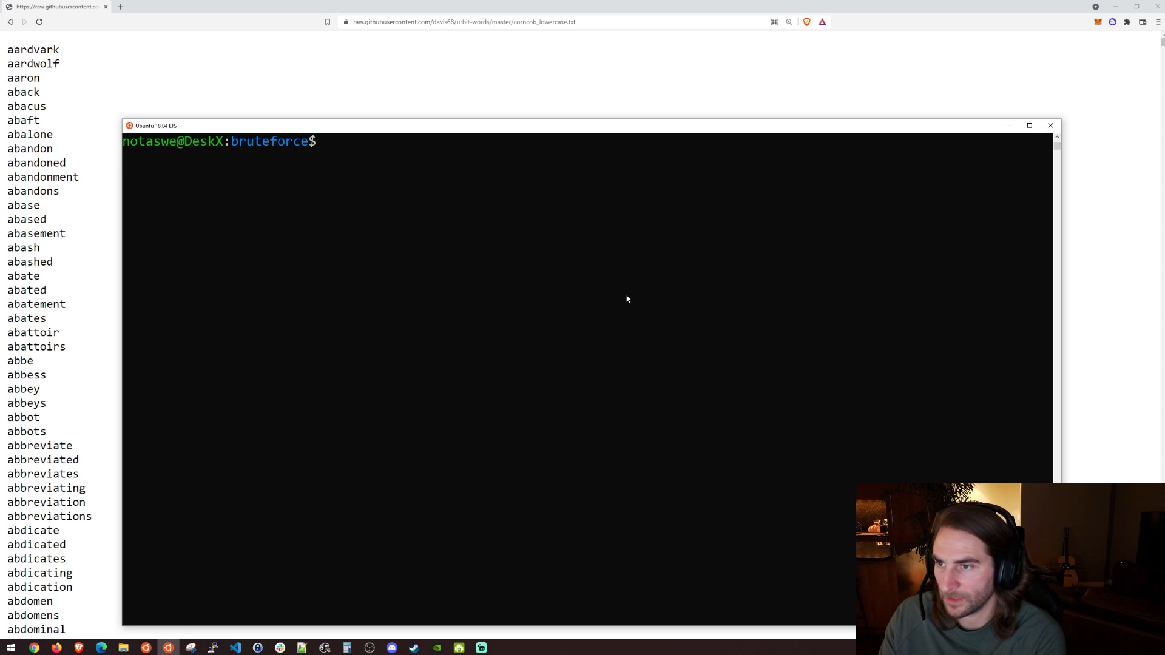
Step: Rename corncob_lowercase.txt to wordlist.txt with mv
{"action": "type", "text": "mv corncob_lowercase.txt"}
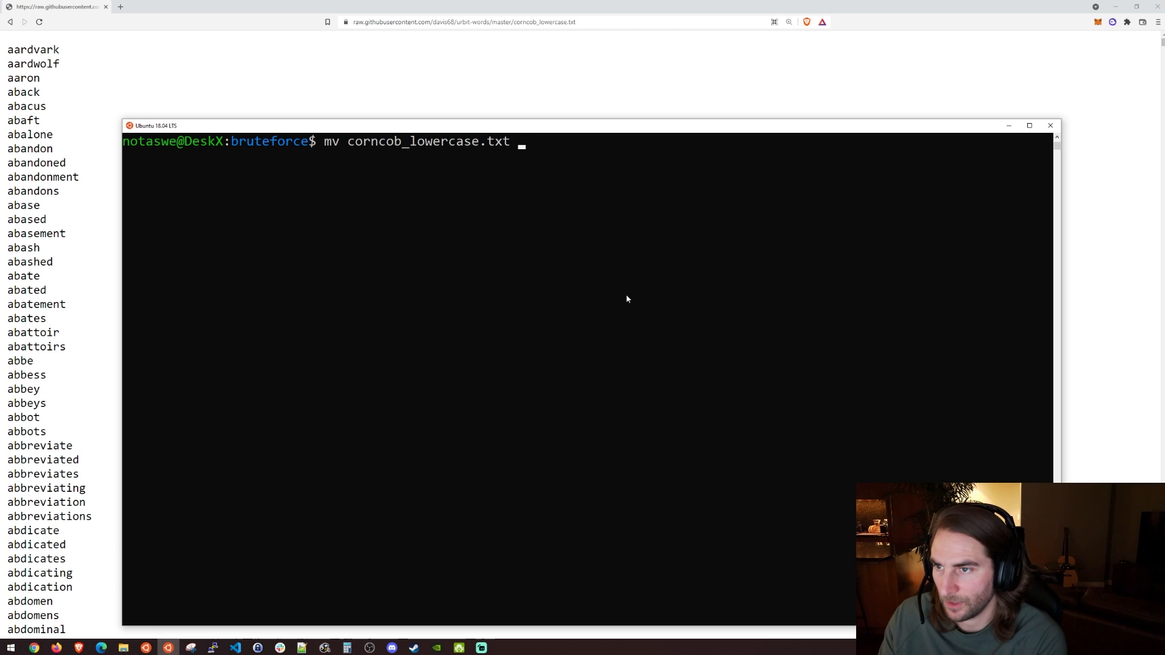
{"action": "type", "text": "wordlist.t"}
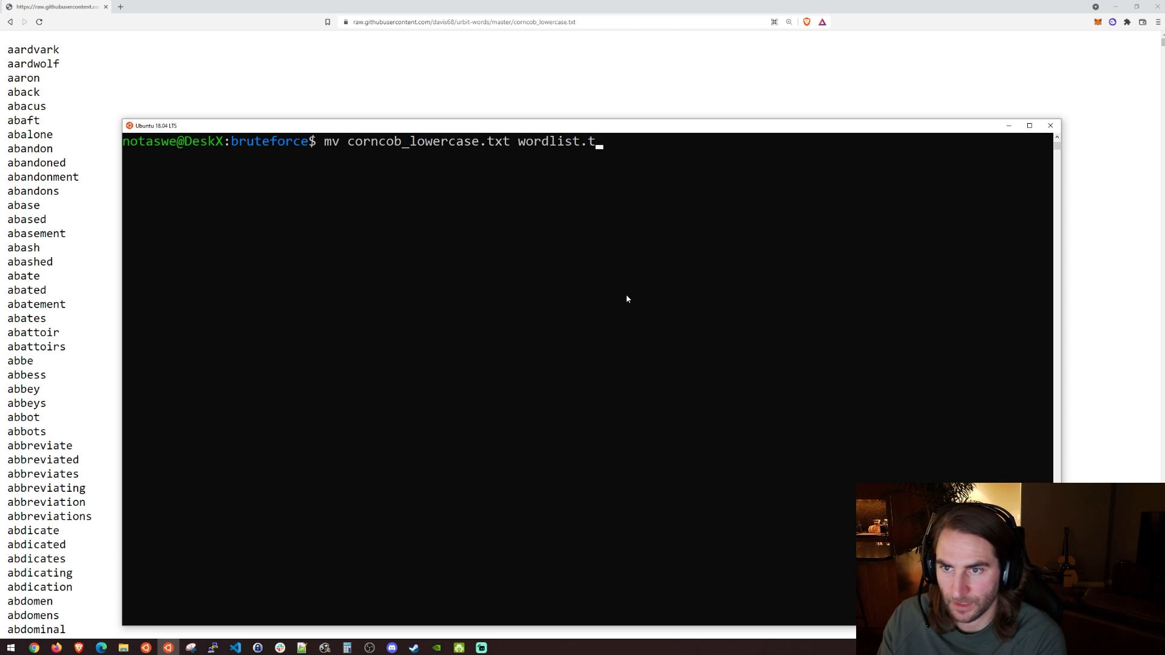
{"action": "key", "text": "Return"}
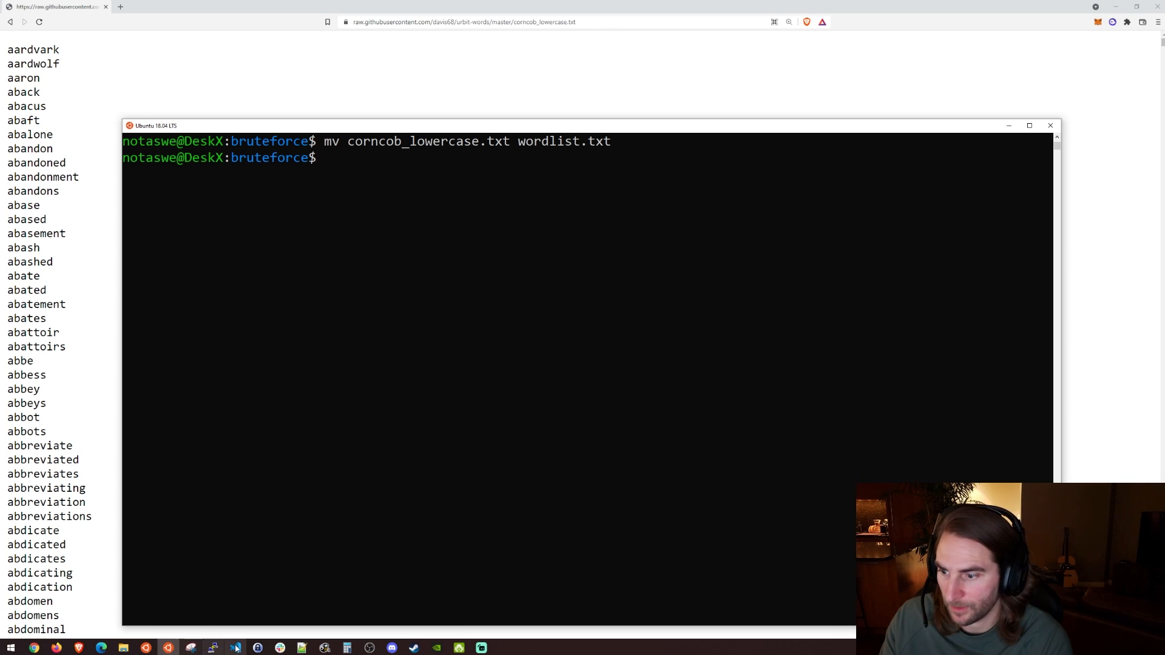
Step: Show wordlist.txt in the editor and close the empty cli.js without saving
{"action": "left_click", "coordinate": [234, 648]}
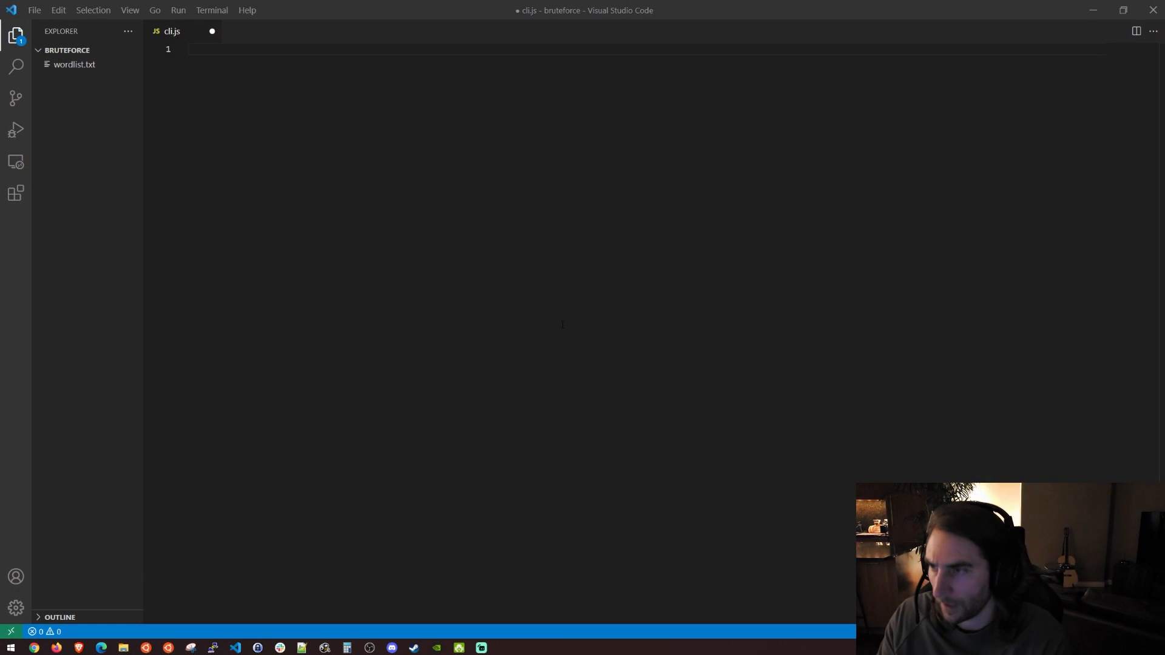
{"action": "left_click", "coordinate": [74, 64]}
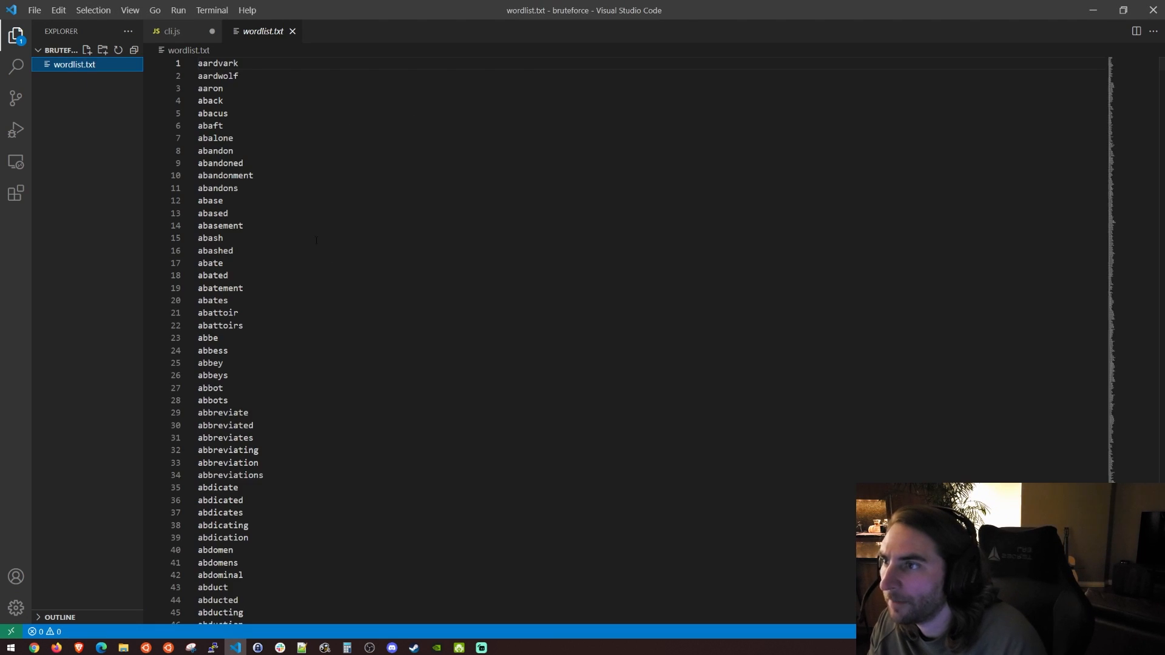
{"action": "left_click", "coordinate": [171, 30]}
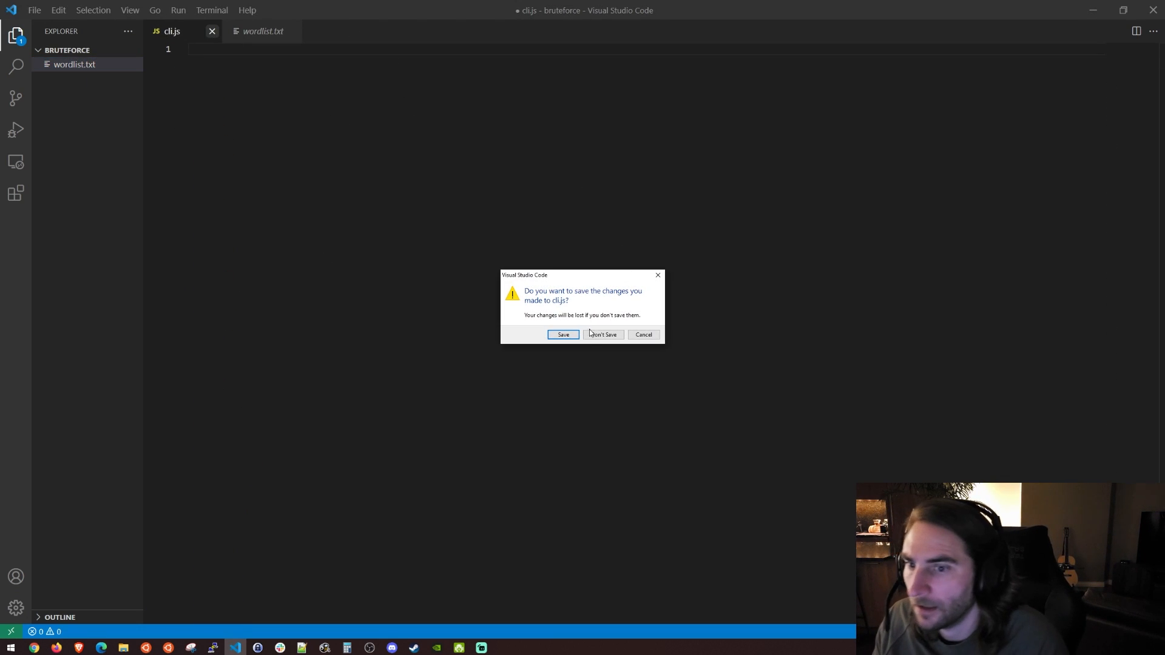
{"action": "left_click", "coordinate": [603, 335]}
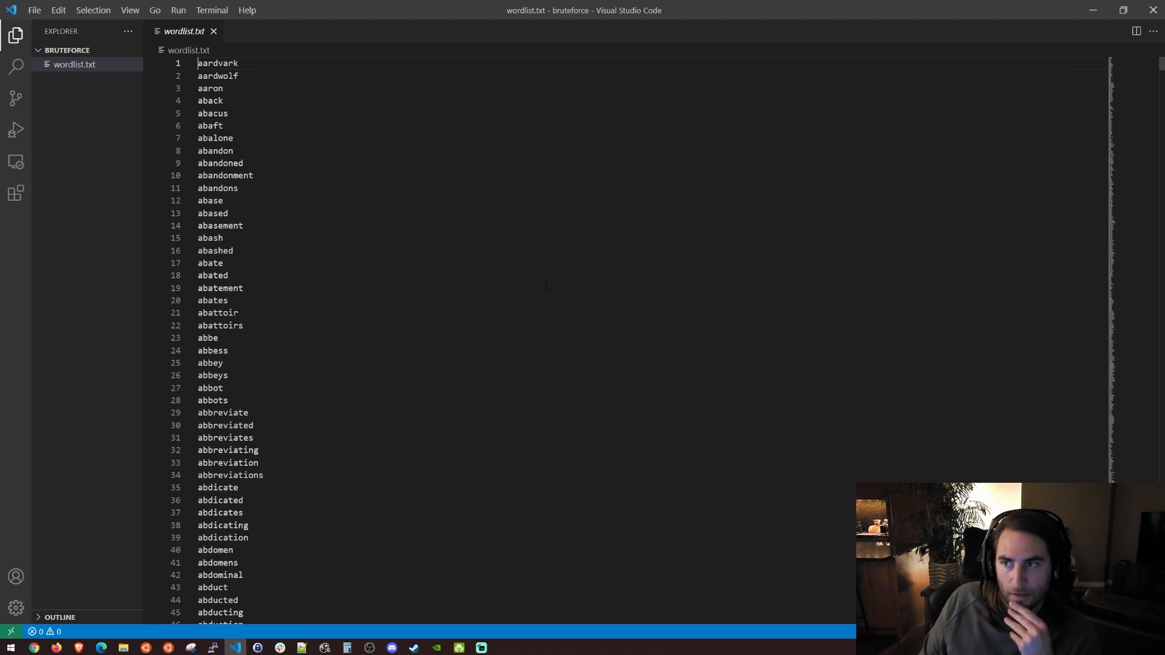
Step: Scroll through the word list, looking at entries such as 'abbreviating'
{"action": "scroll", "scroll_direction": "down", "scroll_amount": 3}
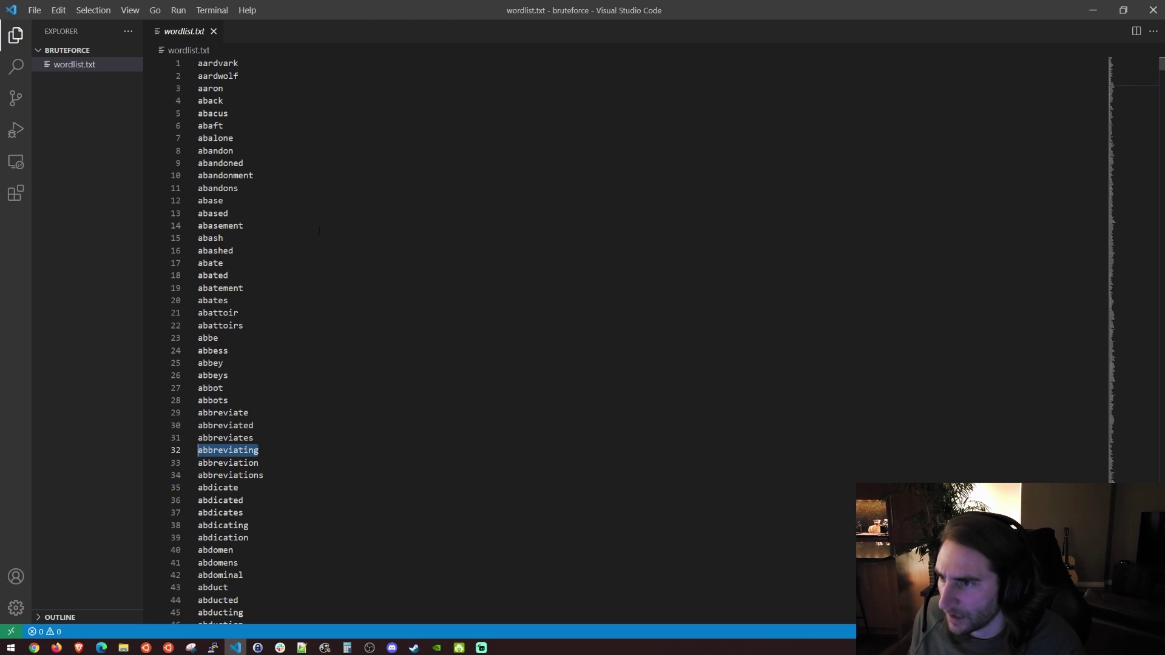
{"action": "left_click", "coordinate": [220, 289]}
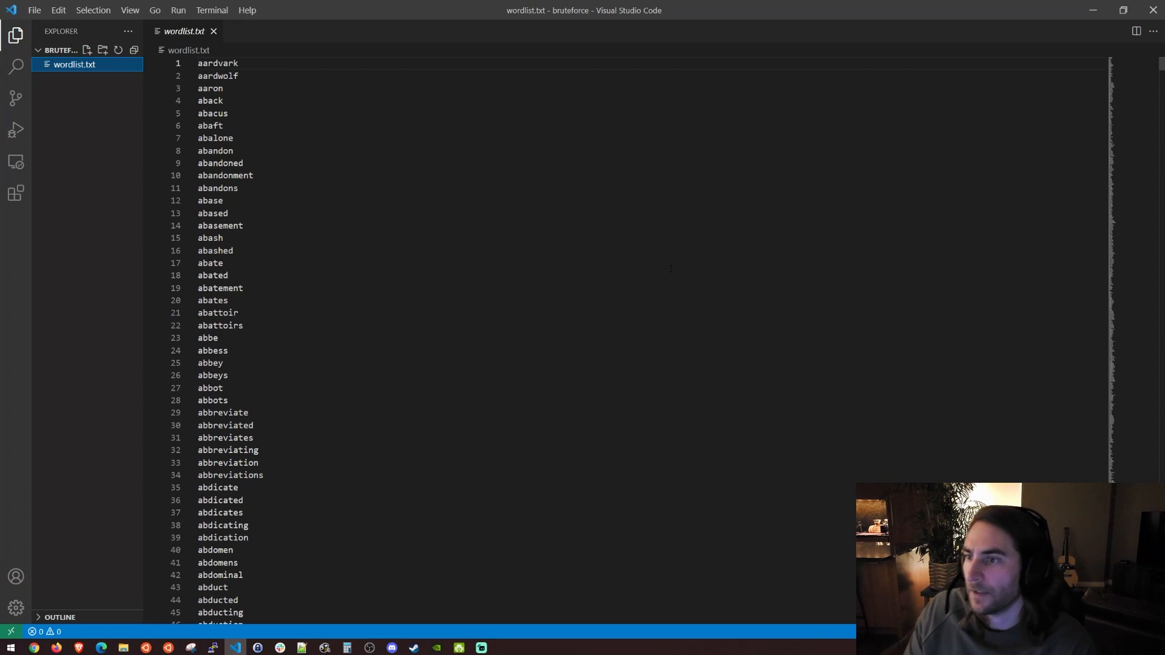
{"action": "scroll", "scroll_direction": "down", "scroll_amount": 3}
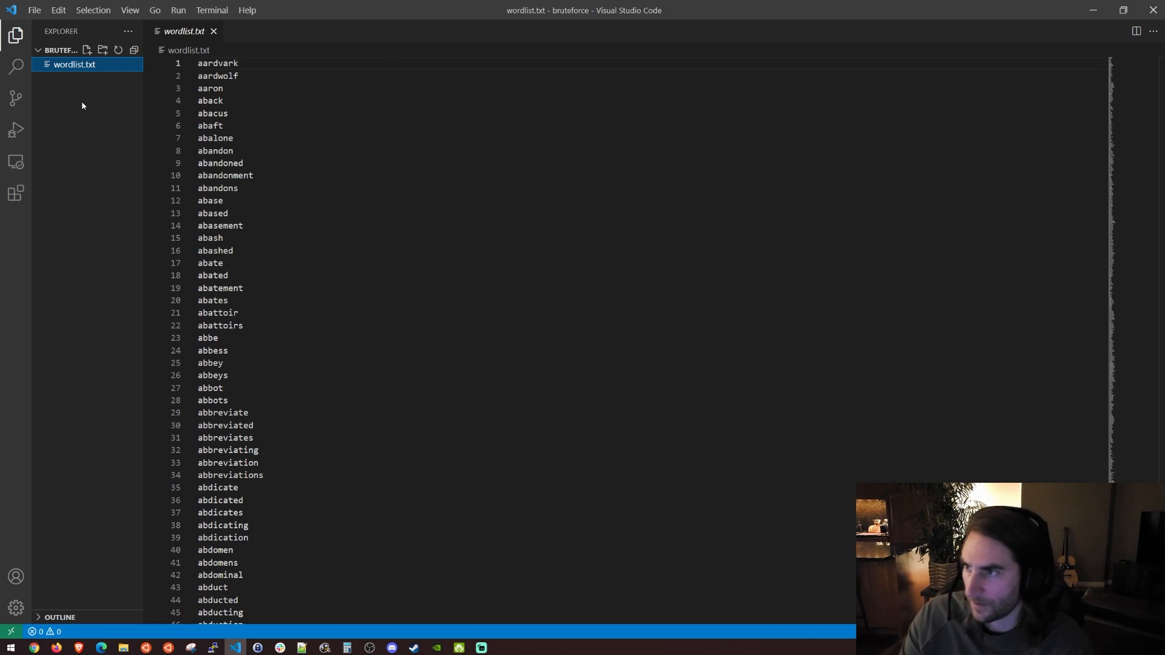
Step: Create a new file genLists.py in the bruteforce project
{"action": "left_click", "coordinate": [86, 49]}
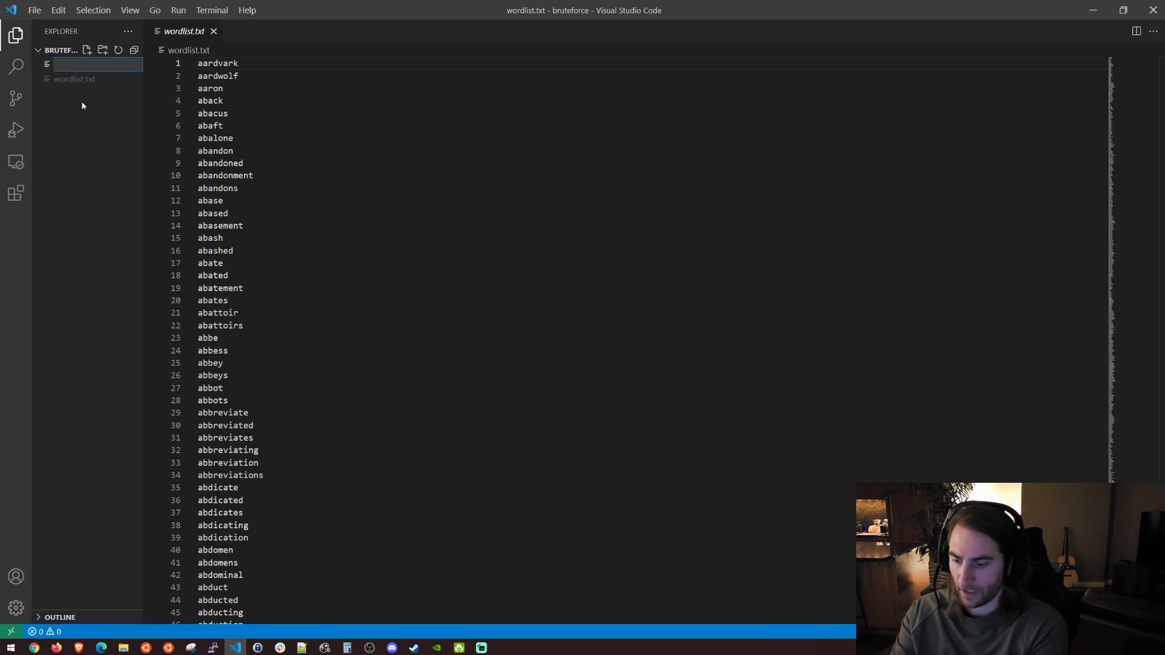
{"action": "type", "text": "genLists.py"}
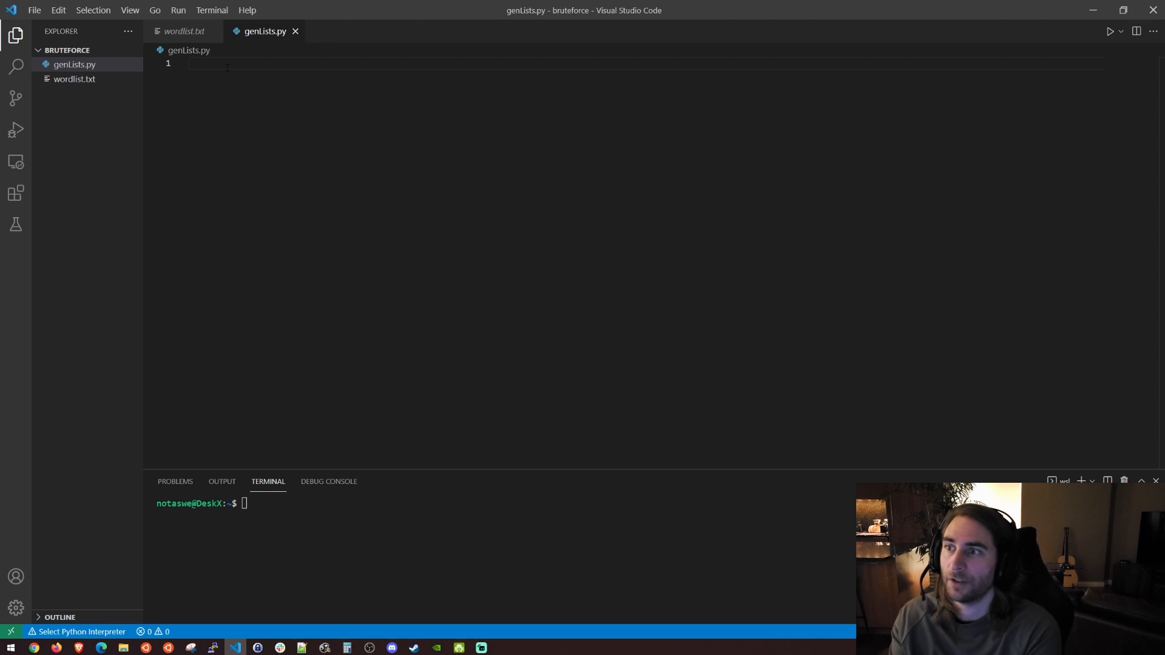
Step: Write a with open('wordlist.txt') loop that prints each line, and save
{"action": "type", "text": "with open()"}
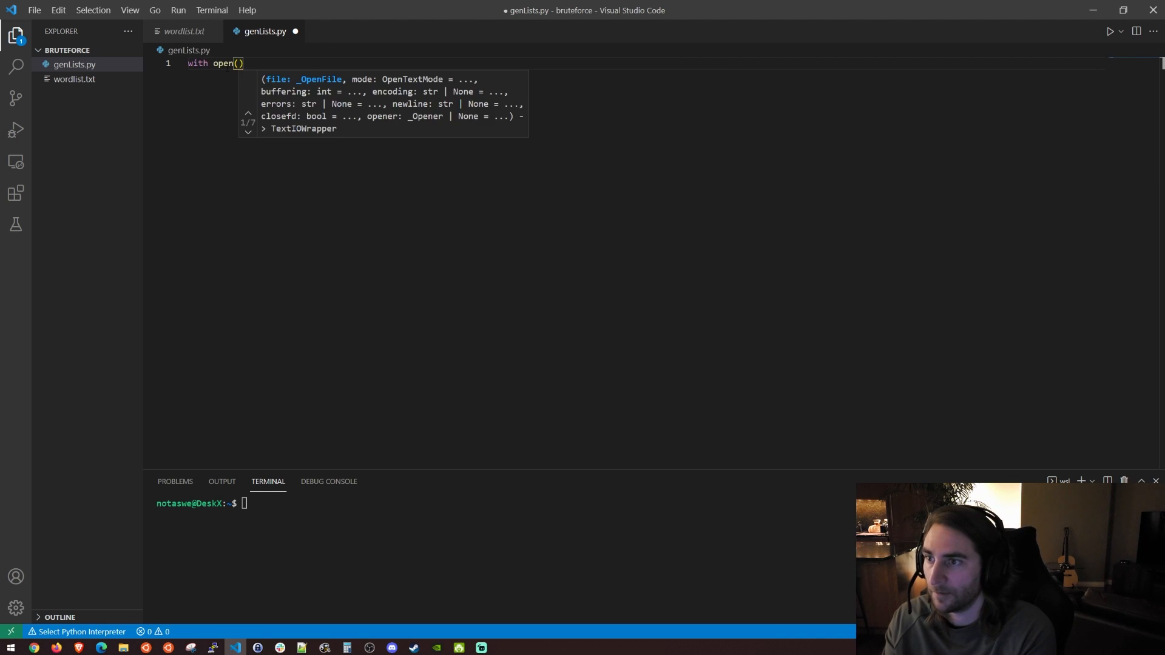
{"action": "type", "text": "'worstli'"}
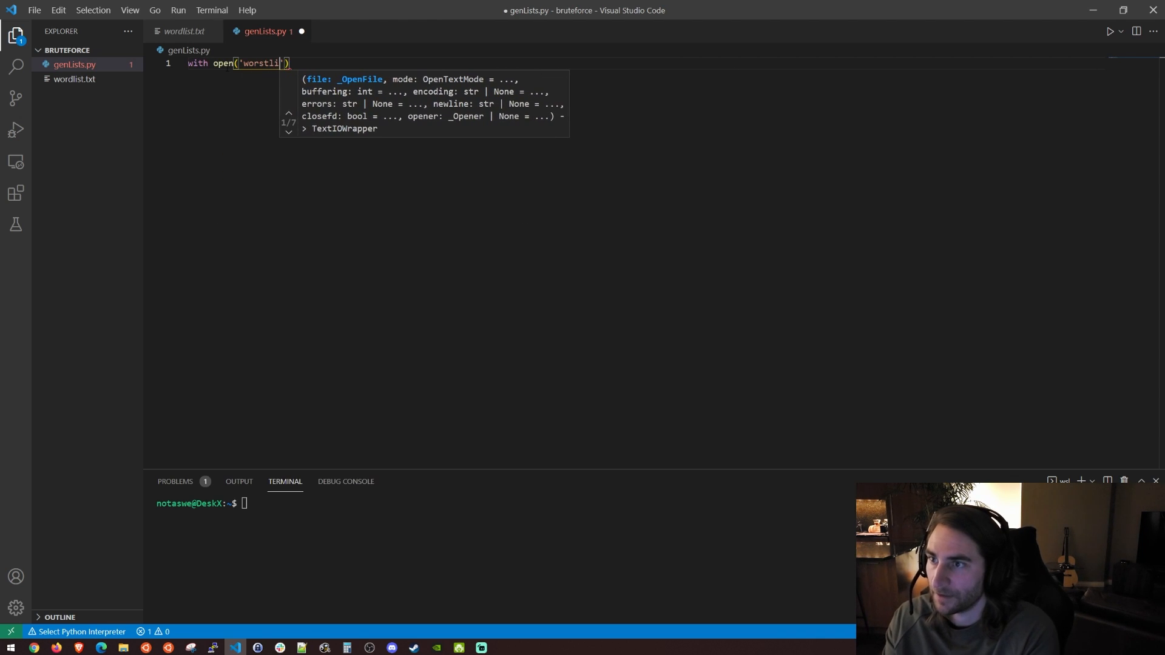
{"action": "type", "text": "wordlist"}
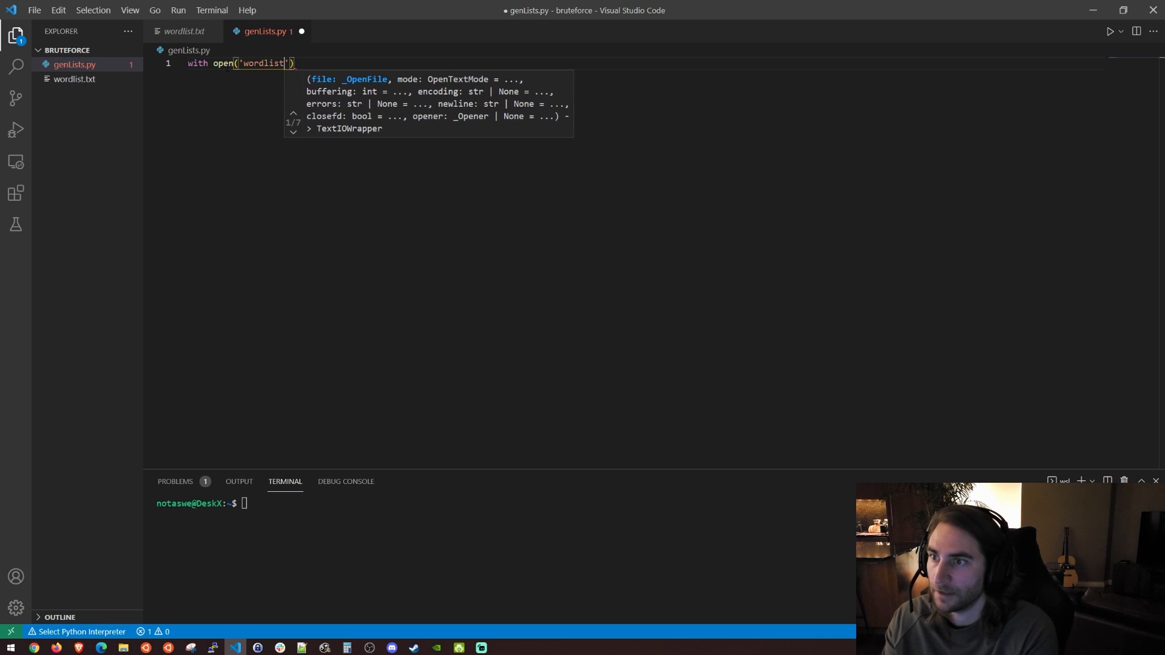
{"action": "type", "text": ".txt') as wordlist:"}
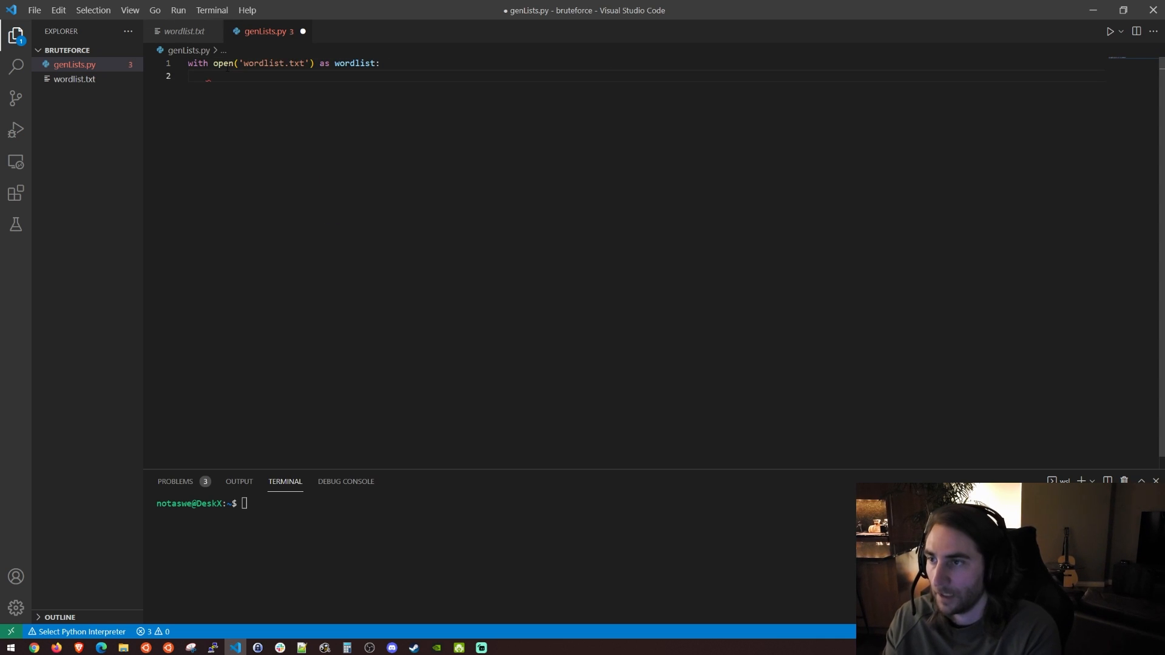
{"action": "type", "text": "for line in wordlist:"}
{"action": "type", "text": "print(line)"}
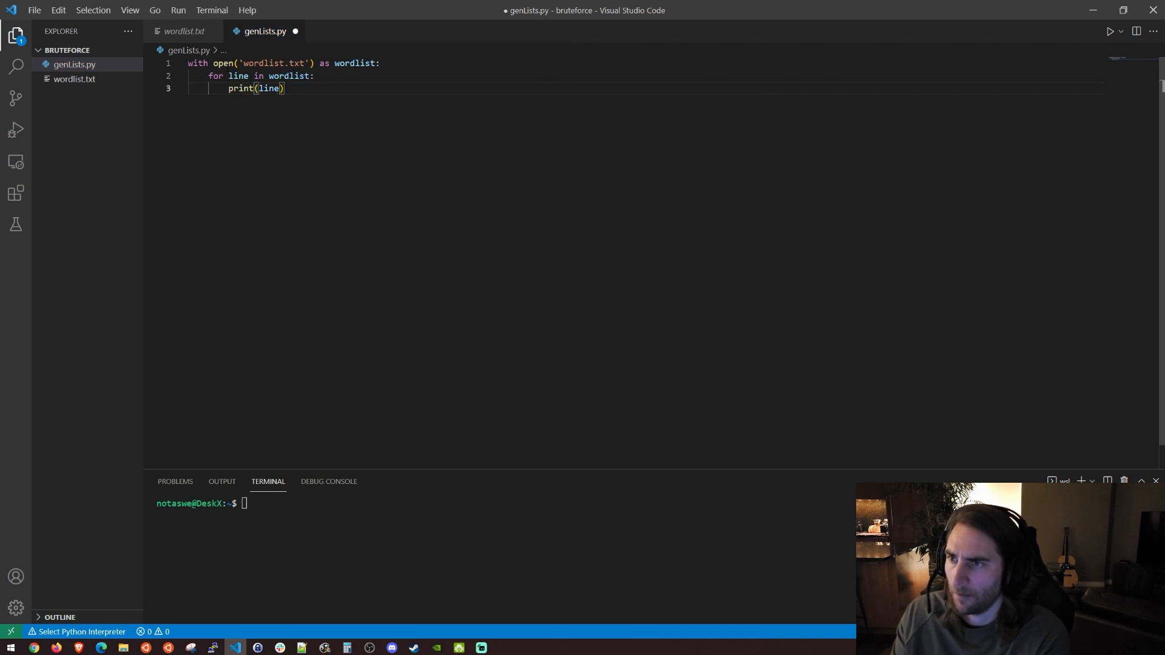
{"action": "key", "text": "ctrl+s"}
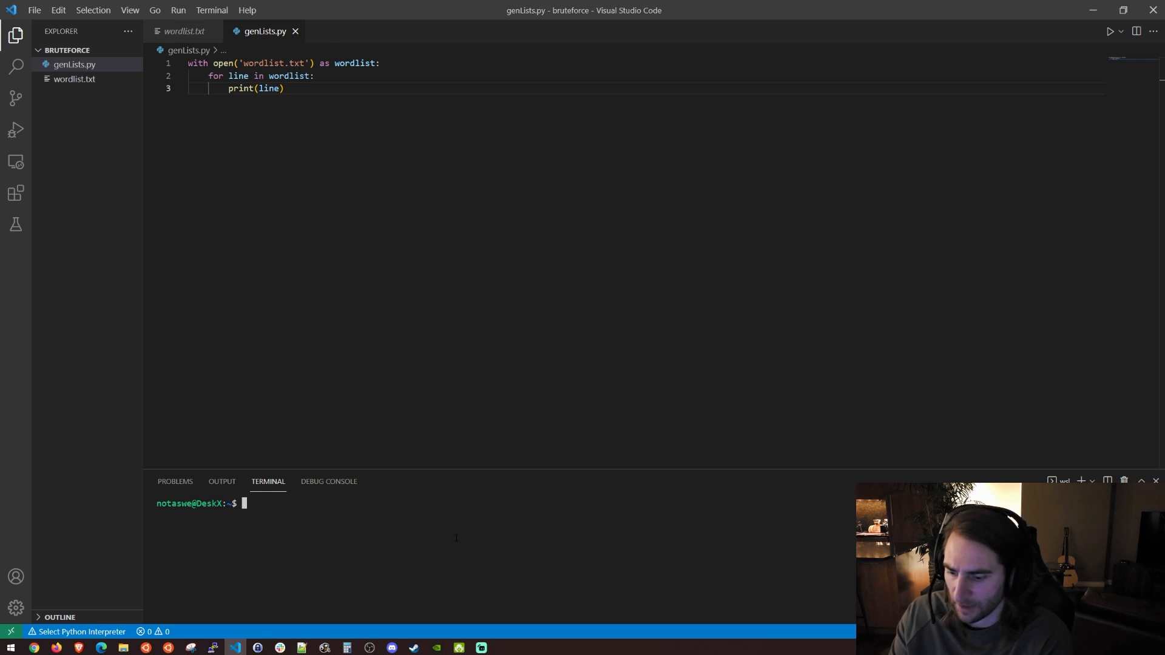
Step: Run the script with python in the terminal and look at its output
{"action": "type", "text": "python"}
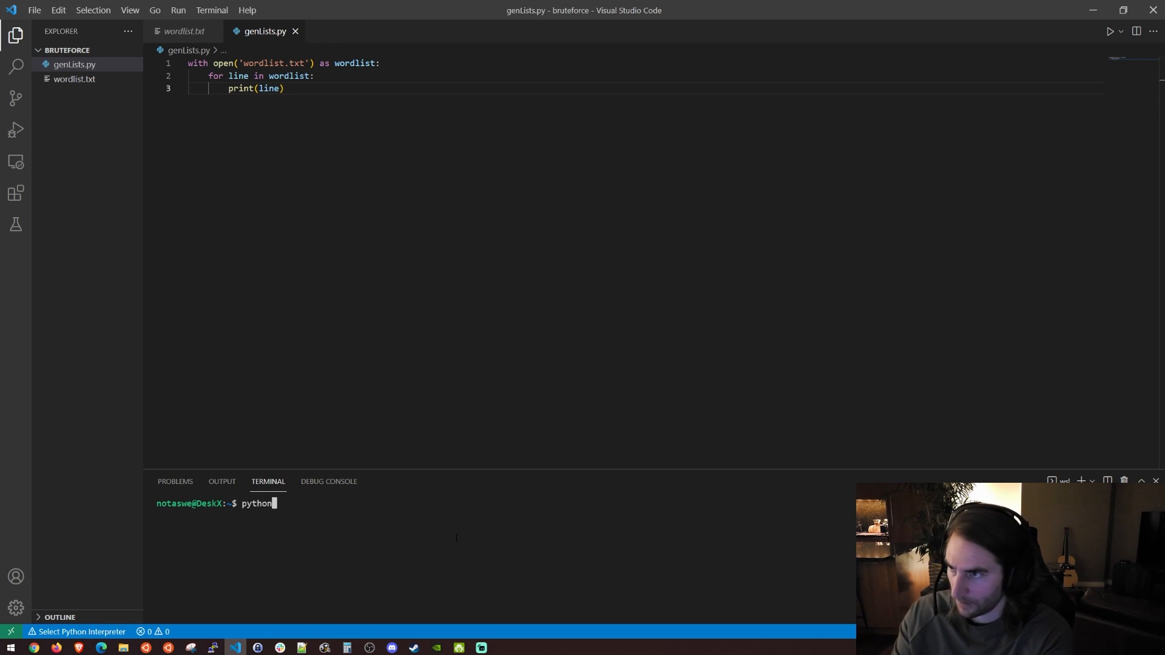
{"action": "key", "text": "Return"}
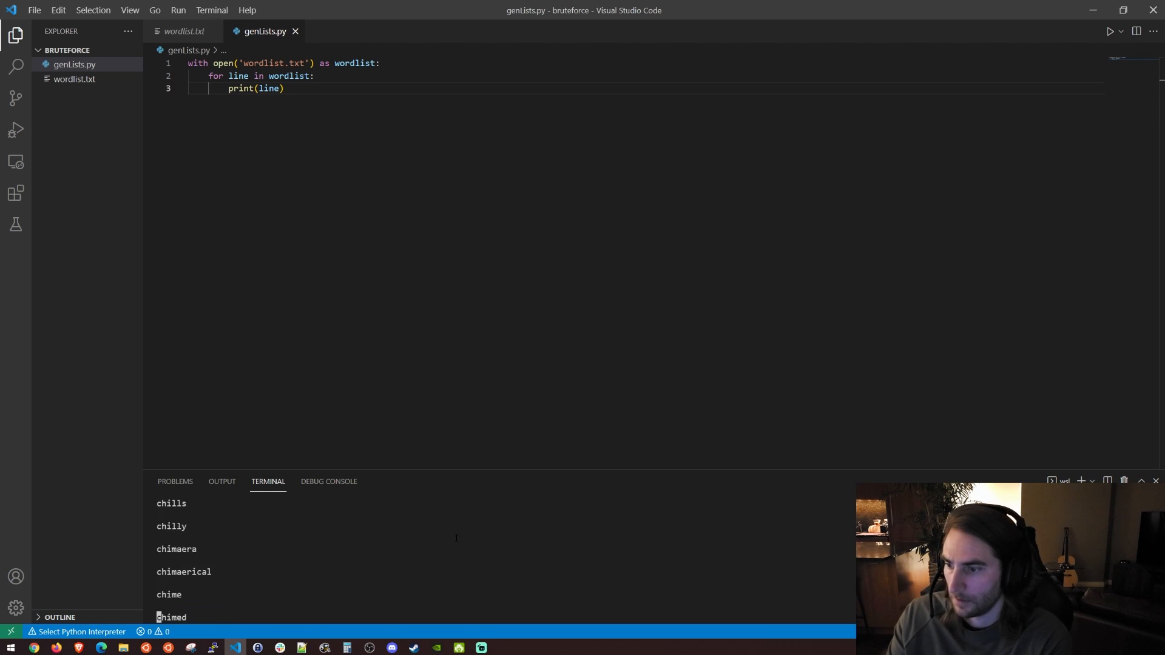
{"action": "scroll", "scroll_direction": "down", "scroll_amount": 3}
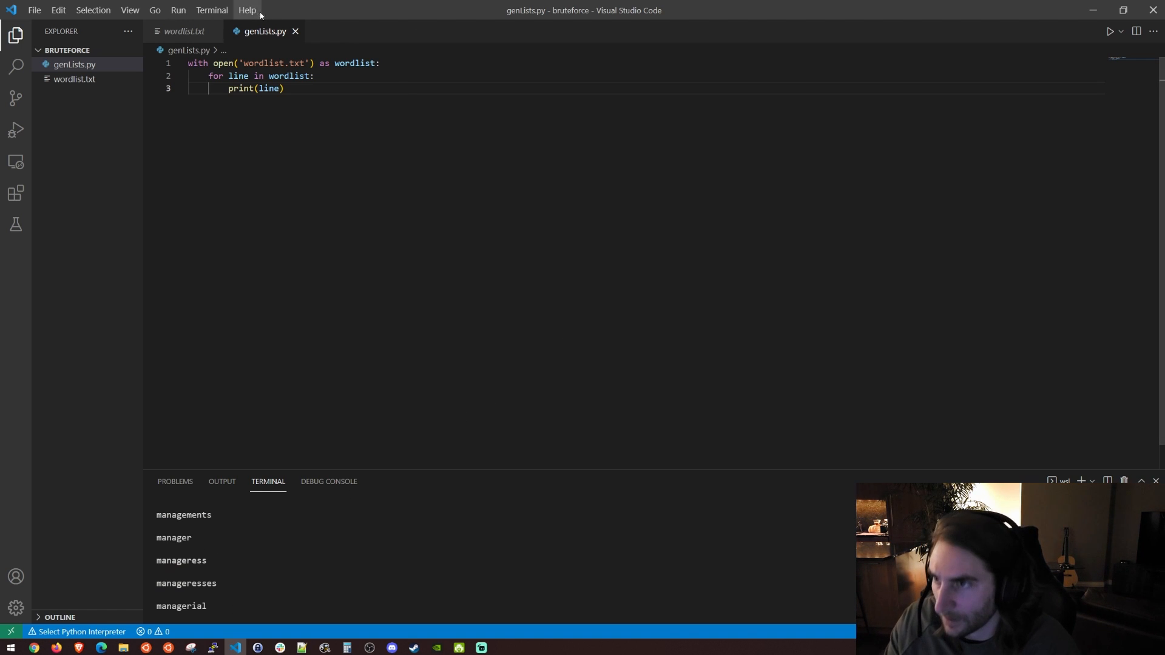
Step: Change the print to line.strip(), save, and rerun genLists.py
{"action": "double_click", "coordinate": [270, 89]}
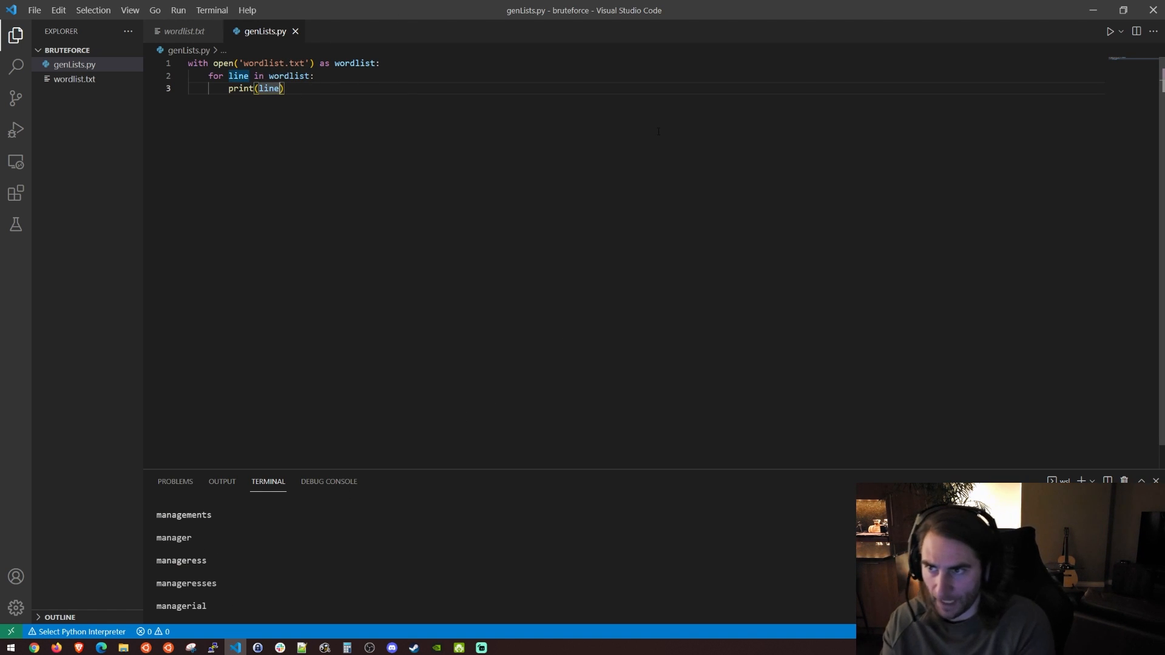
{"action": "type", "text": "."}
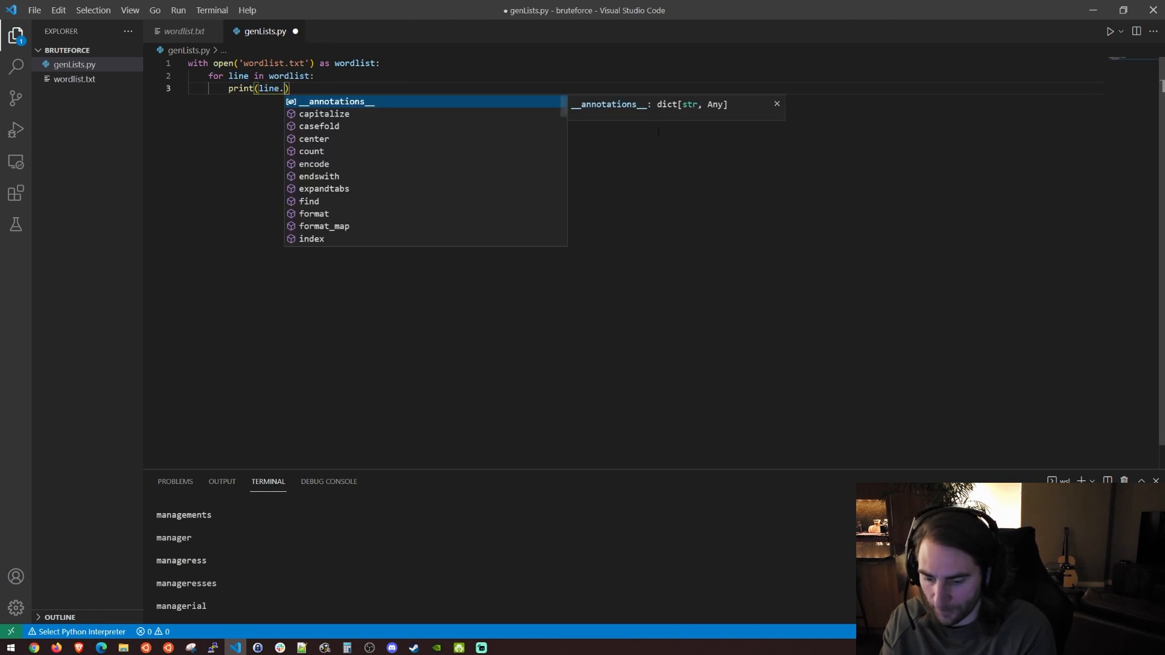
{"action": "type", "text": "strip()"}
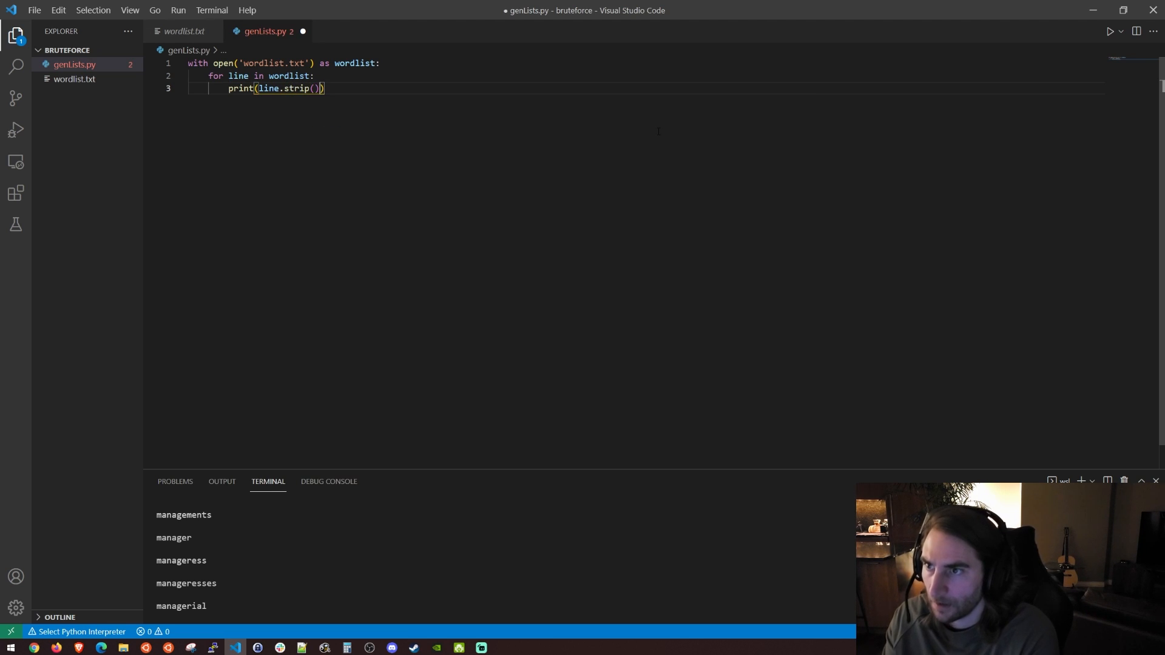
{"action": "key", "text": "ctrl+s"}
{"action": "type", "text": "python3 genLists.py"}
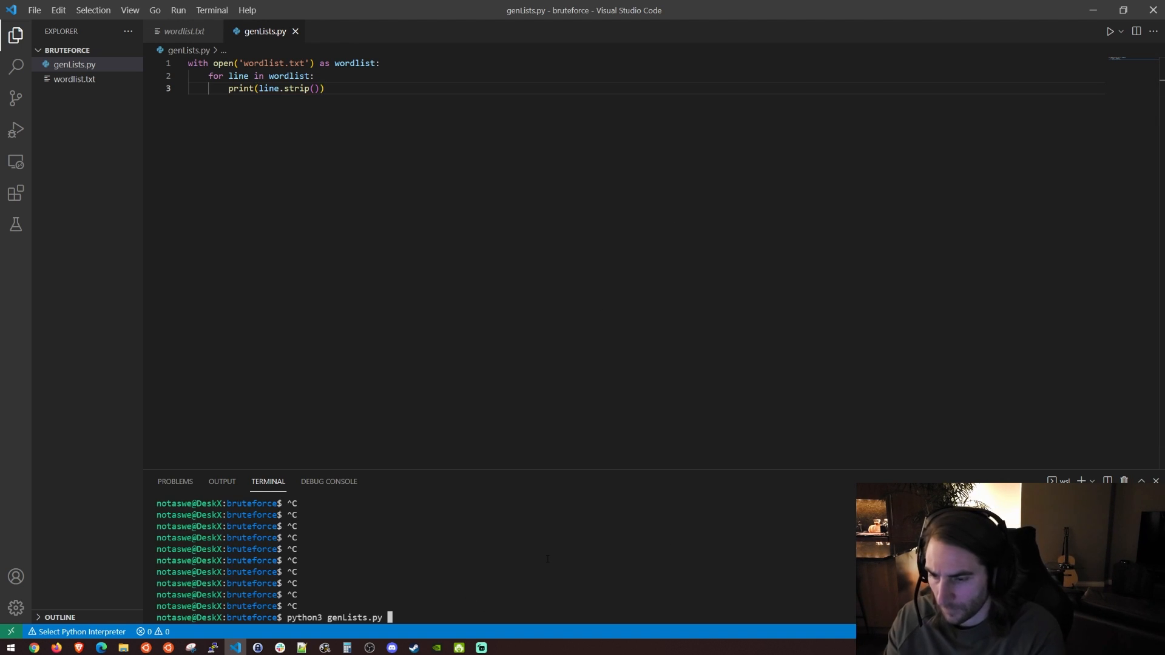
{"action": "key", "text": "Return"}
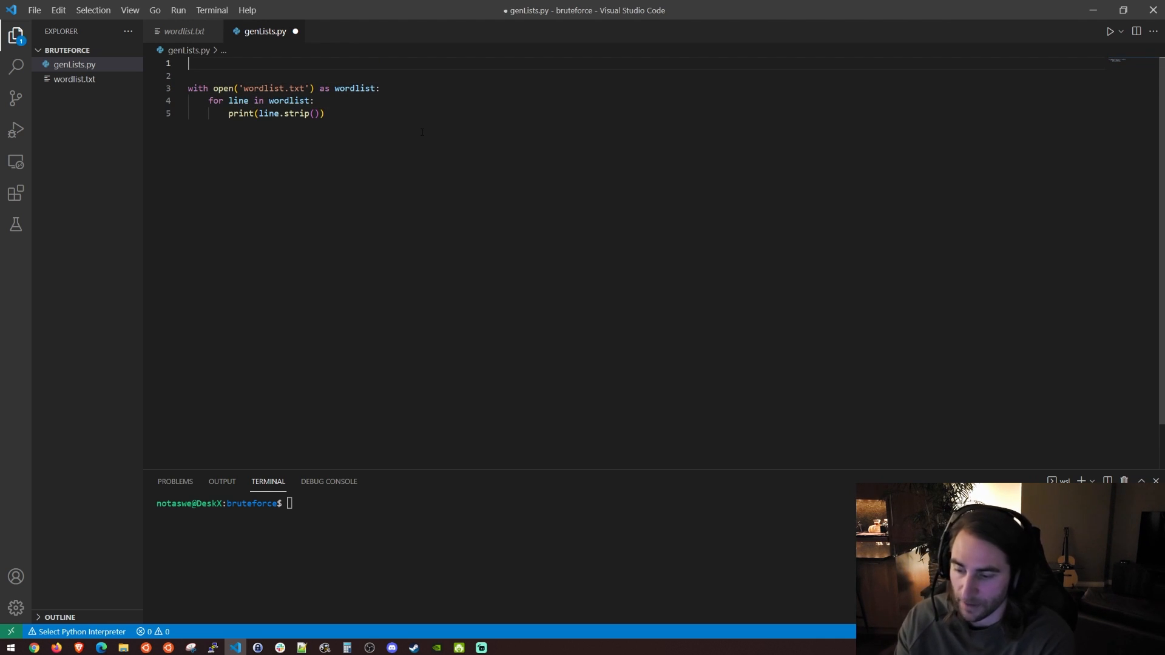
Step: Declare empty fours, fives, sixes and sevens lists at the top of the script
{"action": "type", "text": "fou"}
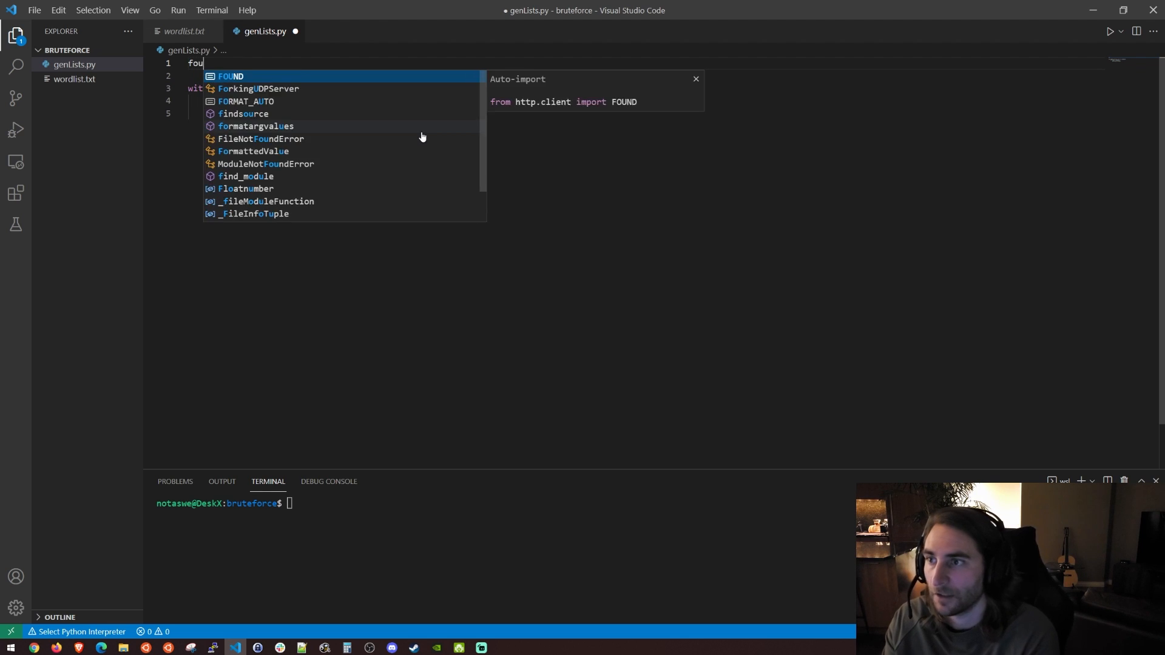
{"action": "type", "text": "fours = []"}
{"action": "left_click", "coordinate": [643, 113]}
{"action": "type", "text": "if len(line.strip()) == 4:"}
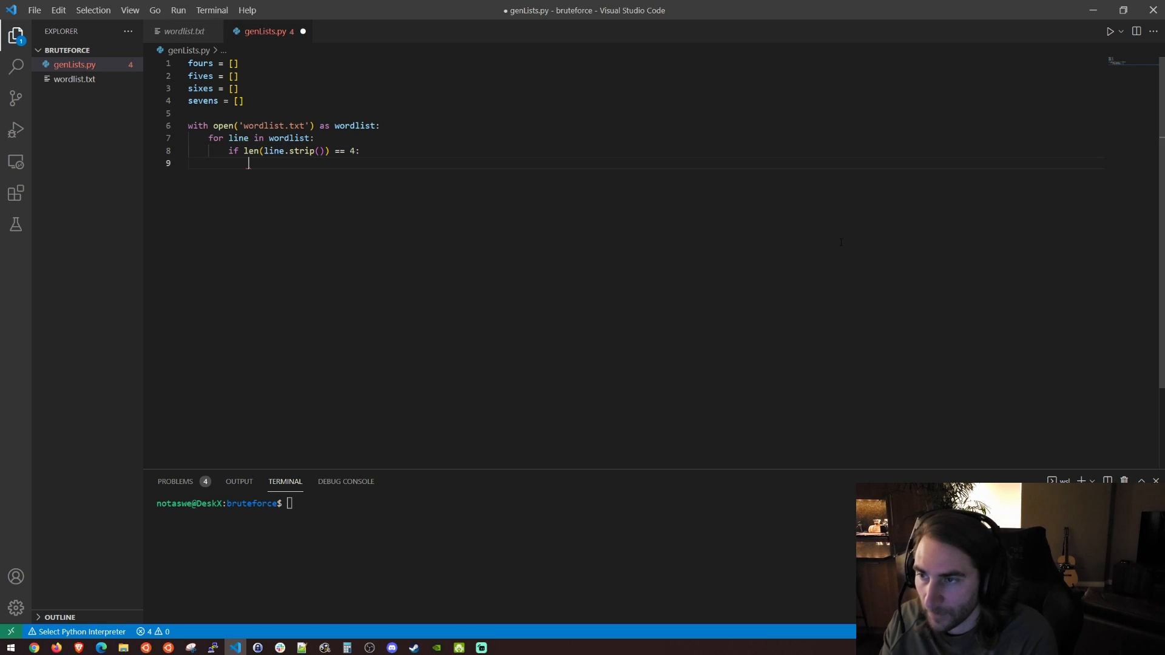
Step: Append four-letter stripped lines to fours and print the fours list
{"action": "type", "text": "fours.append("}
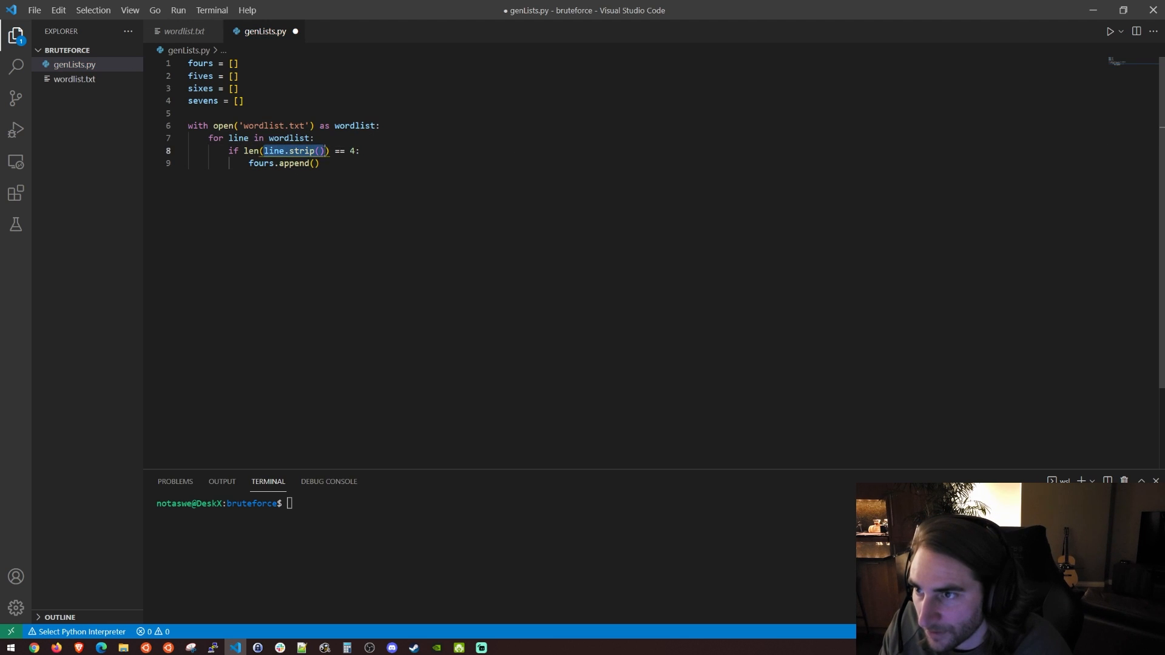
{"action": "type", "text": "line.strip()"}
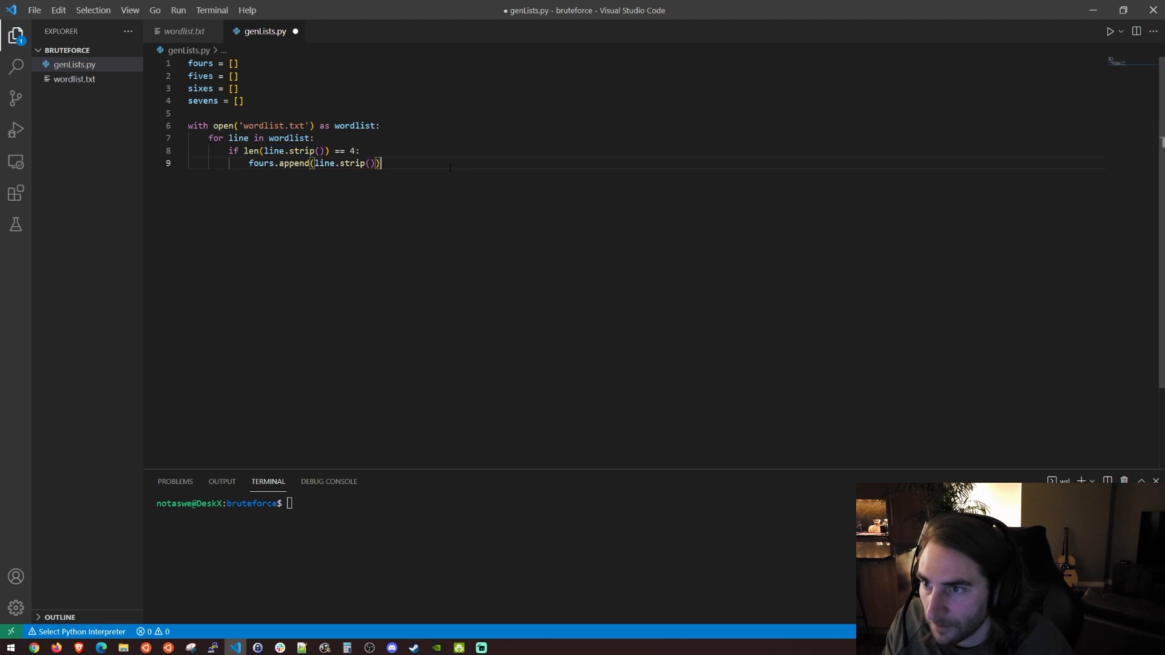
{"action": "key", "text": "Enter"}
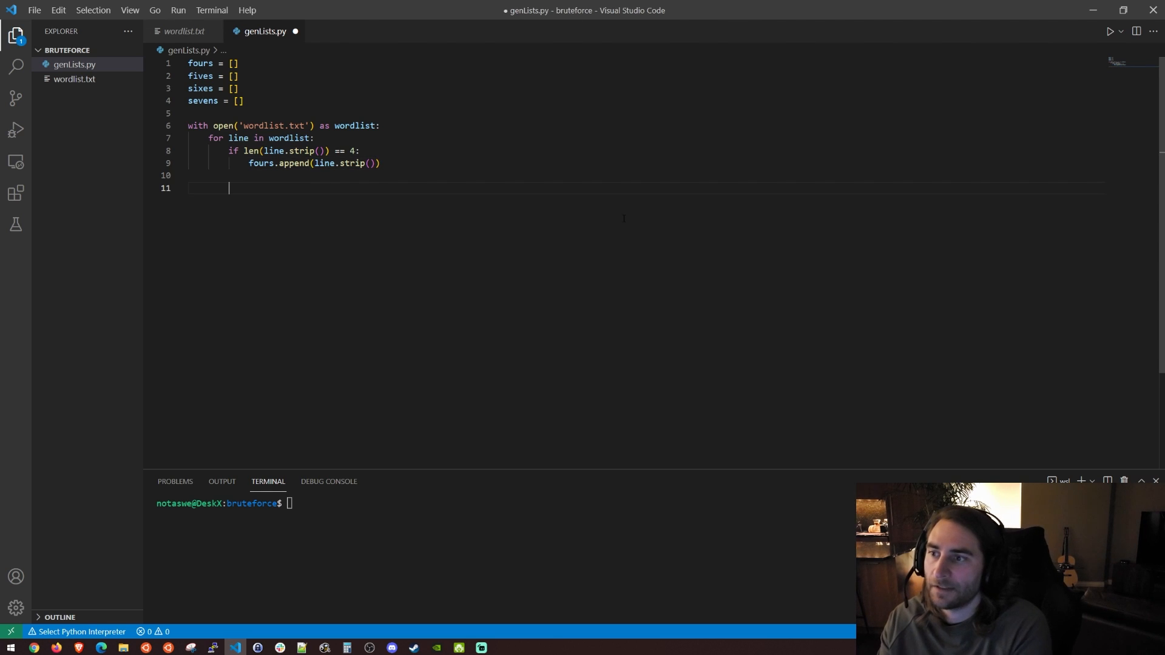
{"action": "type", "text": "print(fours"}
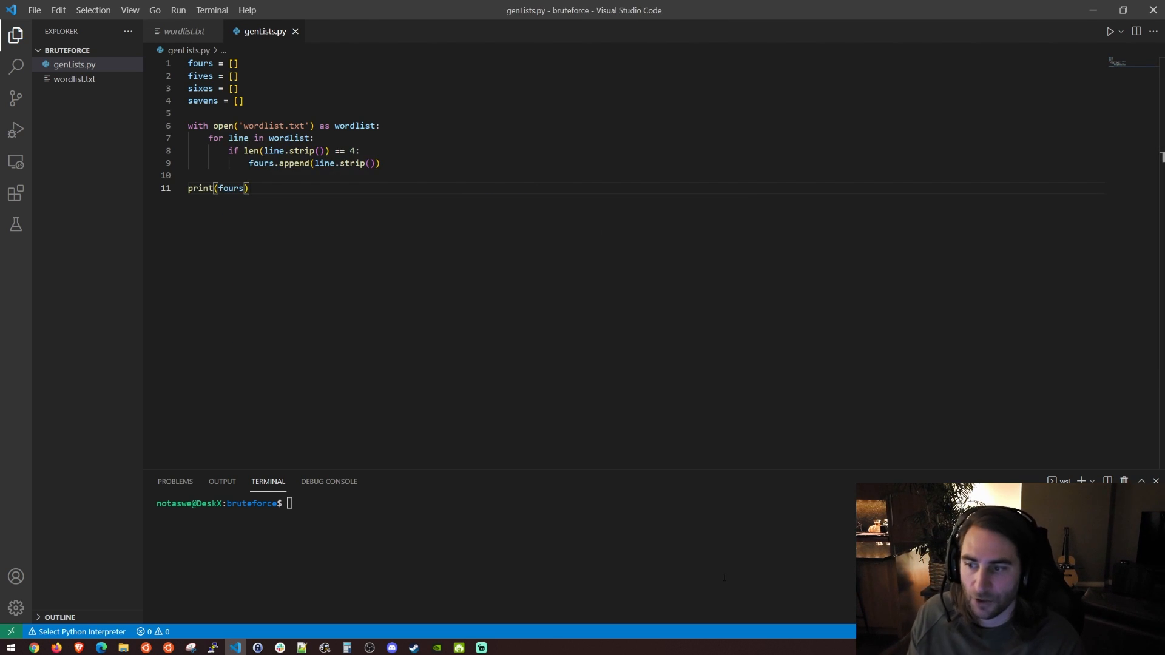
Step: Run python3 genLists.py | more to page through the four-letter words
{"action": "type", "text": "python3 genLists.py | more"}
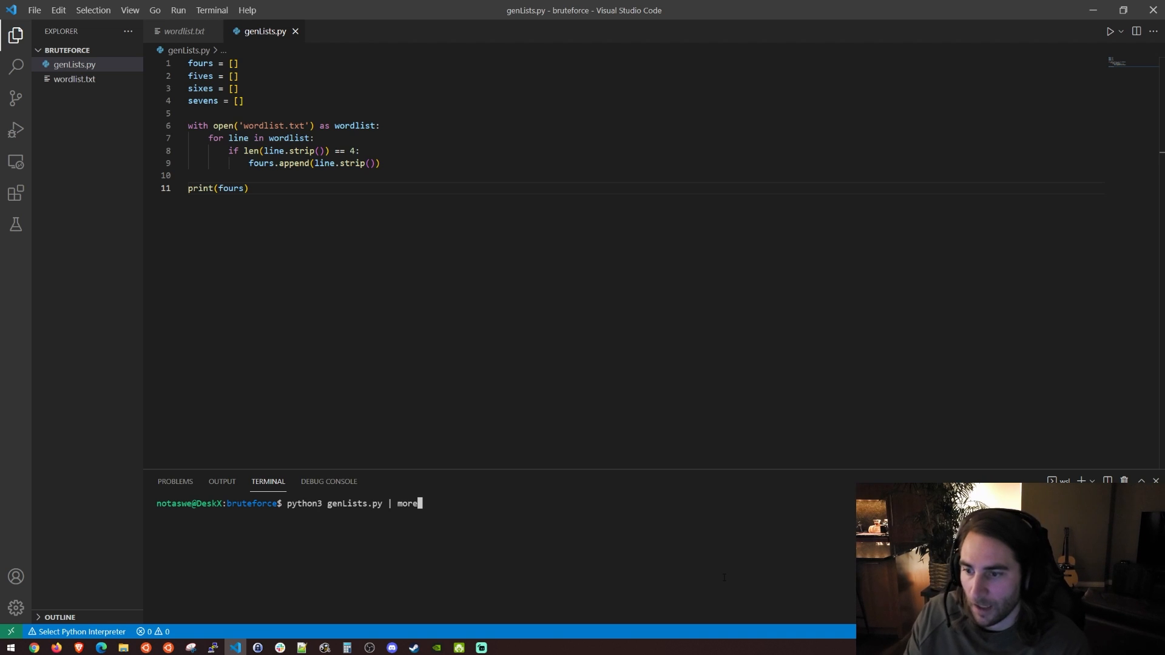
{"action": "key", "text": "Return"}
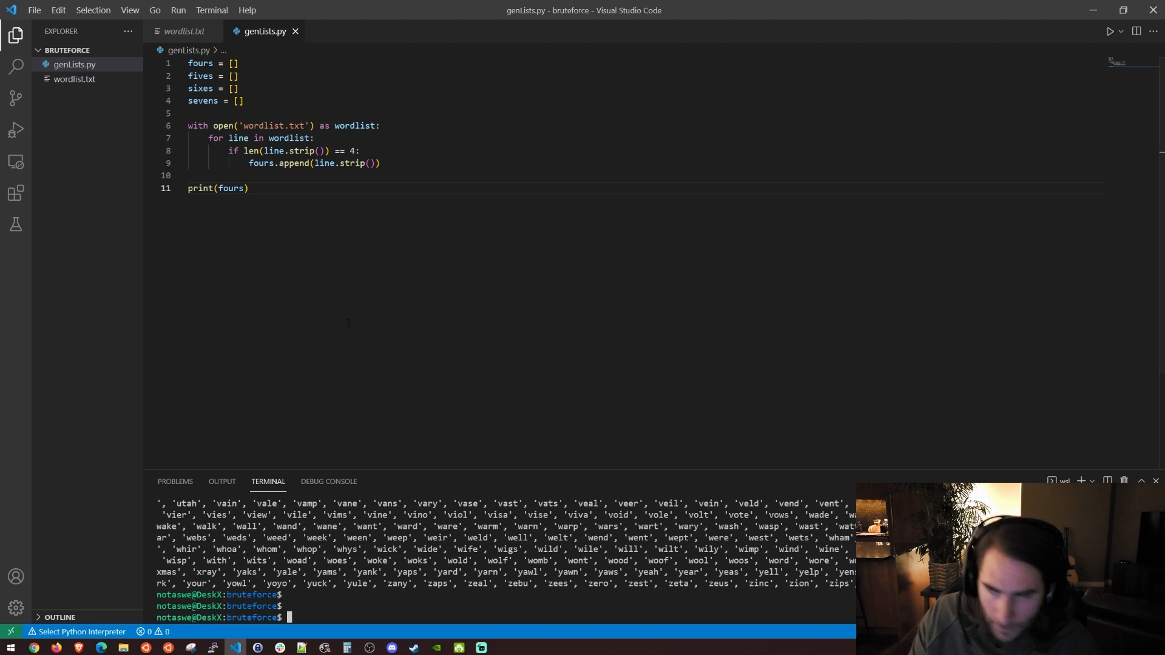
Step: Change line 11 to print(len(fours)) and retype the run command
{"action": "double_click", "coordinate": [216, 188]}
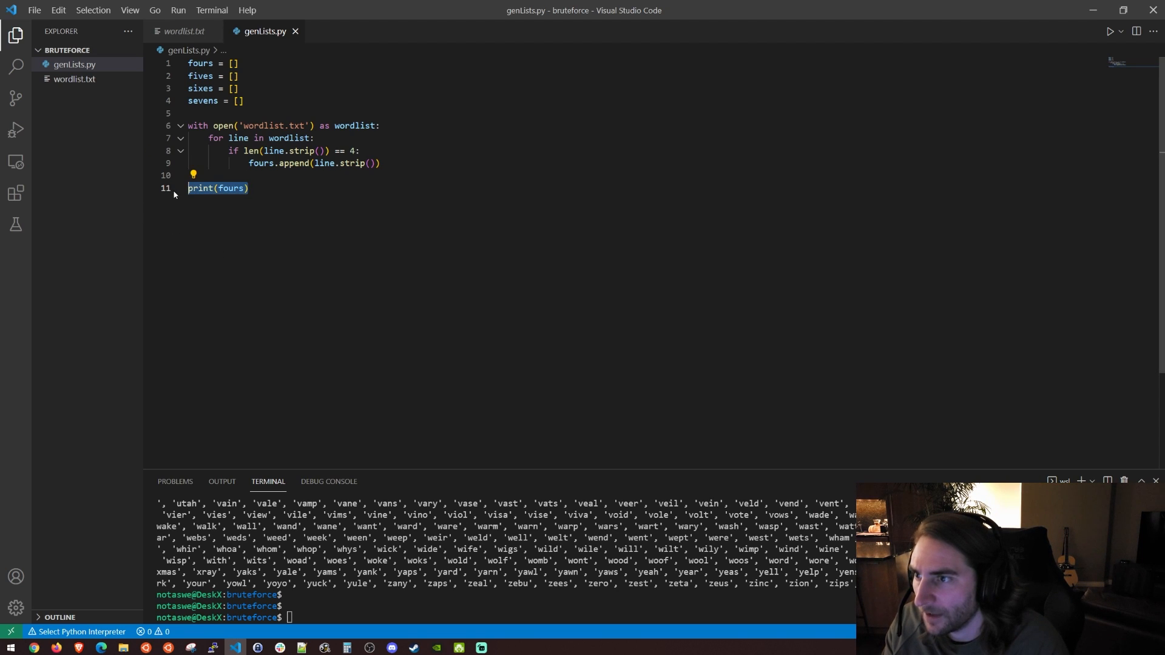
{"action": "type", "text": "len("}
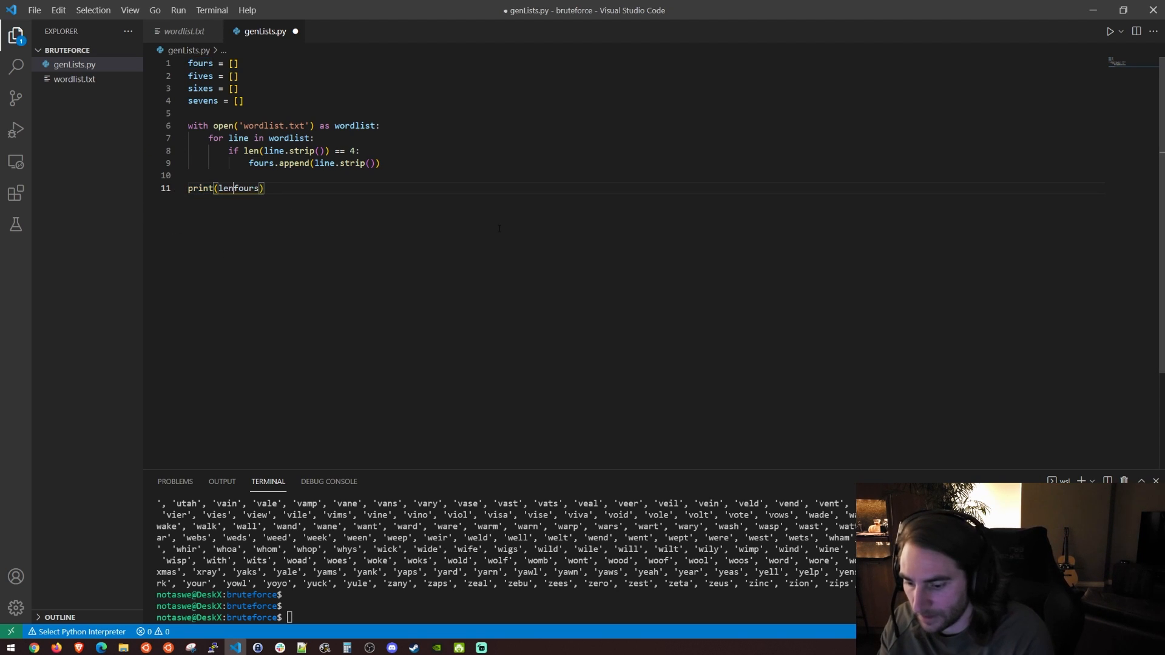
{"action": "type", "text": "("}
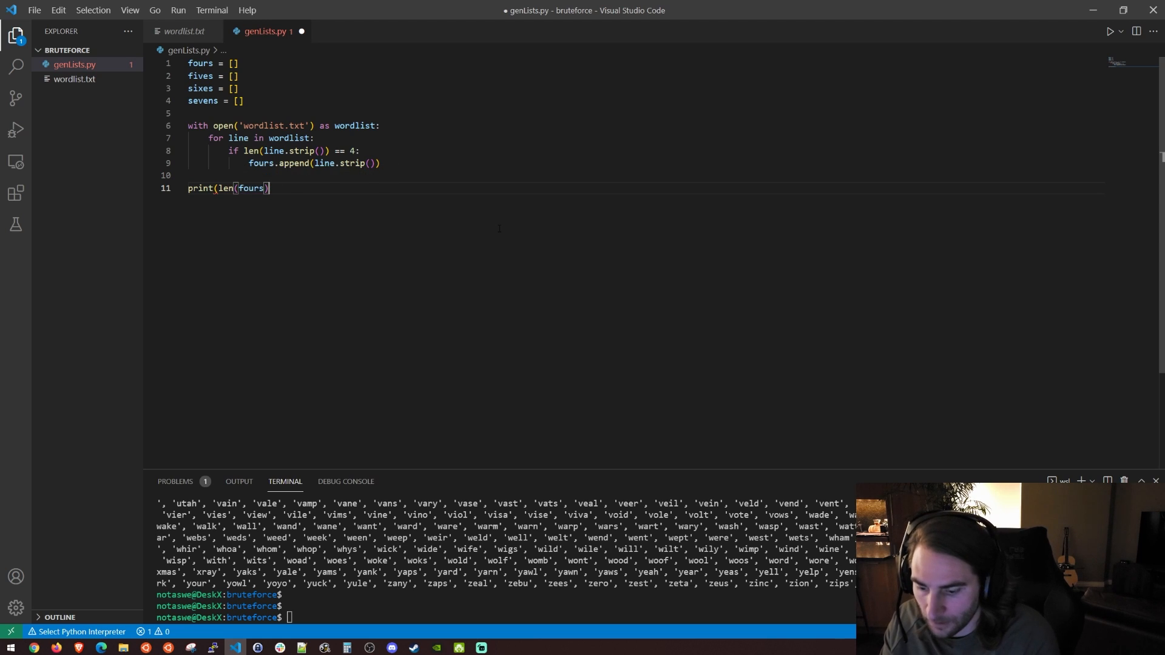
{"action": "type", "text": "python3 genLists.py | more"}
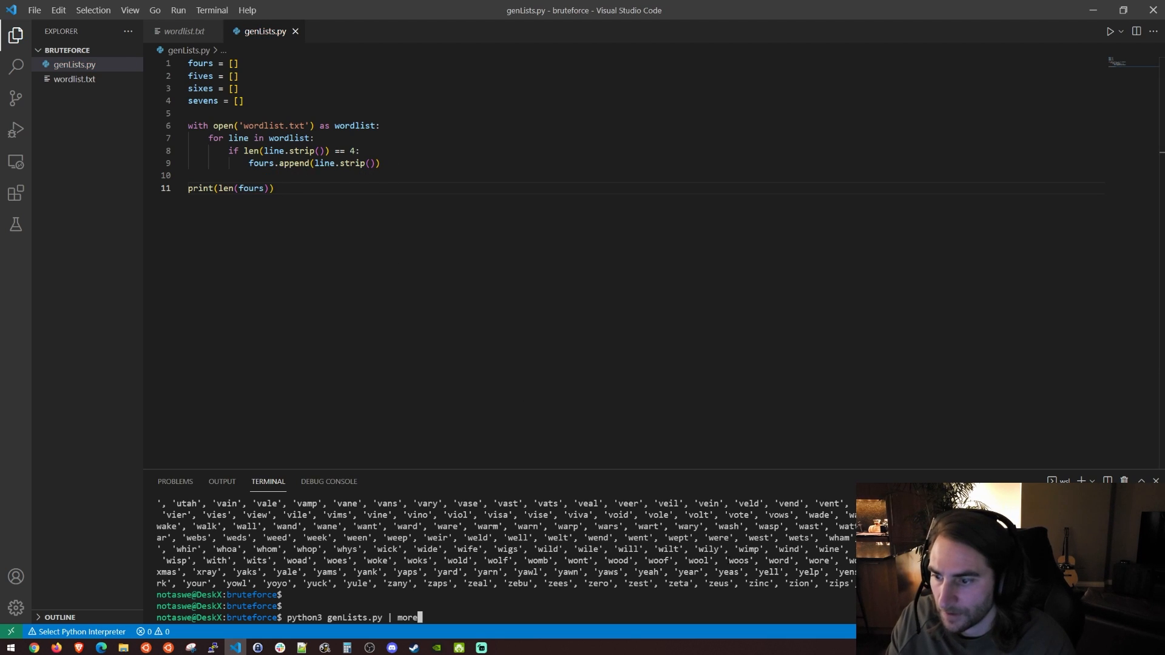
Step: Run the script to get 2294 four-letter words, then start an elif branch after the fours append
{"action": "key", "text": "Return"}
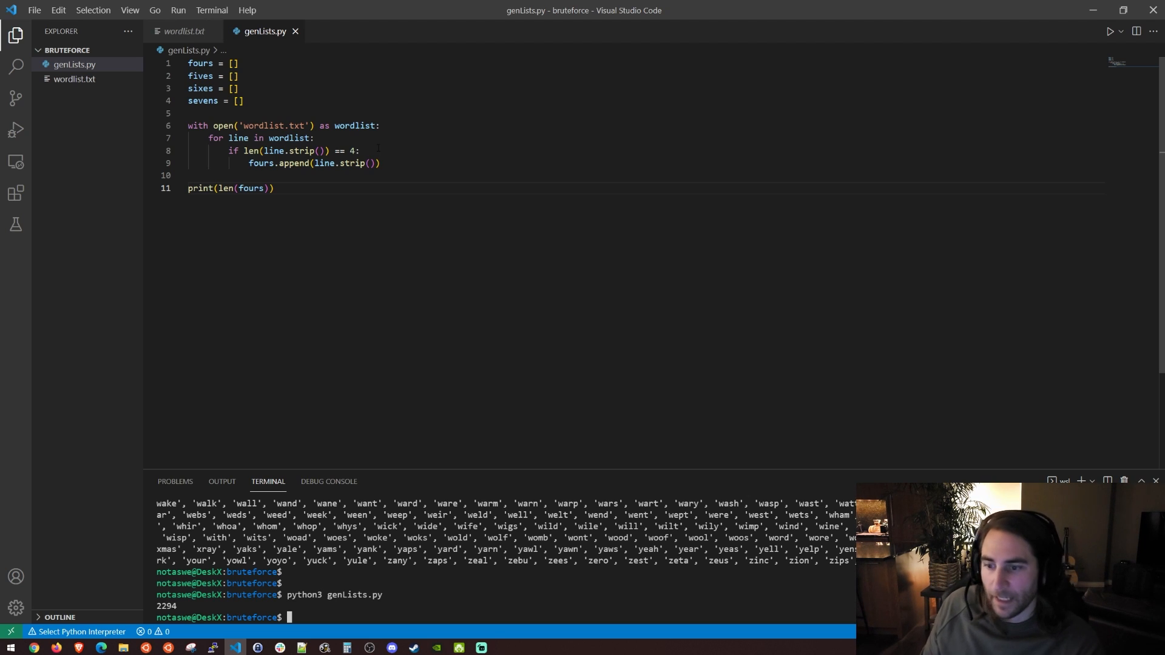
{"action": "double_click", "coordinate": [497, 537]}
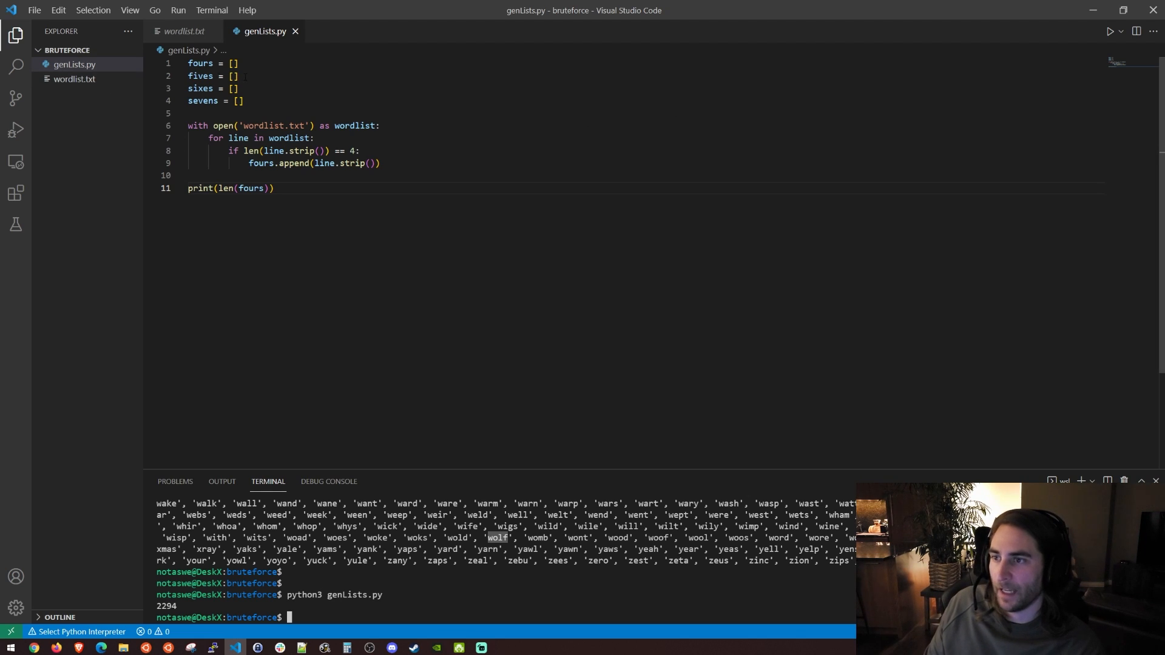
{"action": "double_click", "coordinate": [200, 75]}
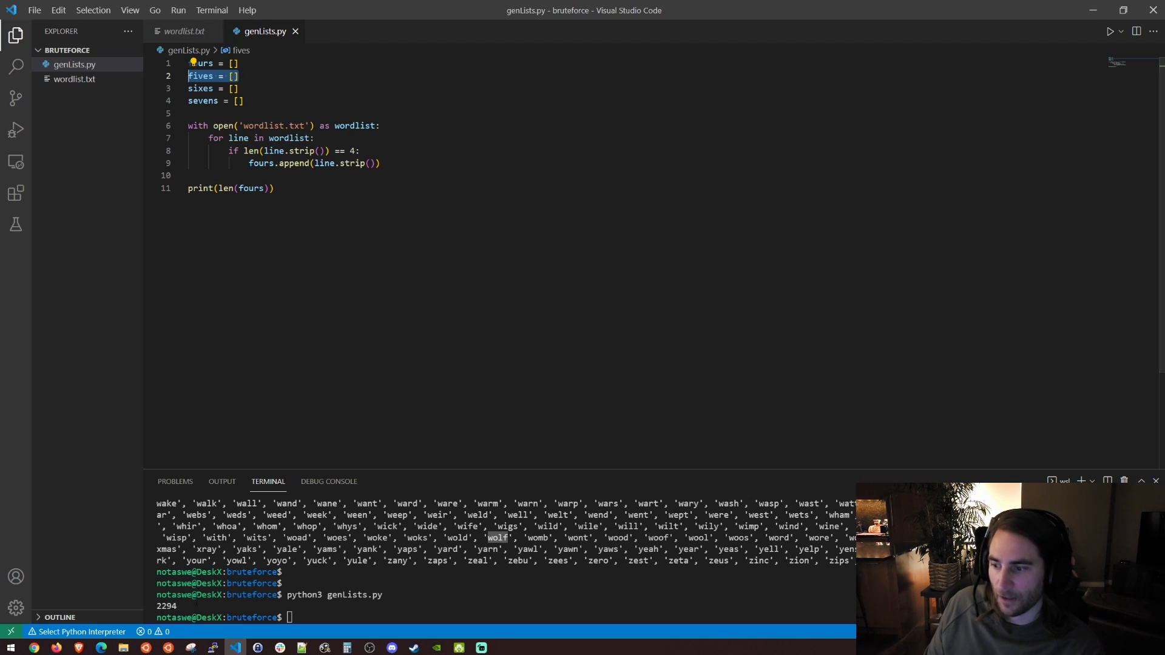
{"action": "left_click", "coordinate": [273, 188]}
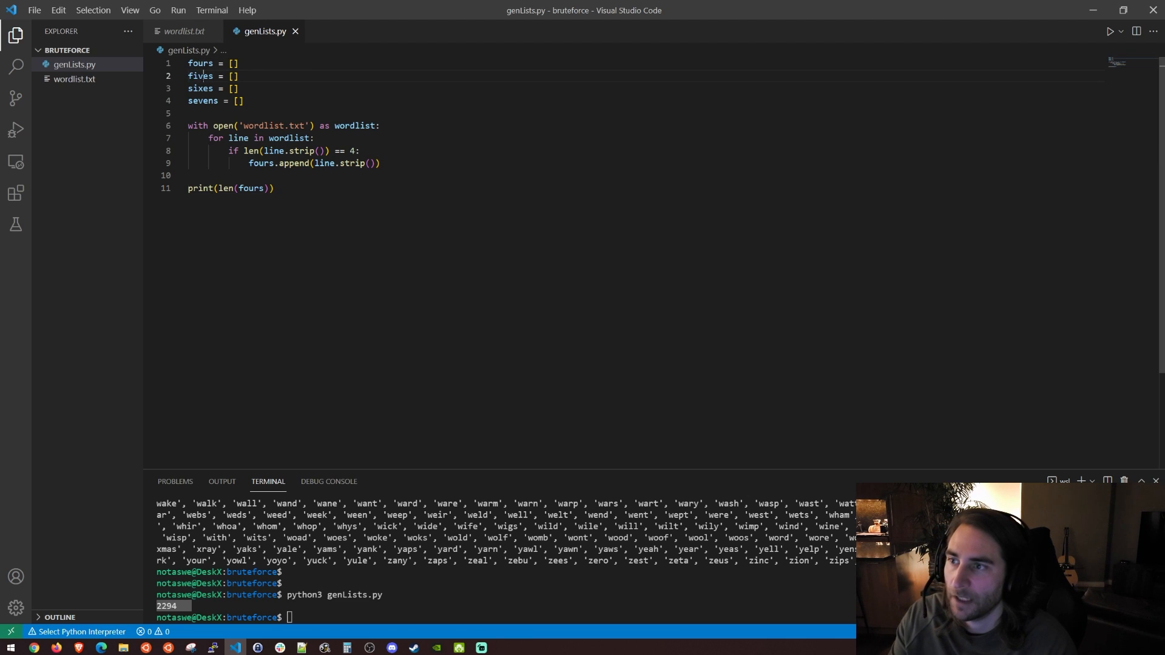
{"action": "left_click", "coordinate": [381, 162]}
{"action": "type", "text": "elif"}
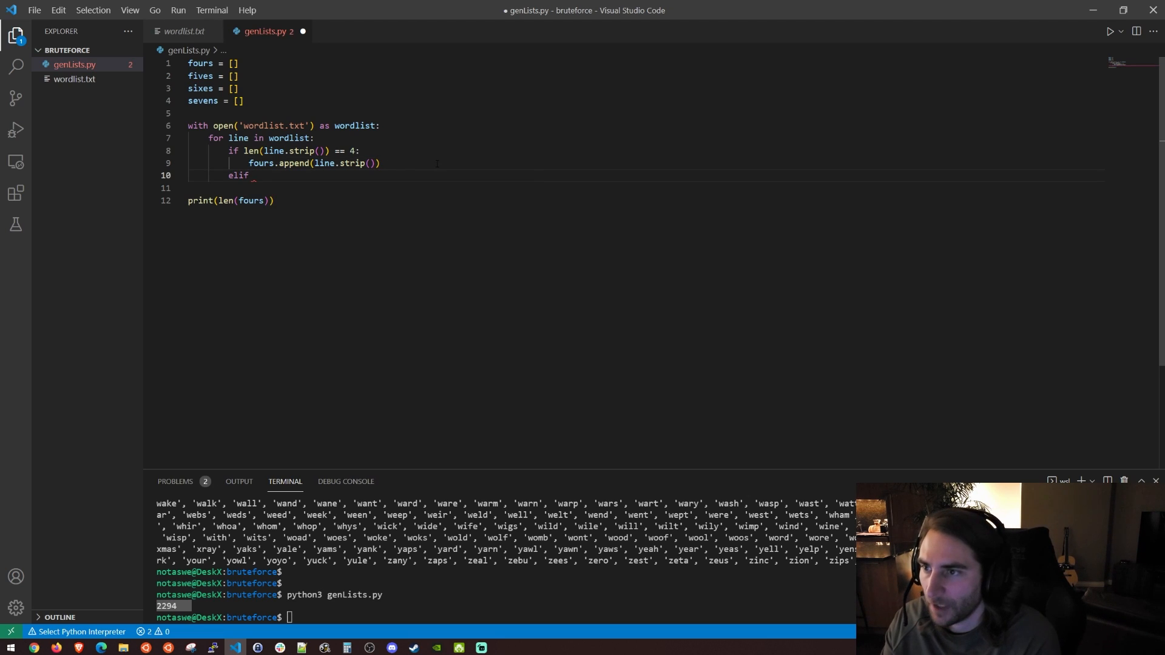
Step: Write elif conditions for stripped line lengths 5, 6 and 7
{"action": "left_click", "coordinate": [360, 150]}
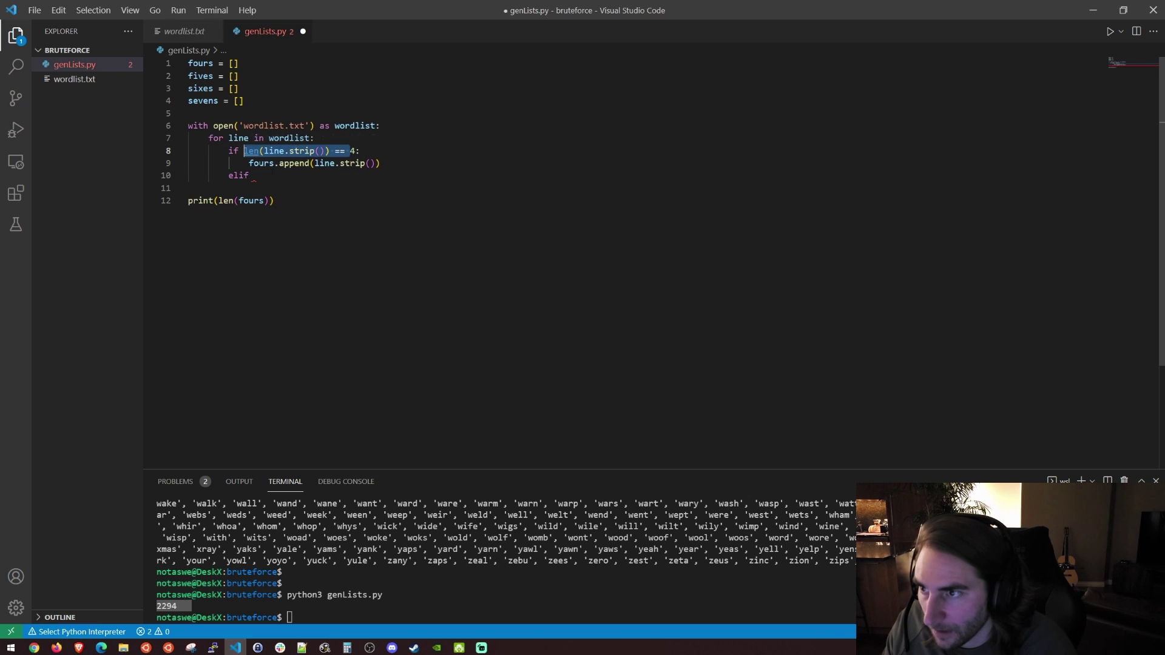
{"action": "type", "text": "len(line.strip()) =="}
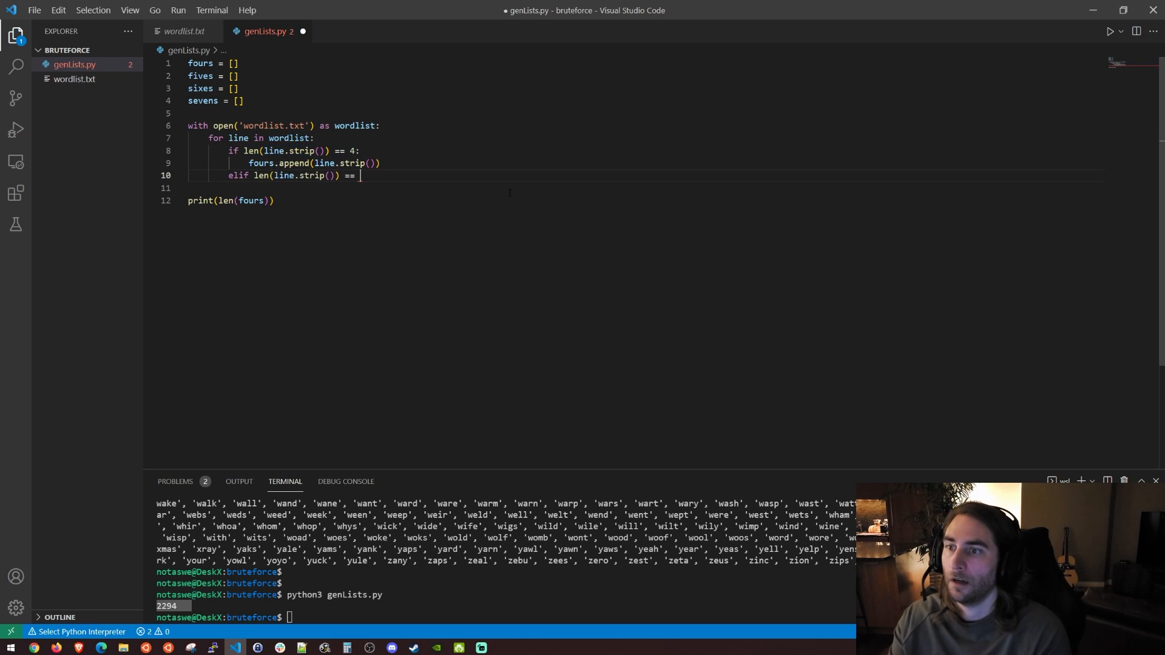
{"action": "type", "text": "5:"}
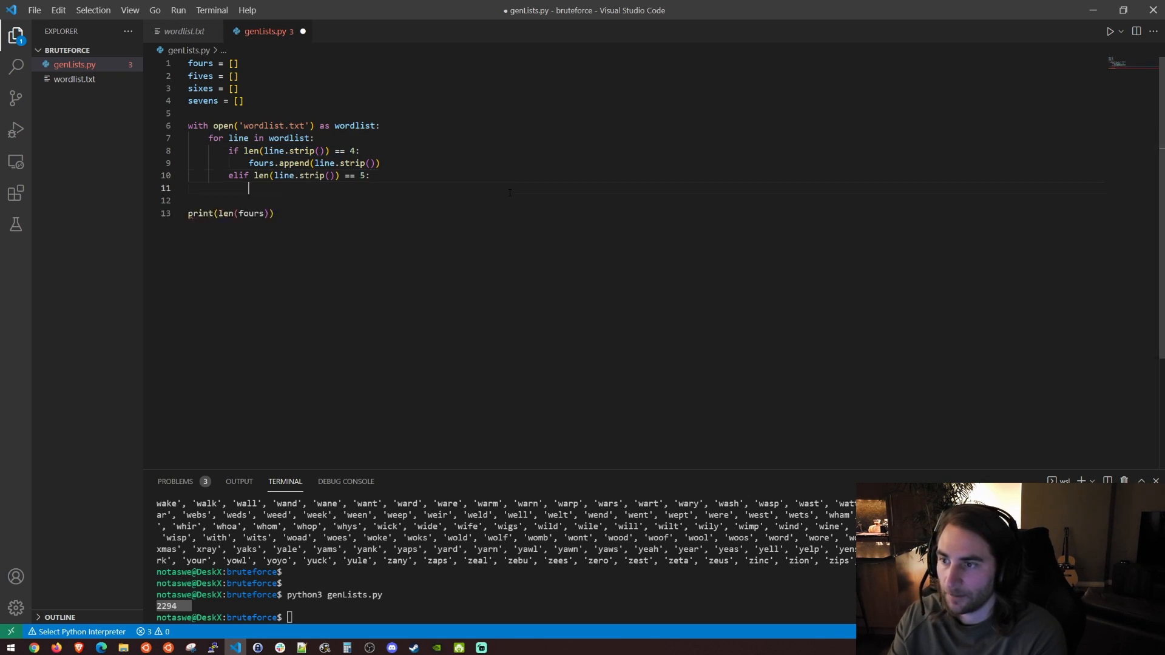
{"action": "type", "text": "elif"}
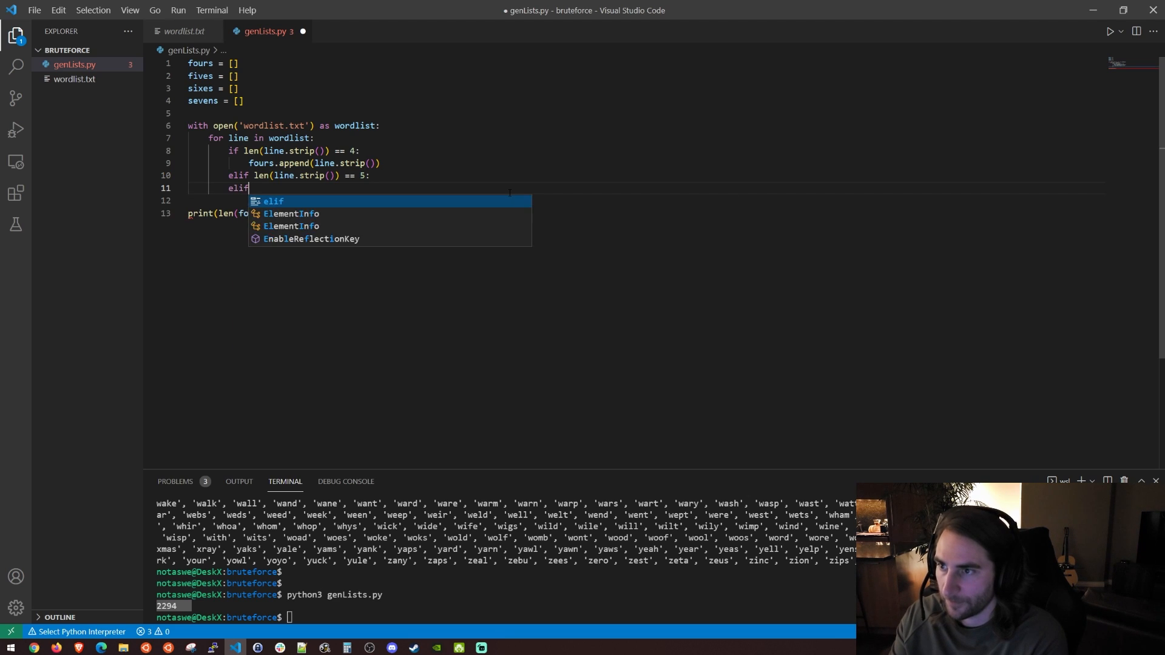
{"action": "type", "text": "len(line.strip()) == 6:"}
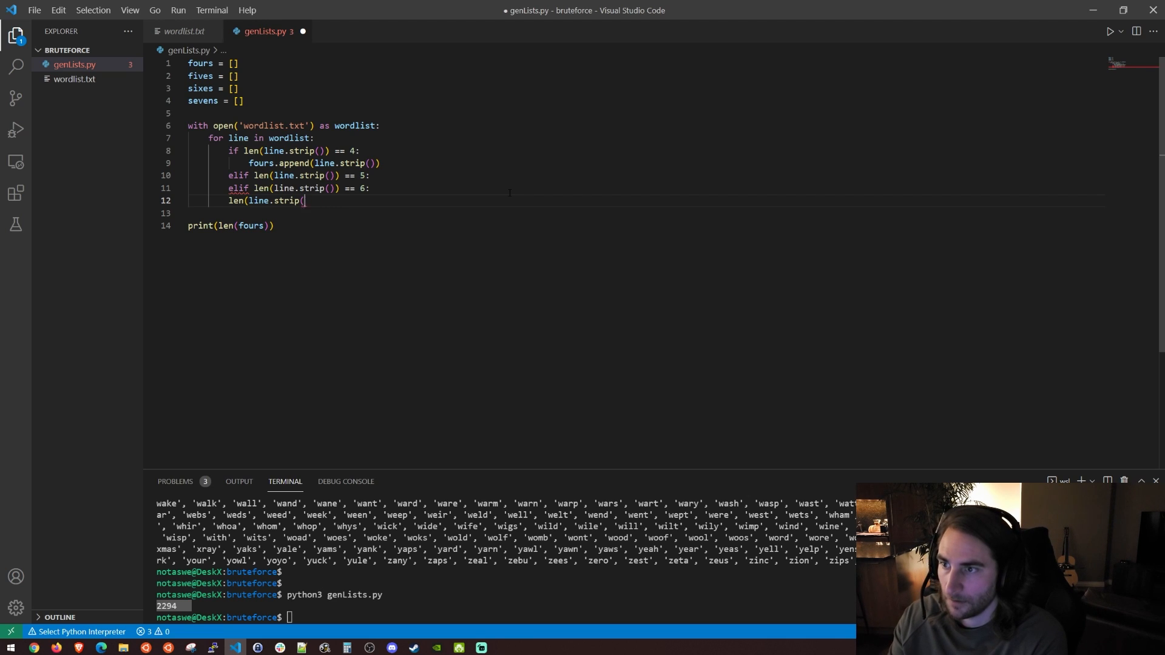
{"action": "type", "text": "elif len(line.strip()) =="}
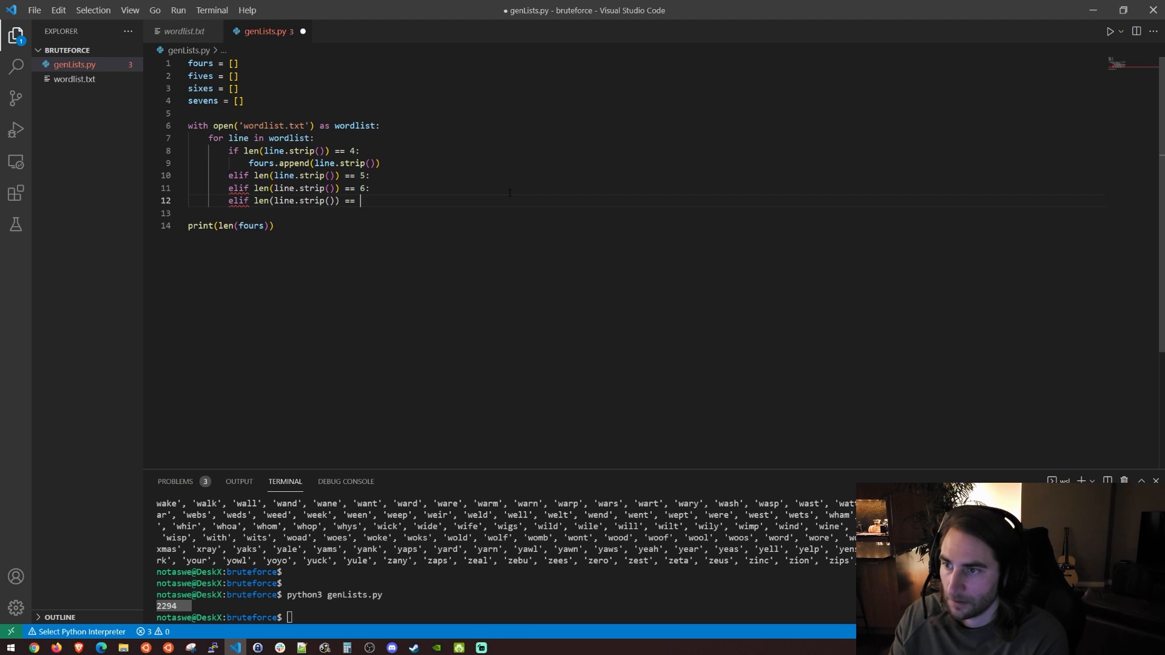
{"action": "type", "text": "7:"}
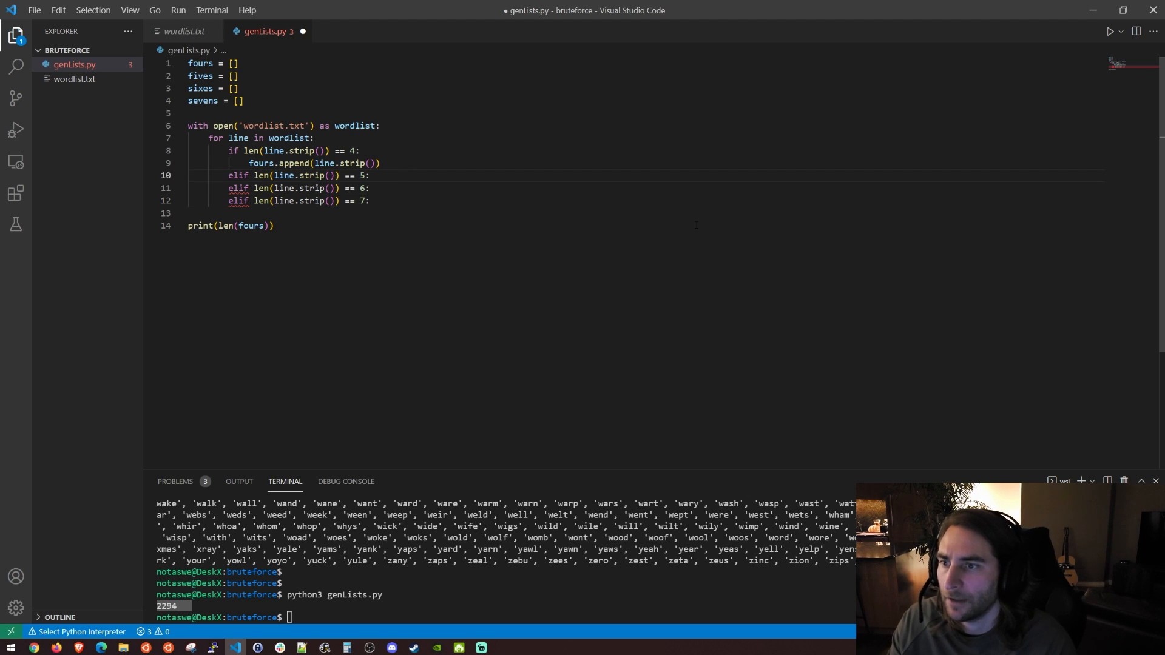
{"action": "mouse_move", "coordinate": [623, 163]}
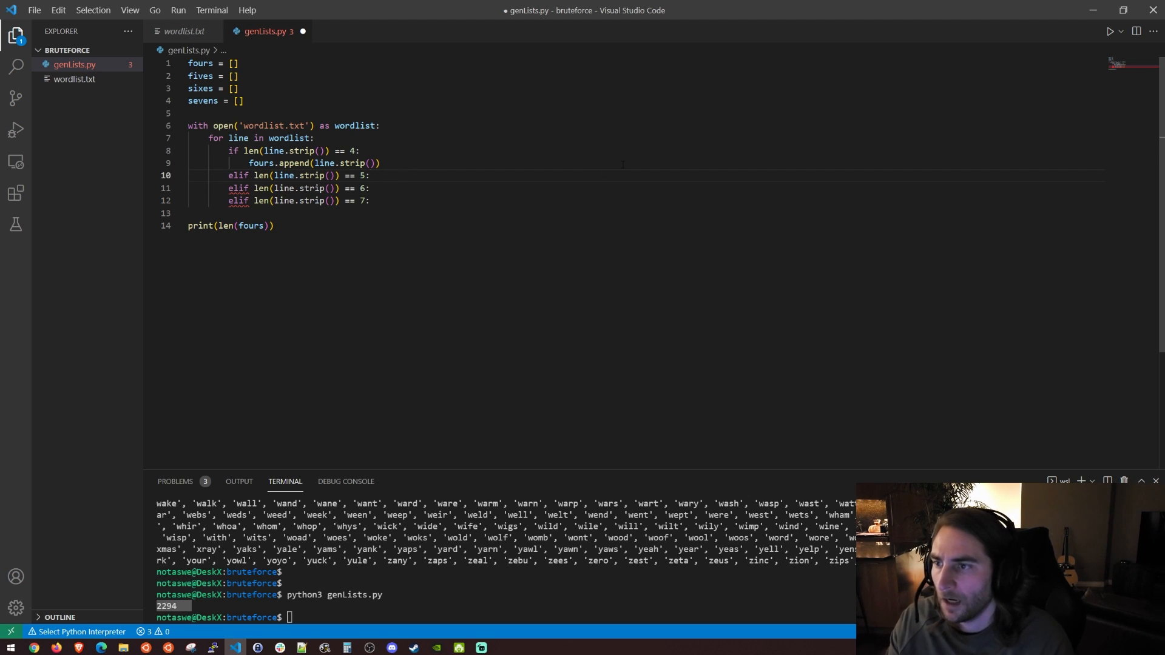
Step: Append matching words to fives, sixes and sevens under each branch
{"action": "key", "text": "enter"}
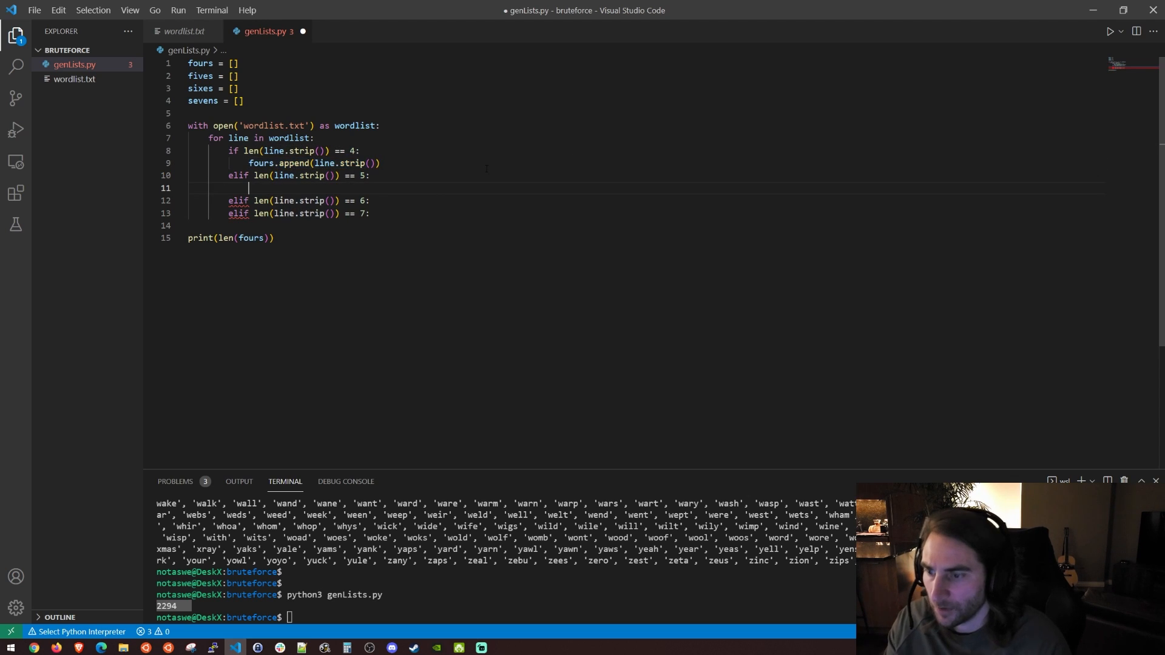
{"action": "type", "text": "fives.append(line.strip())"}
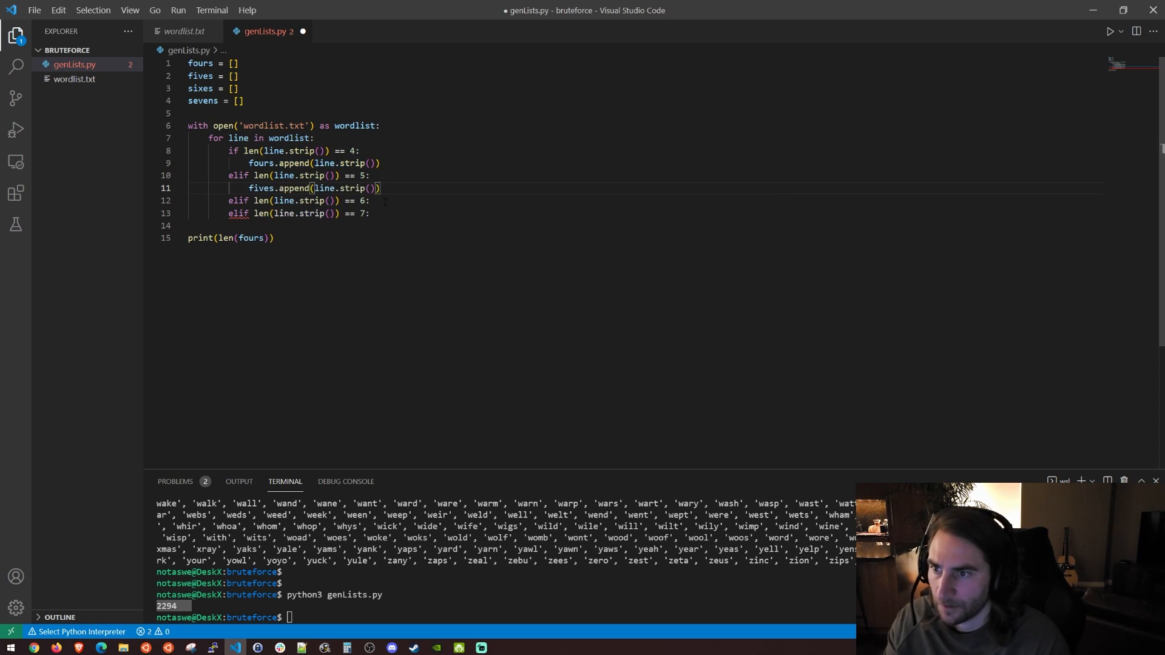
{"action": "type", "text": "sixes.append(line.strip())"}
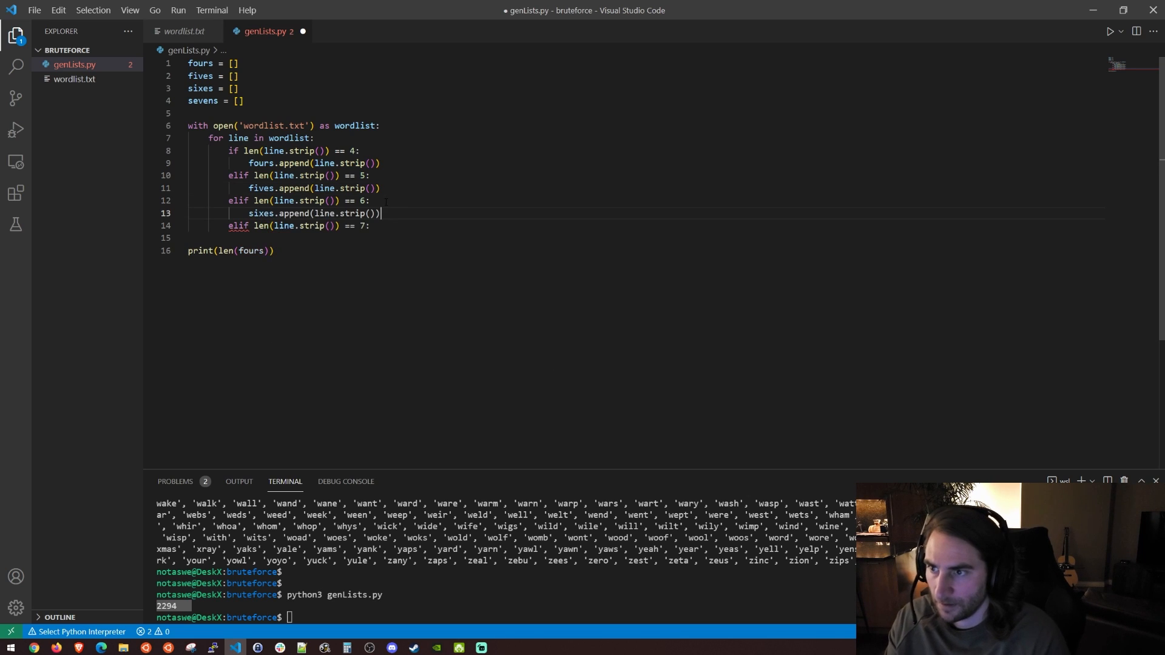
{"action": "type", "text": "sevens.append(line.strip("}
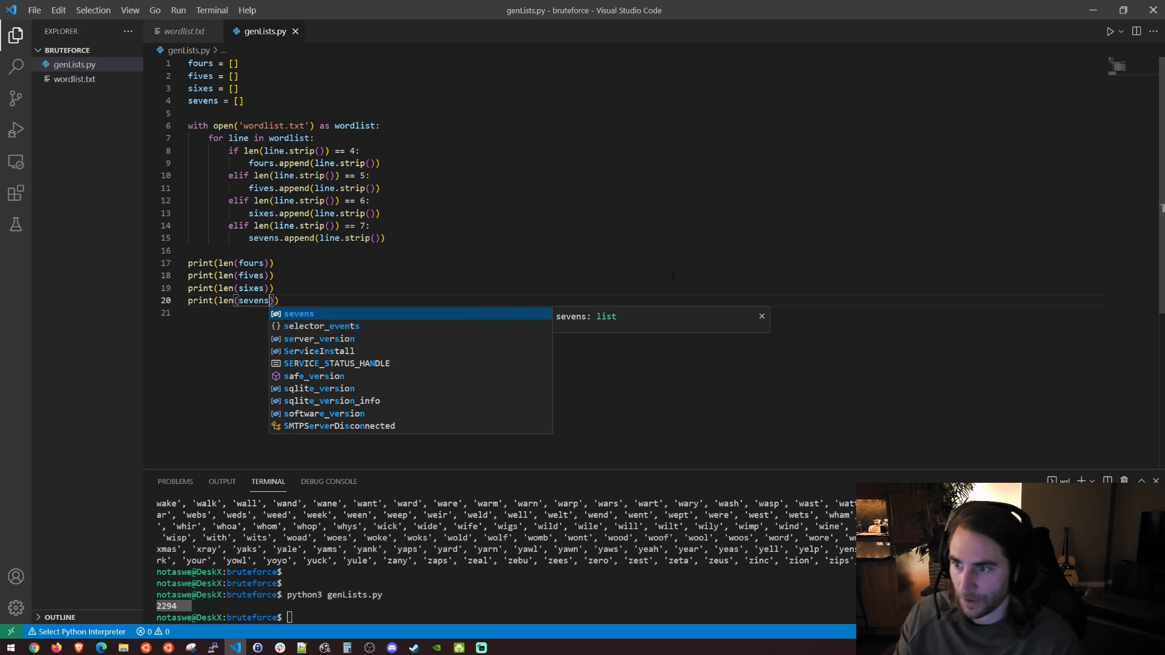
Step: Dismiss the completion popup and tidy the line before running for the four counts
{"action": "key", "text": "Escape"}
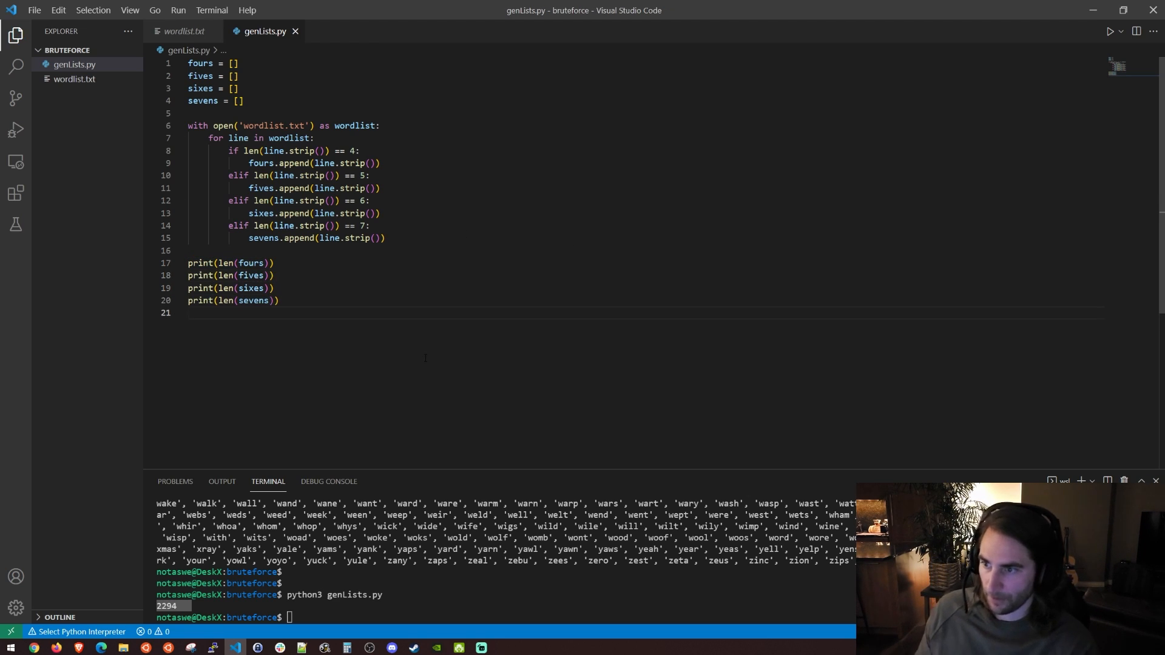
{"action": "key", "text": "Backspace"}
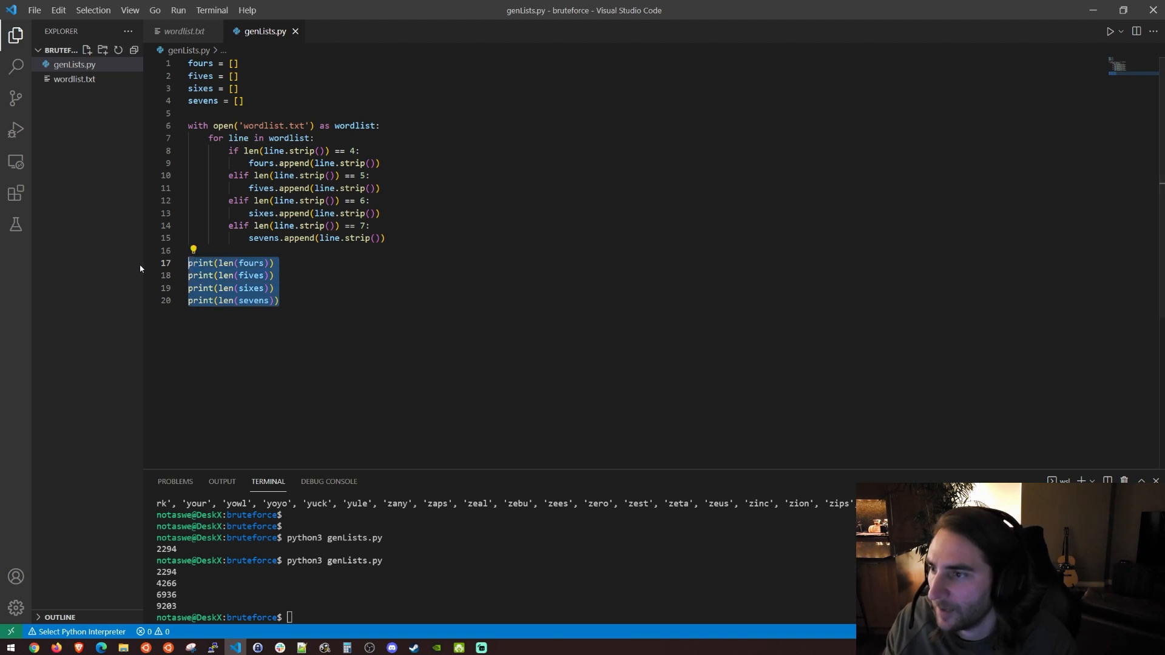
Step: Comment out the four count-printing lines with Ctrl+/
{"action": "key", "text": "ctrl+/"}
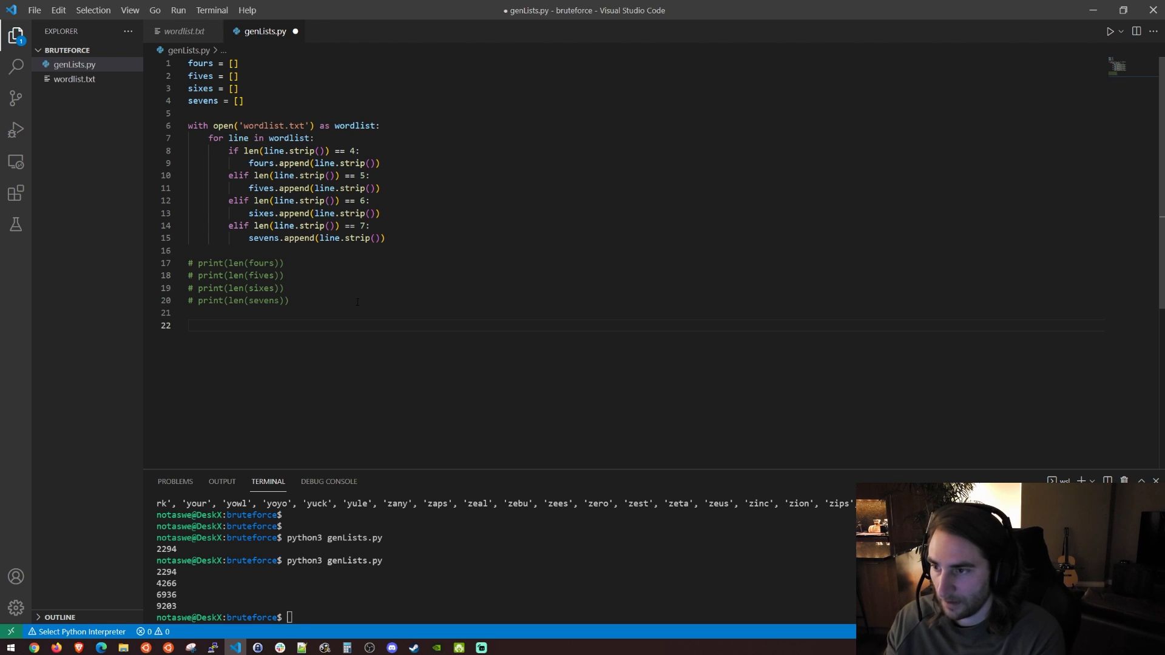
Step: Declare empty fivesLess, sixesLess and sevensLess lists
{"action": "type", "text": "fivesLess"}
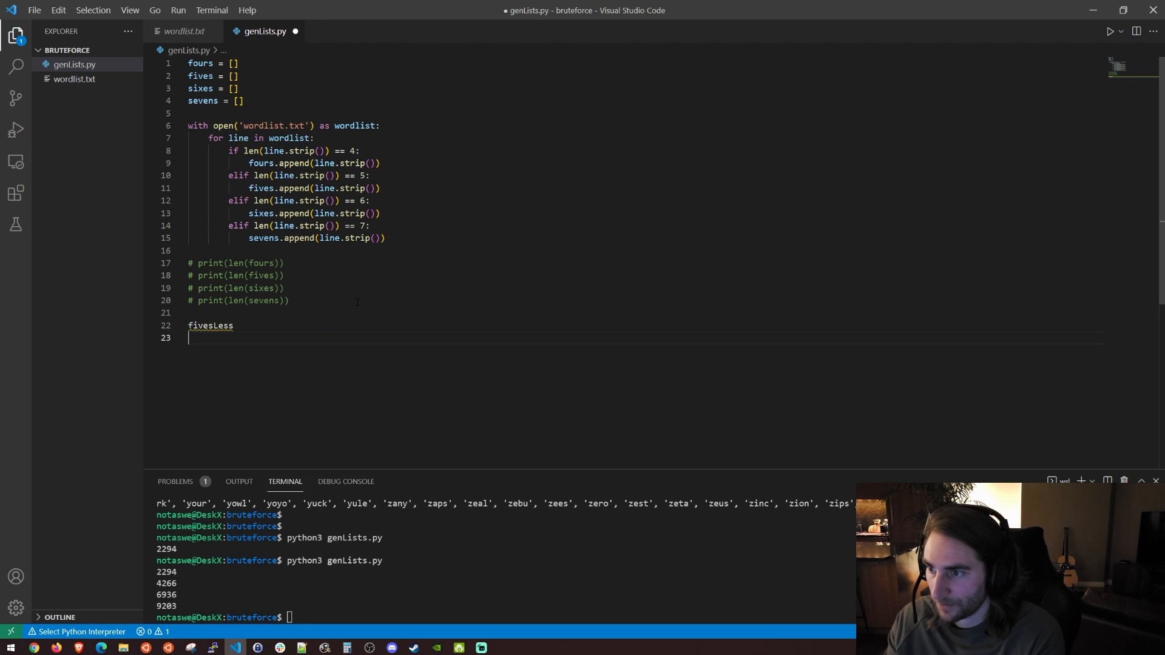
{"action": "type", "text": "sixesLess"}
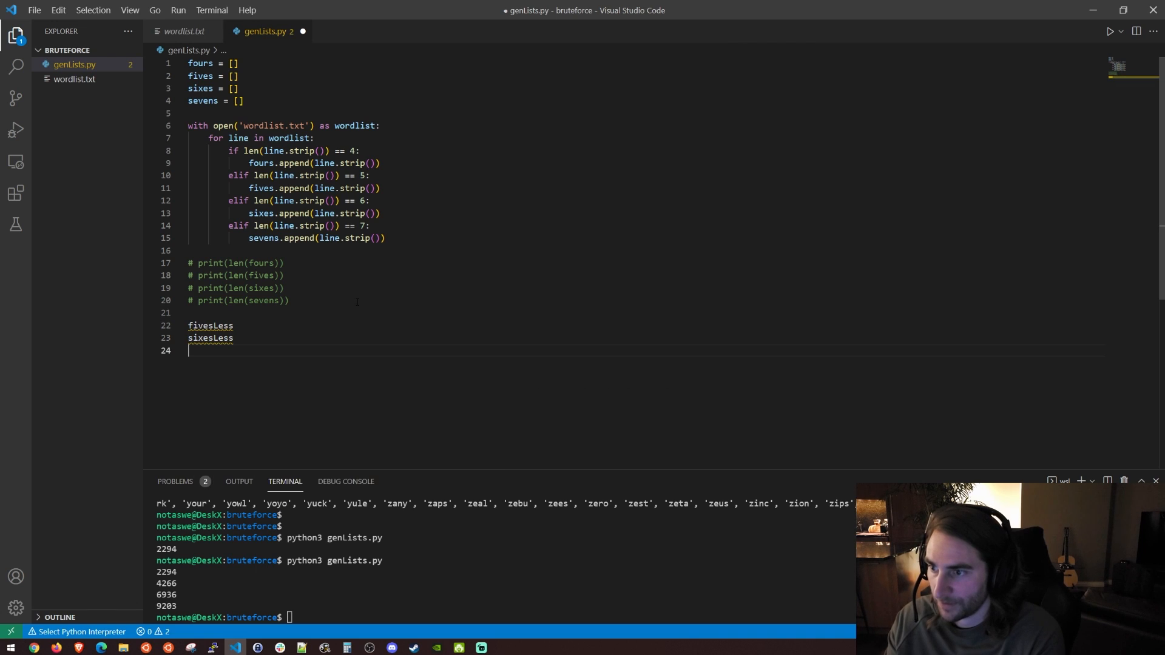
{"action": "type", "text": "sevensLess"}
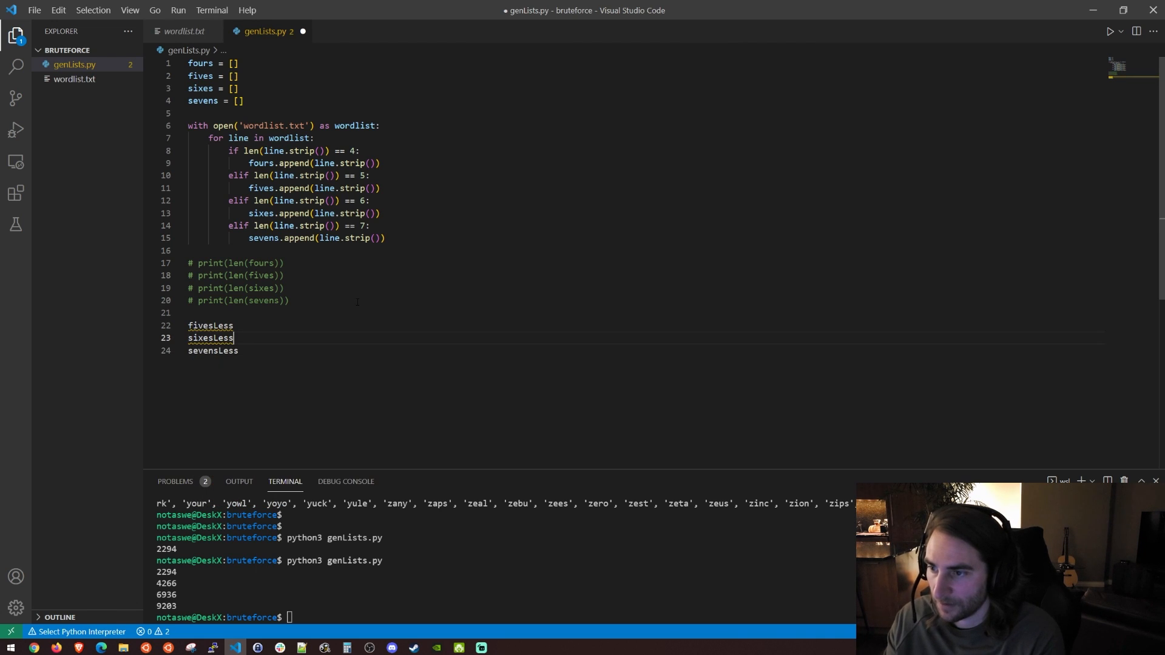
{"action": "type", "text": "= []"}
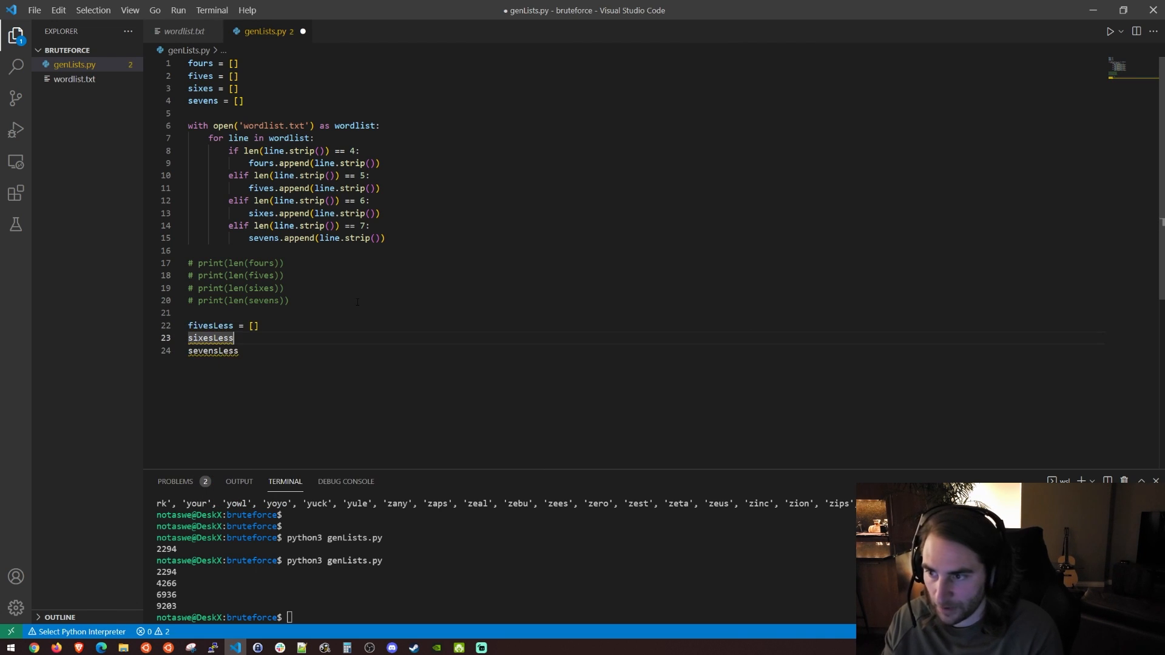
{"action": "type", "text": "= []"}
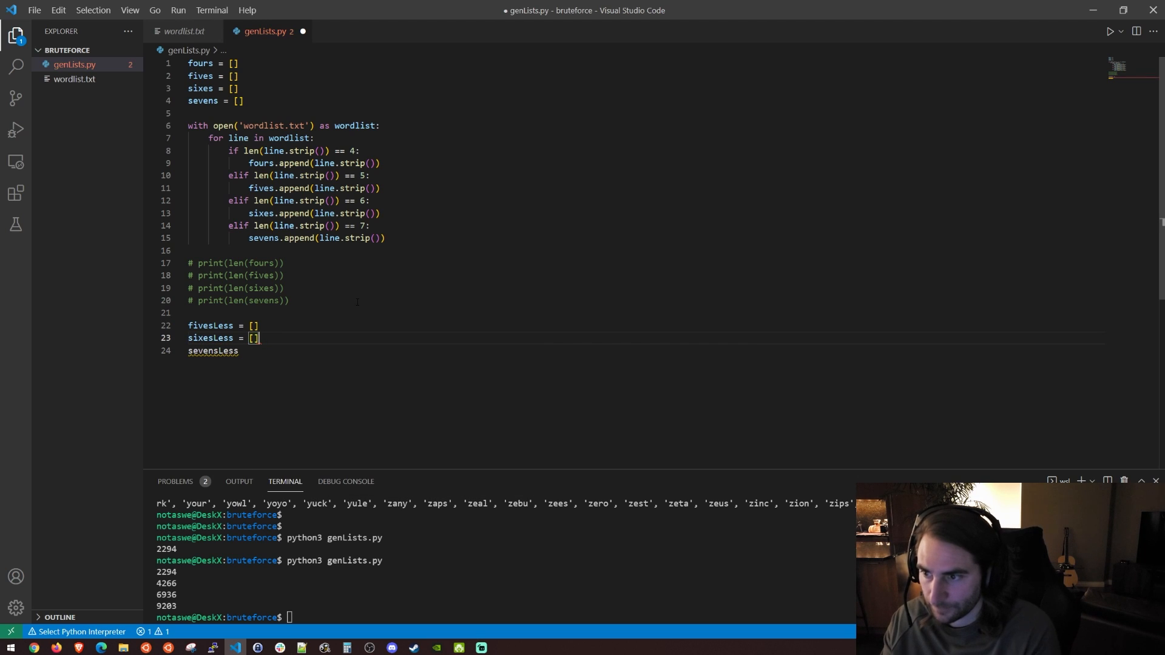
{"action": "type", "text": "= []"}
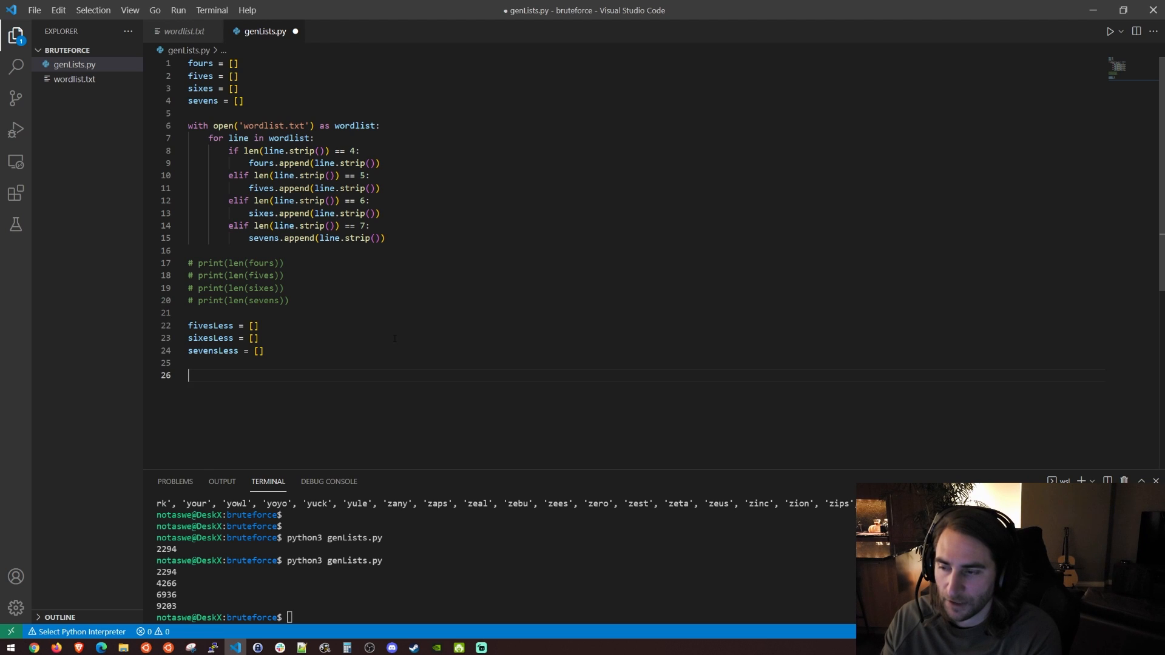
Step: Initialise fivesCounter = 0 and start a while loop running until it reaches len(fours)
{"action": "type", "text": "fivesCounter"}
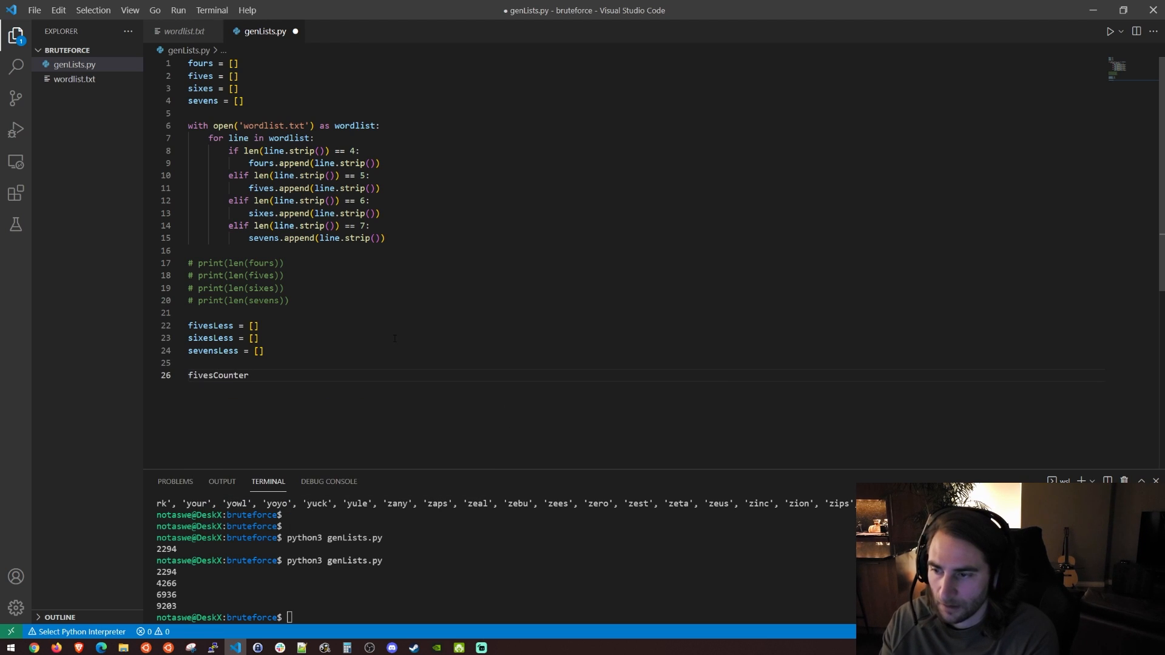
{"action": "type", "text": "= 0"}
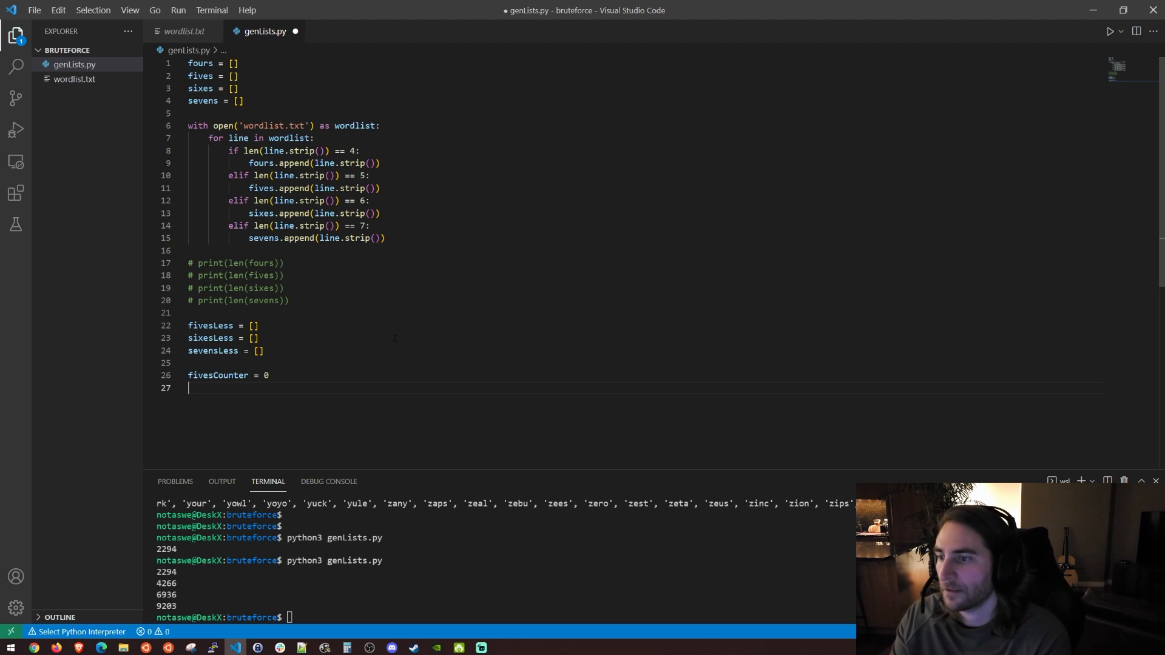
{"action": "type", "text": "while fivesCoun"}
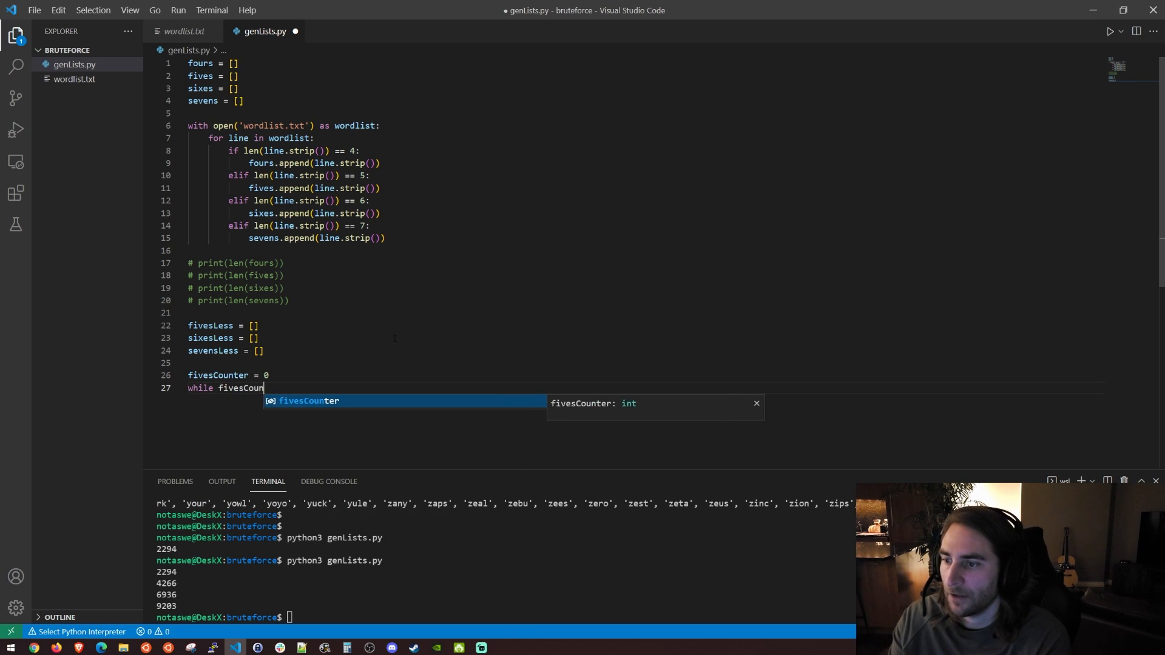
{"action": "type", "text": "< len()"}
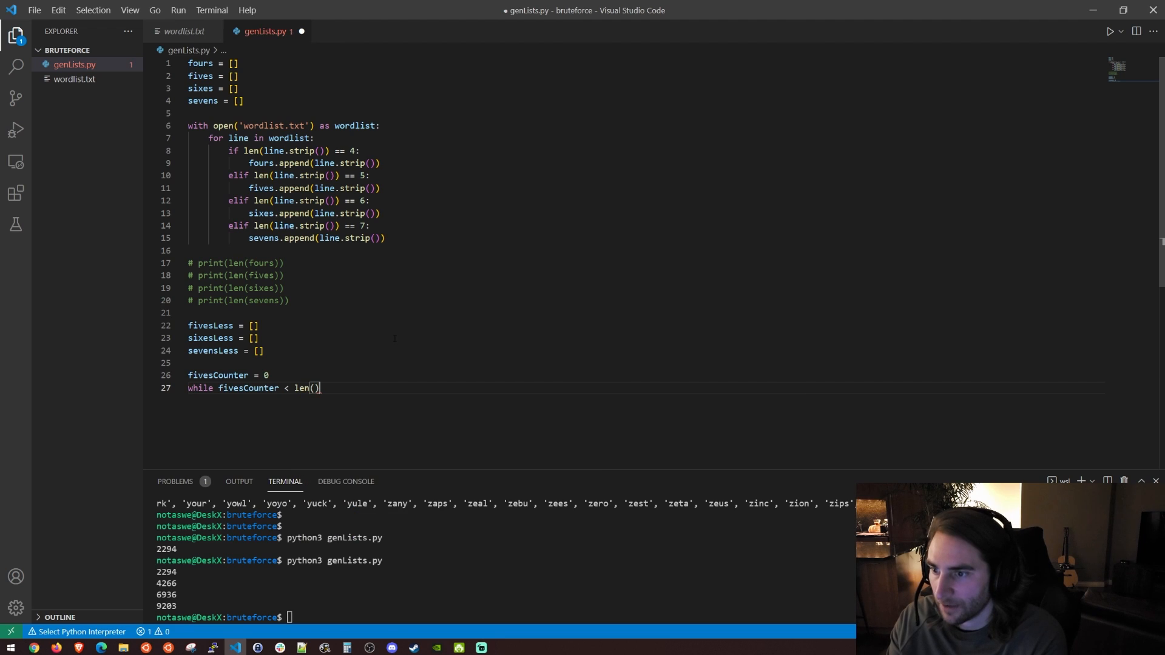
{"action": "type", "text": "fours"}
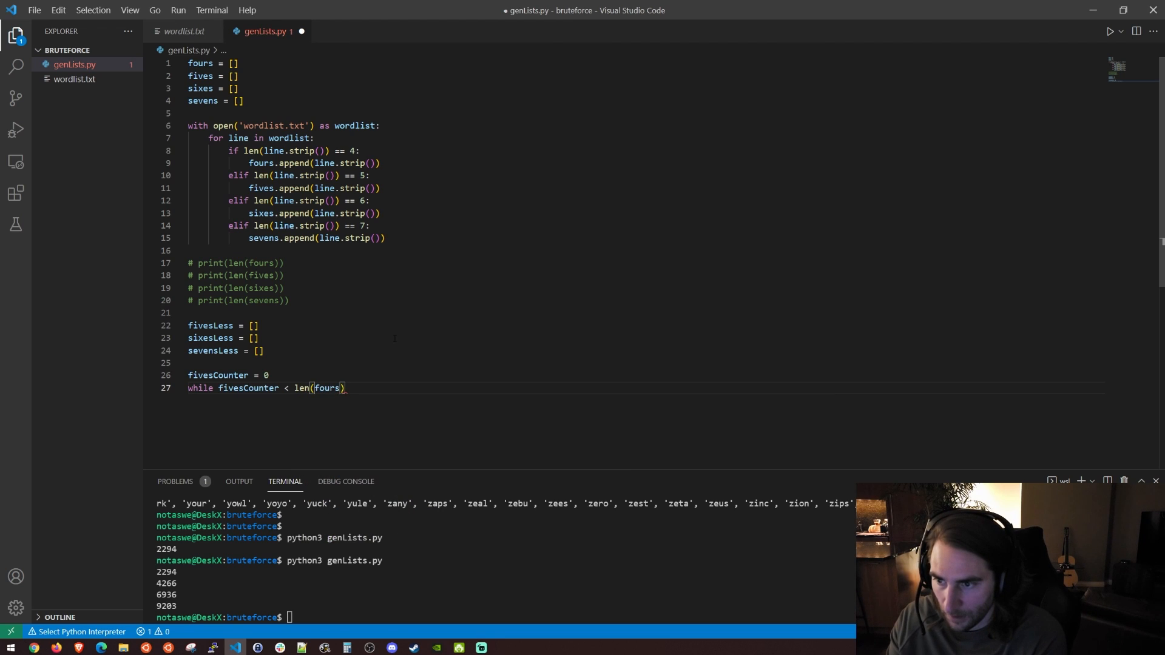
{"action": "key", "text": "enter"}
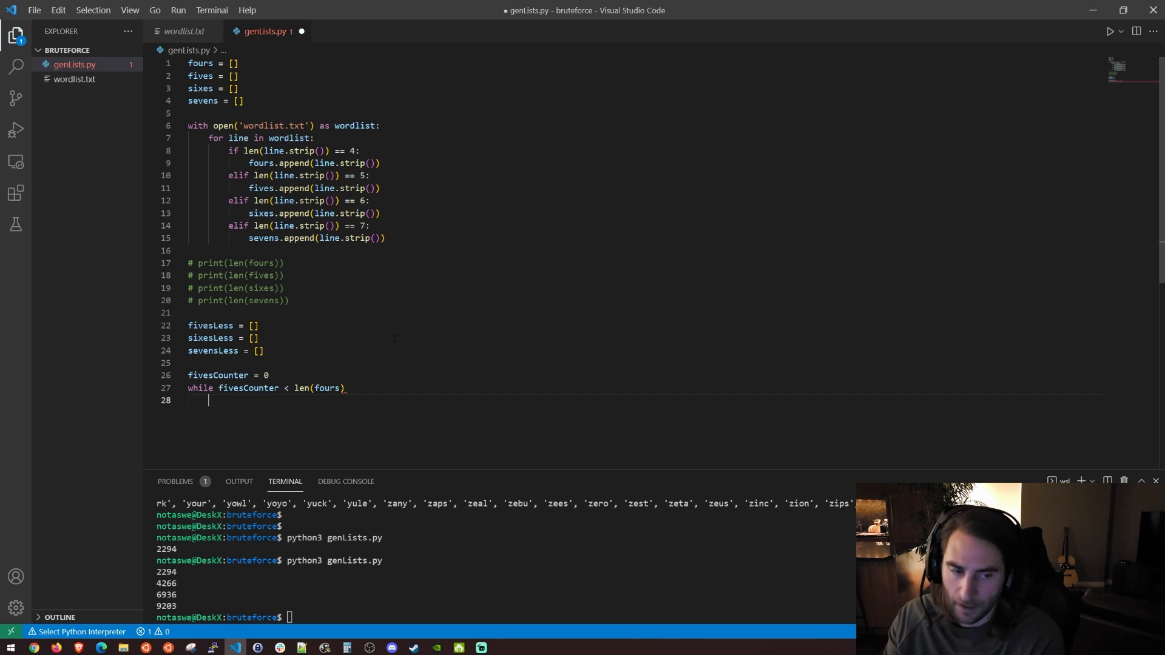
Step: Pick randFive with random.choice(fives) in the loop body and import random at the top
{"action": "type", "text": "randFive ="}
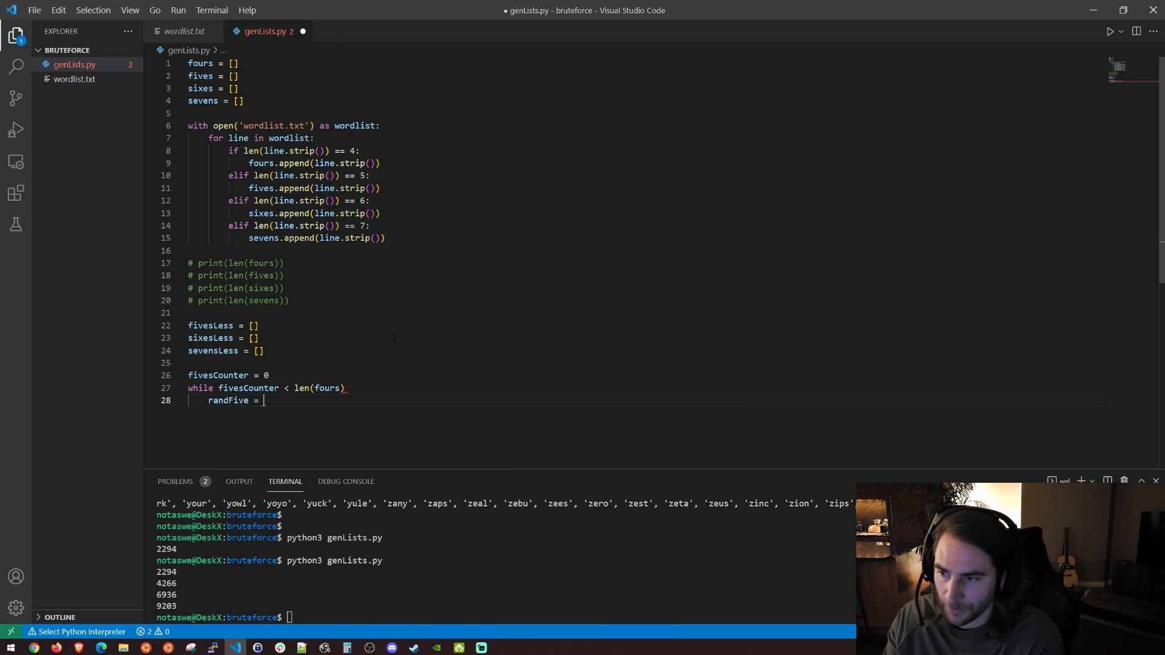
{"action": "type", "text": "random.choice("}
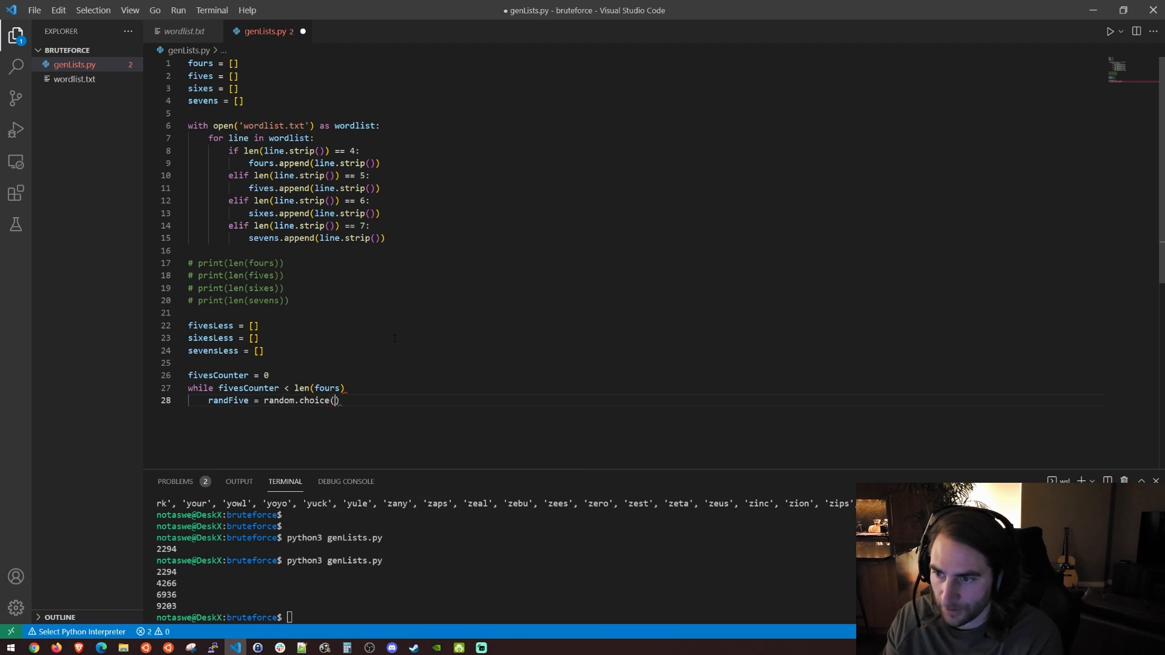
{"action": "type", "text": "fives"}
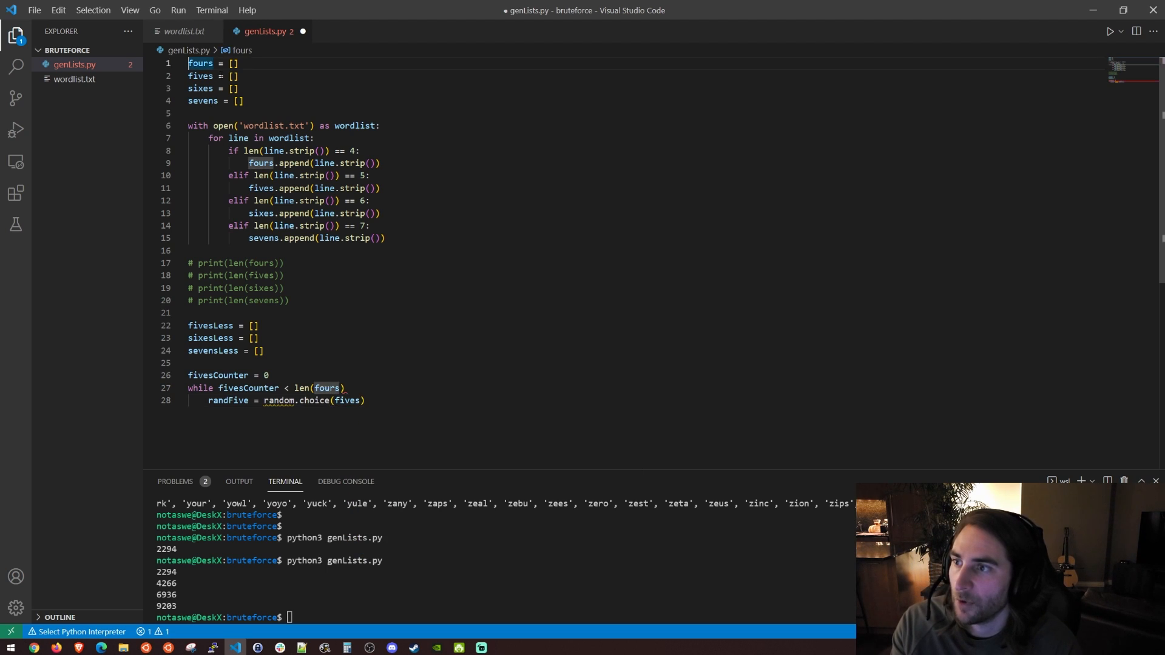
{"action": "type", "text": "import r"}
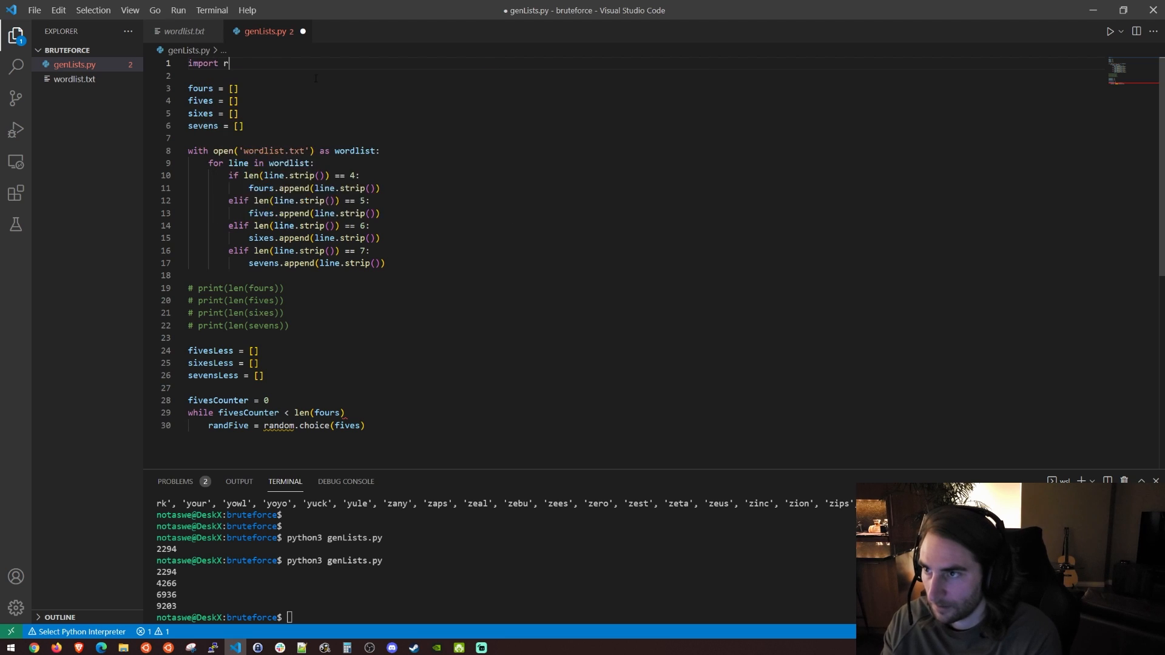
{"action": "type", "text": "andom"}
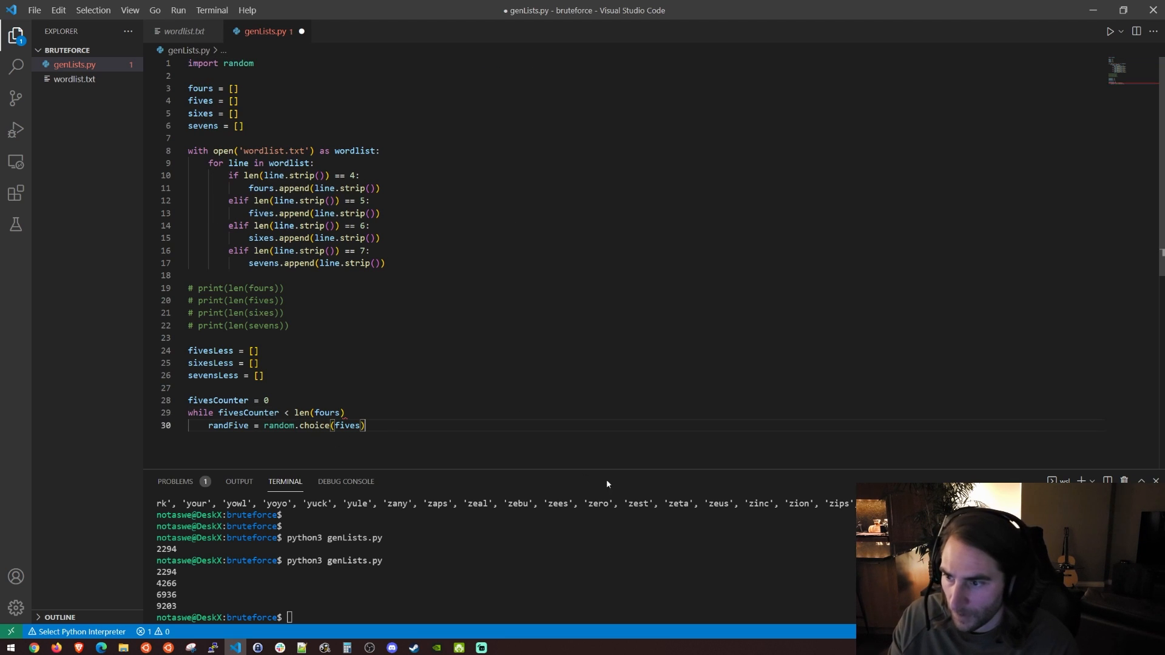
{"action": "mouse_move", "coordinate": [621, 482]}
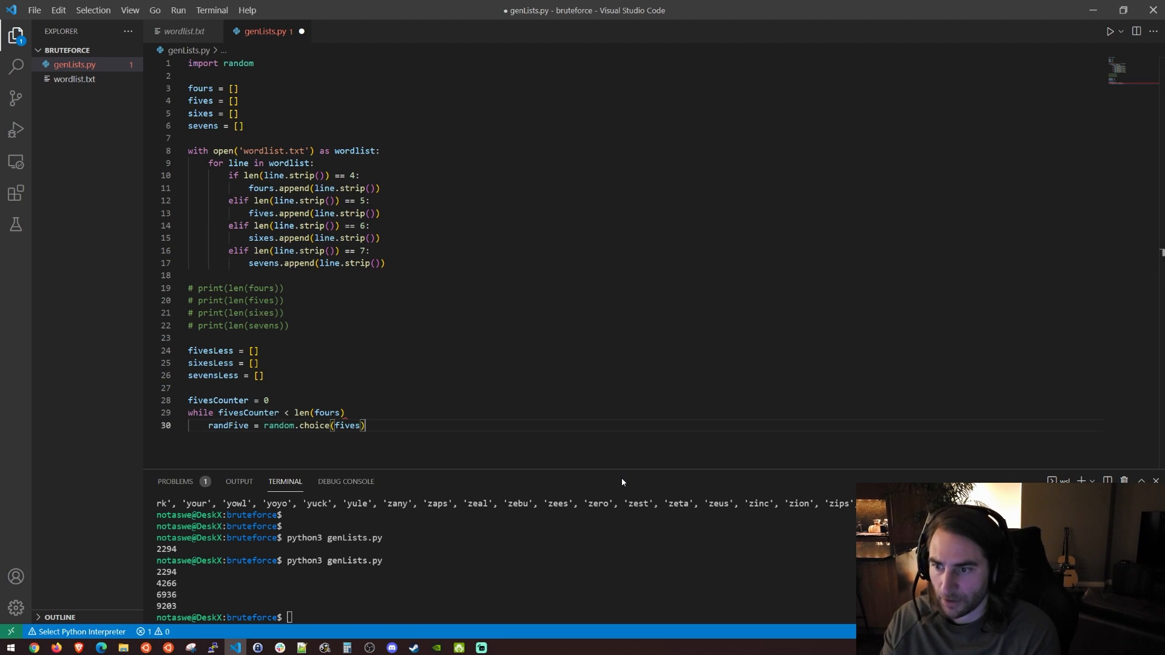
Step: Append randFive to fivesLess only when not already present, then print len(fivesLess)
{"action": "type", "text": "if"}
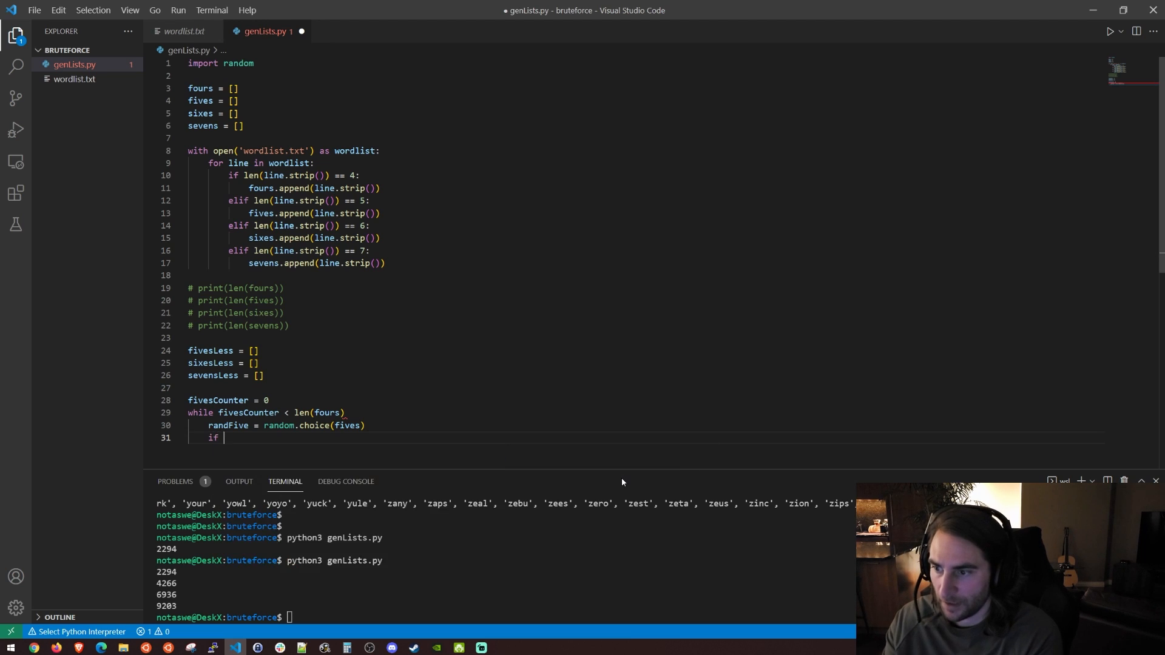
{"action": "type", "text": "randFive not in fivesLess:"}
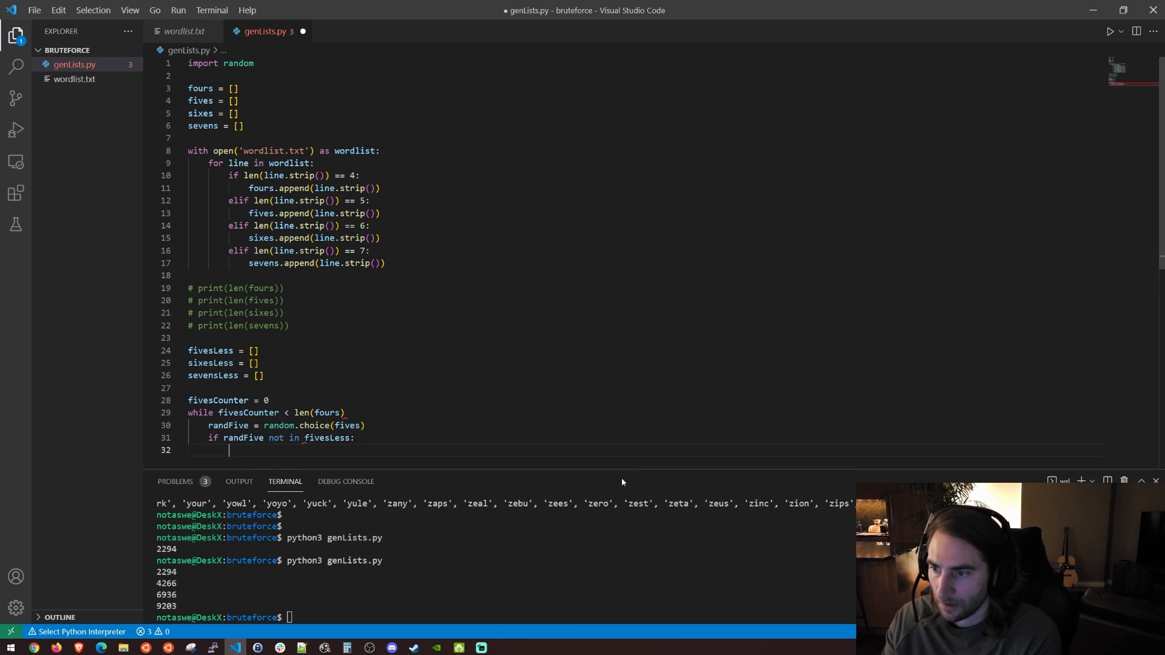
{"action": "type", "text": "fivesLess.append("}
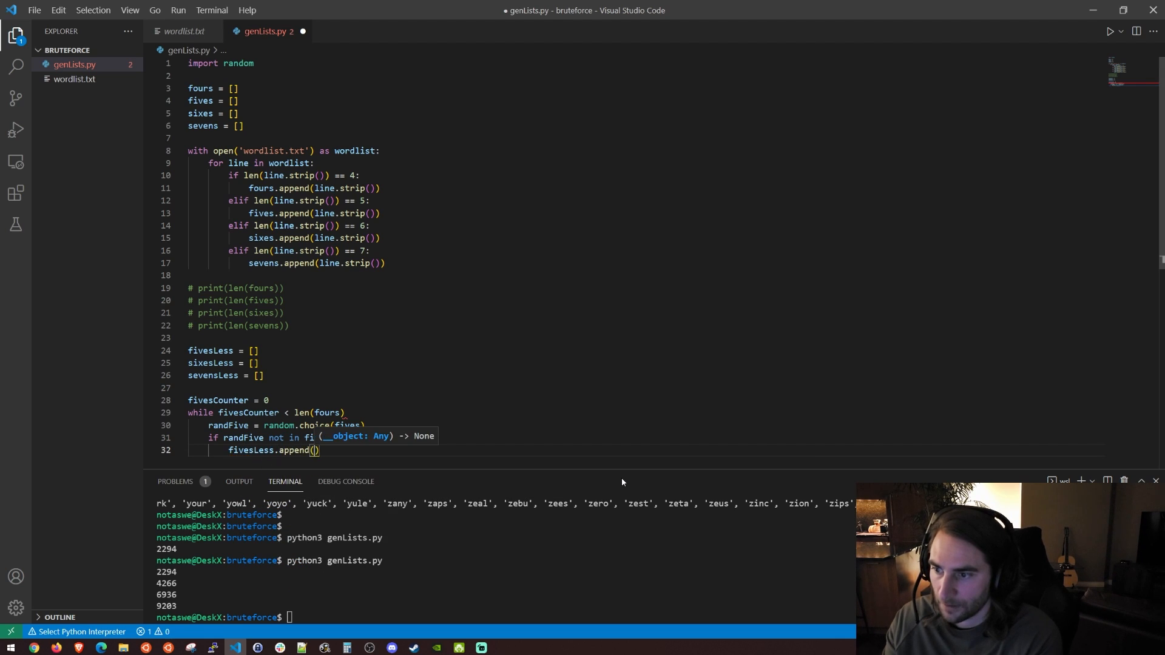
{"action": "type", "text": "randFive)"}
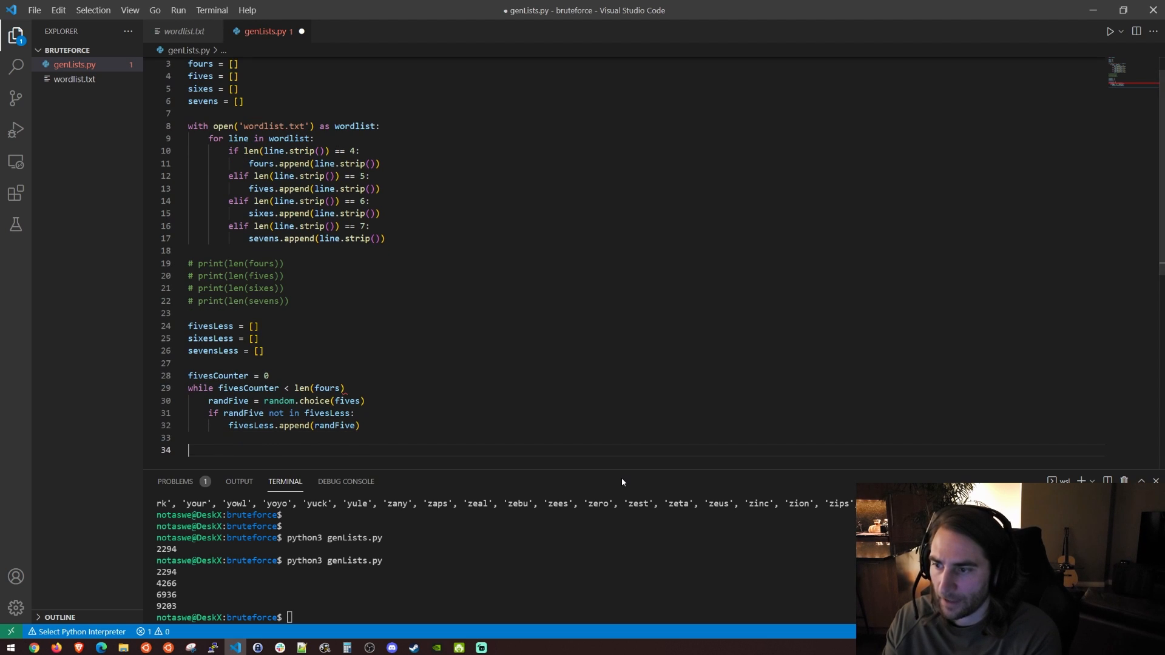
{"action": "type", "text": "print(len(fivesLess))"}
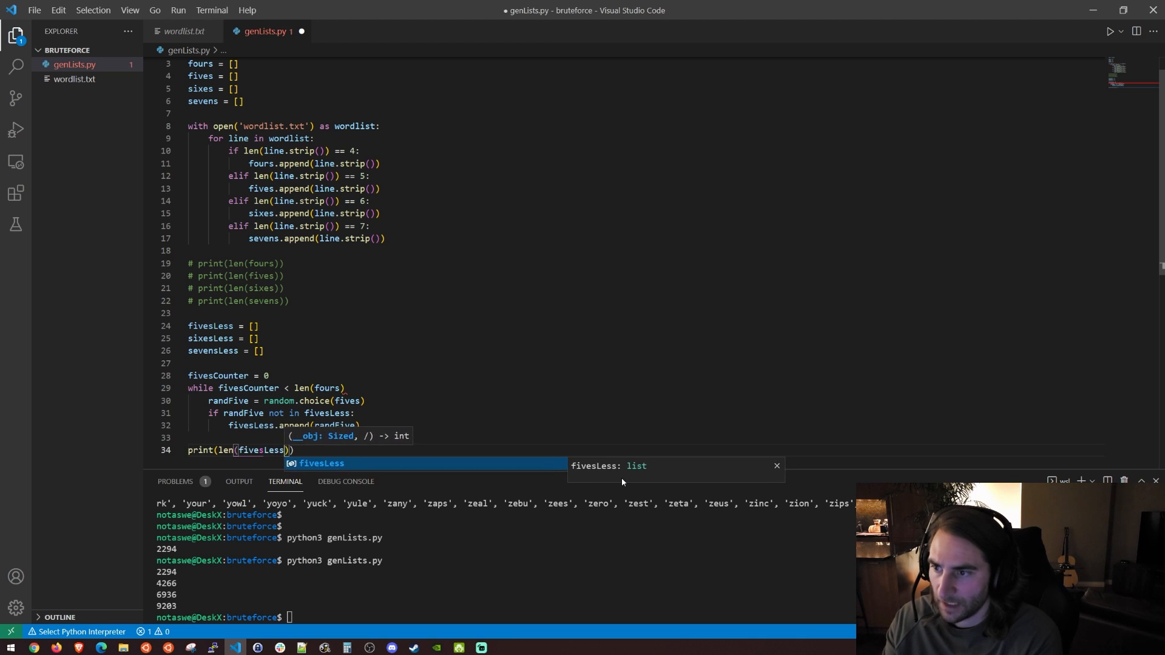
{"action": "key", "text": "Escape"}
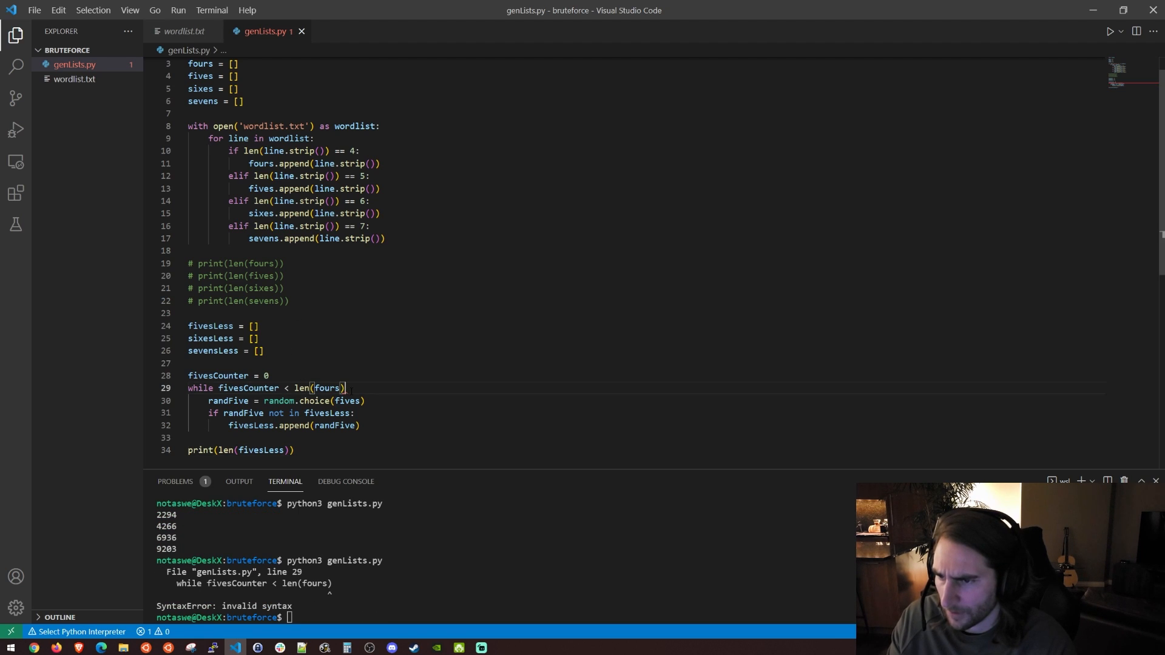
Step: Add the missing colon on the while line, rerun, and increment fivesCounter inside the if block
{"action": "type", "text": ":"}
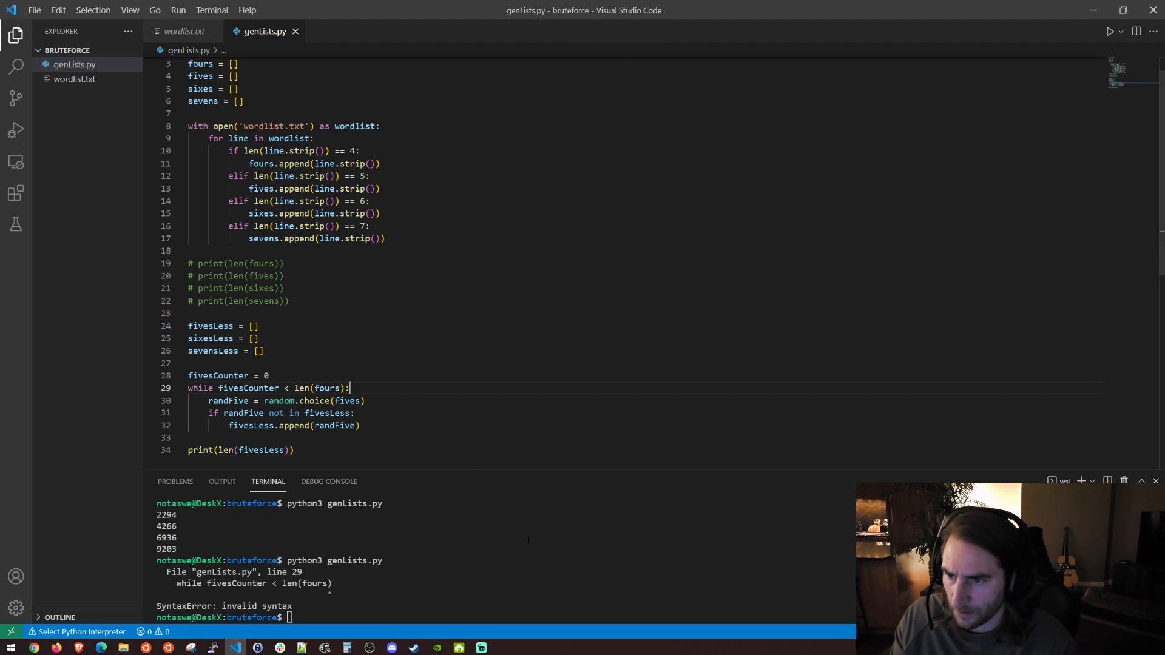
{"action": "key", "text": "Return"}
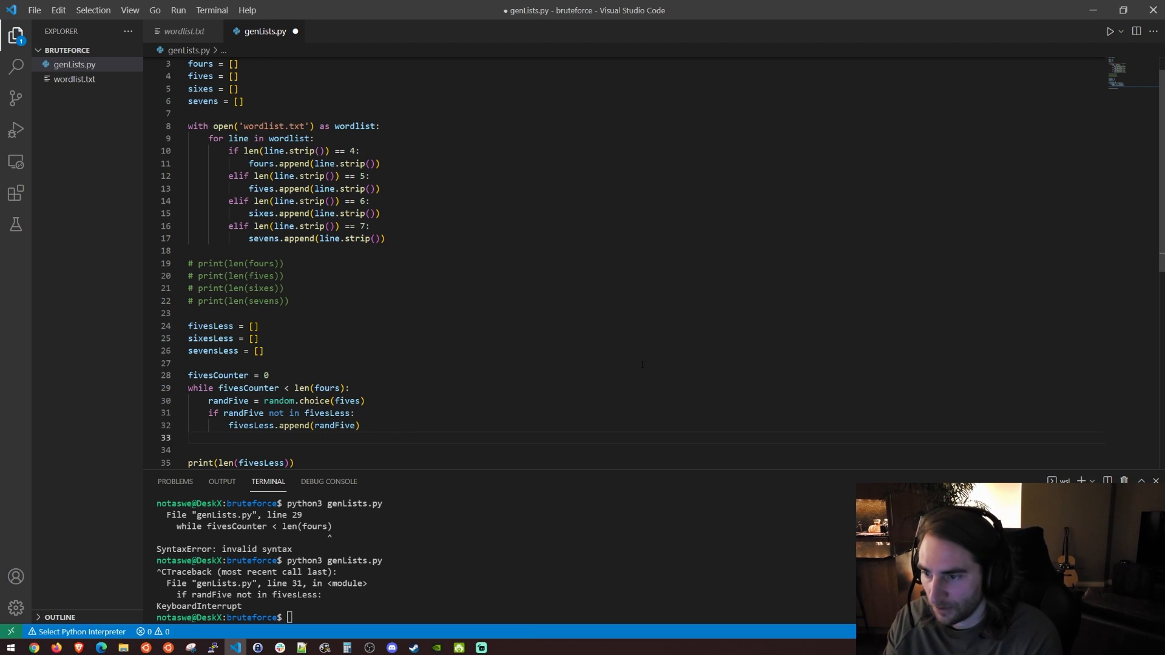
{"action": "type", "text": "fivesCounter += 1"}
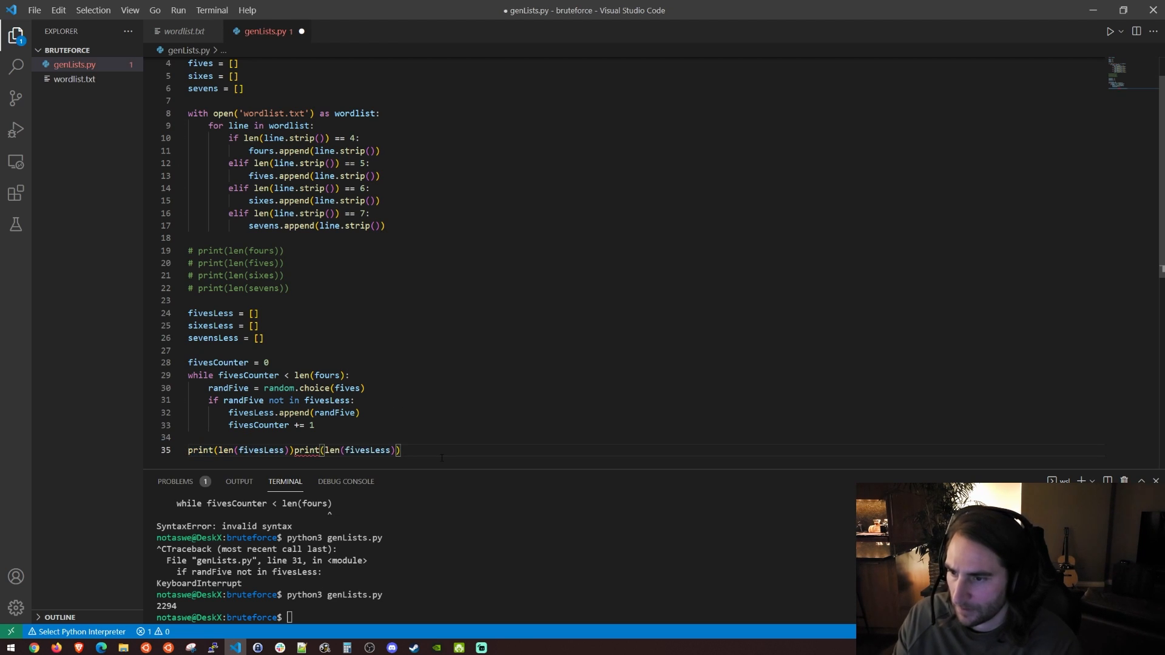
Step: Duplicate the loop for sixesLess and sevensLess with print lines, save and run to see 2294 three times
{"action": "key", "text": "Enter"}
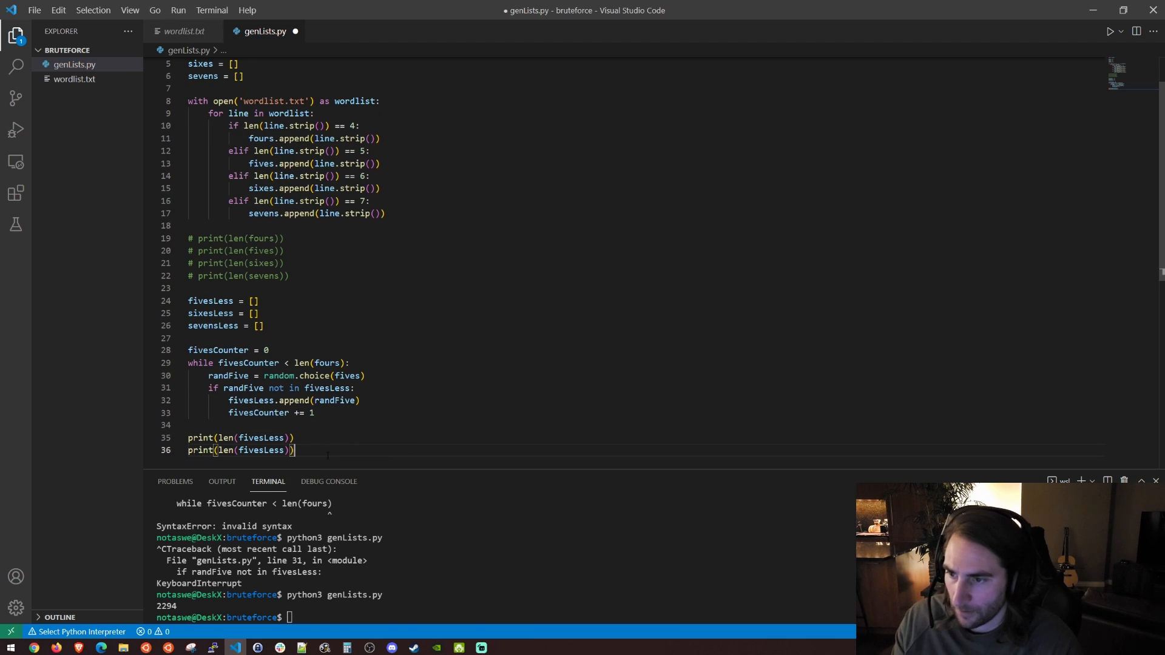
{"action": "type", "text": "six"}
{"action": "key", "text": "Enter"}
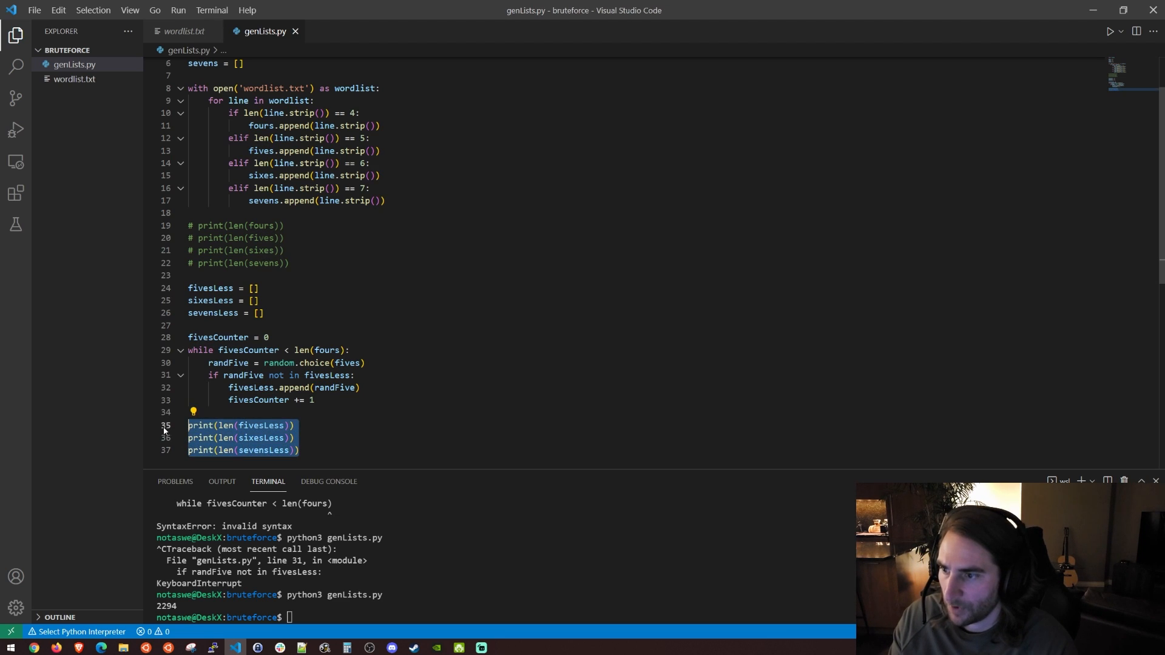
{"action": "left_click", "coordinate": [313, 399]}
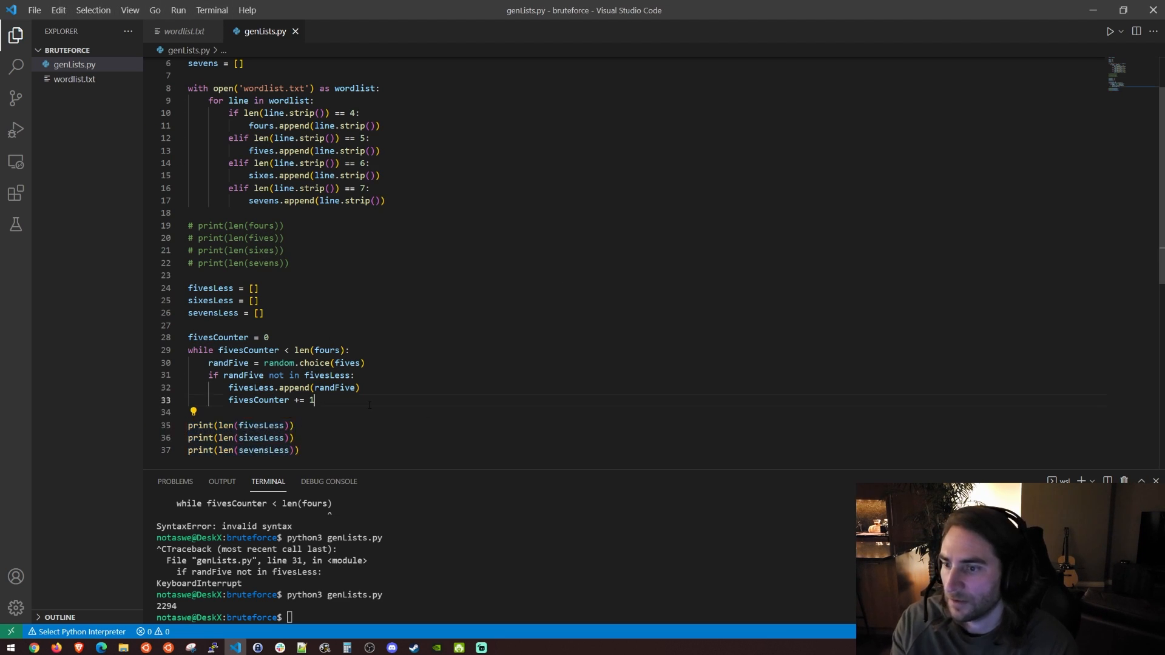
{"action": "key", "text": "enter"}
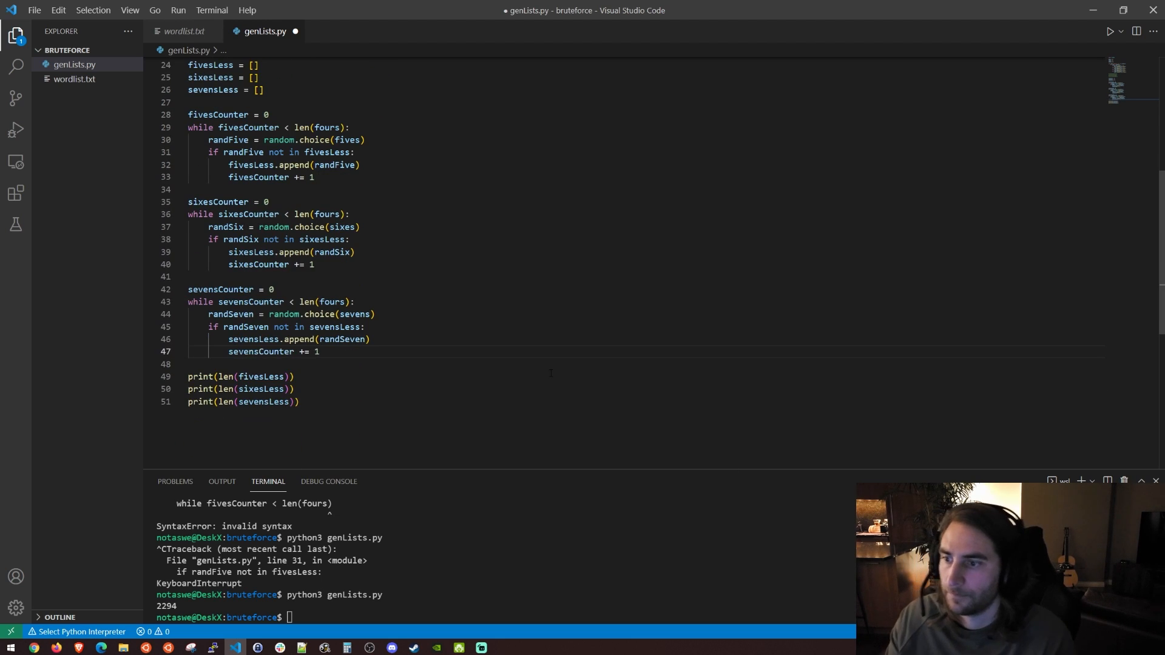
{"action": "key", "text": "ctrl+s"}
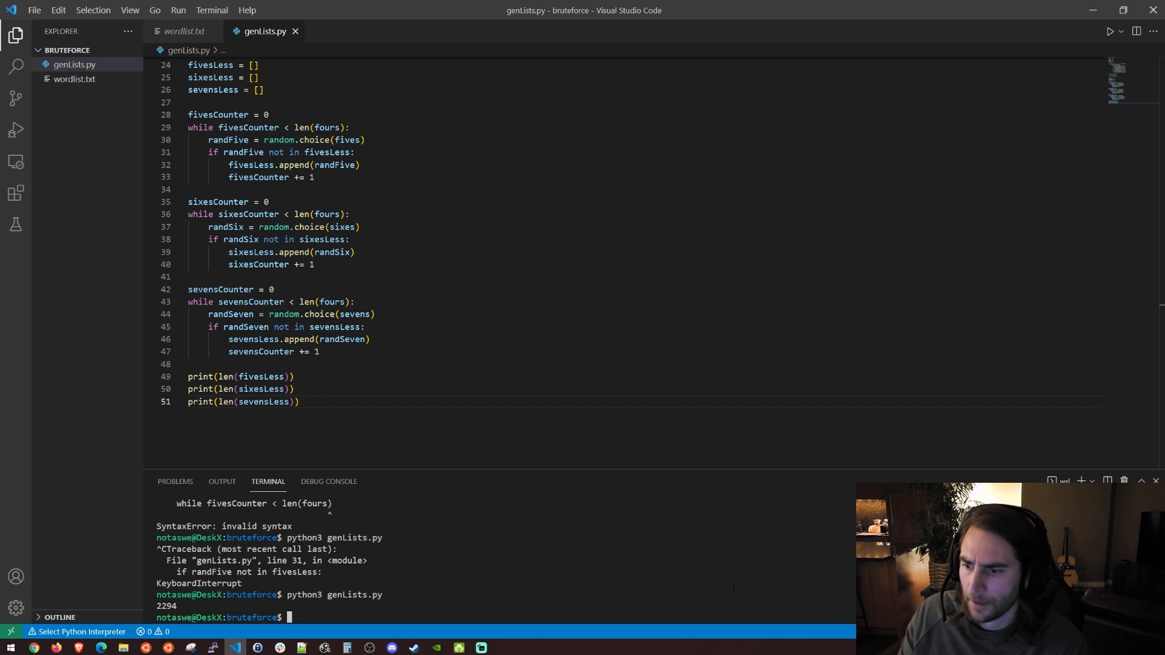
{"action": "key", "text": "Return"}
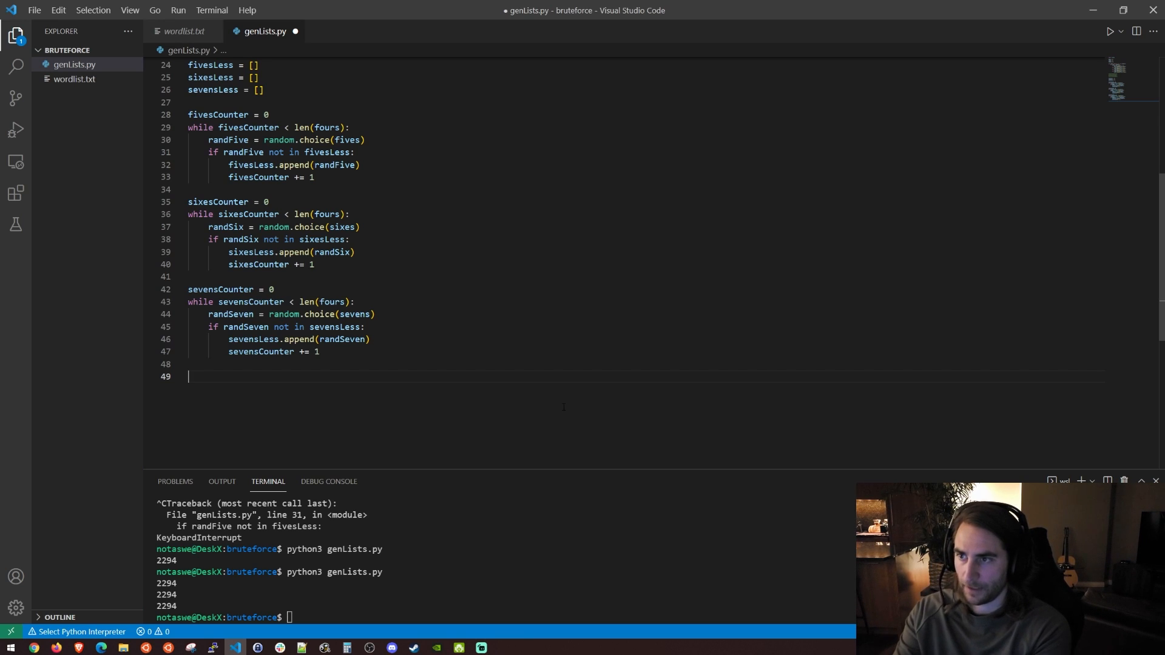
Step: Start a seedCounter while loop under 1 that creates an empty seed list
{"action": "type", "text": "seedCounter = 0"}
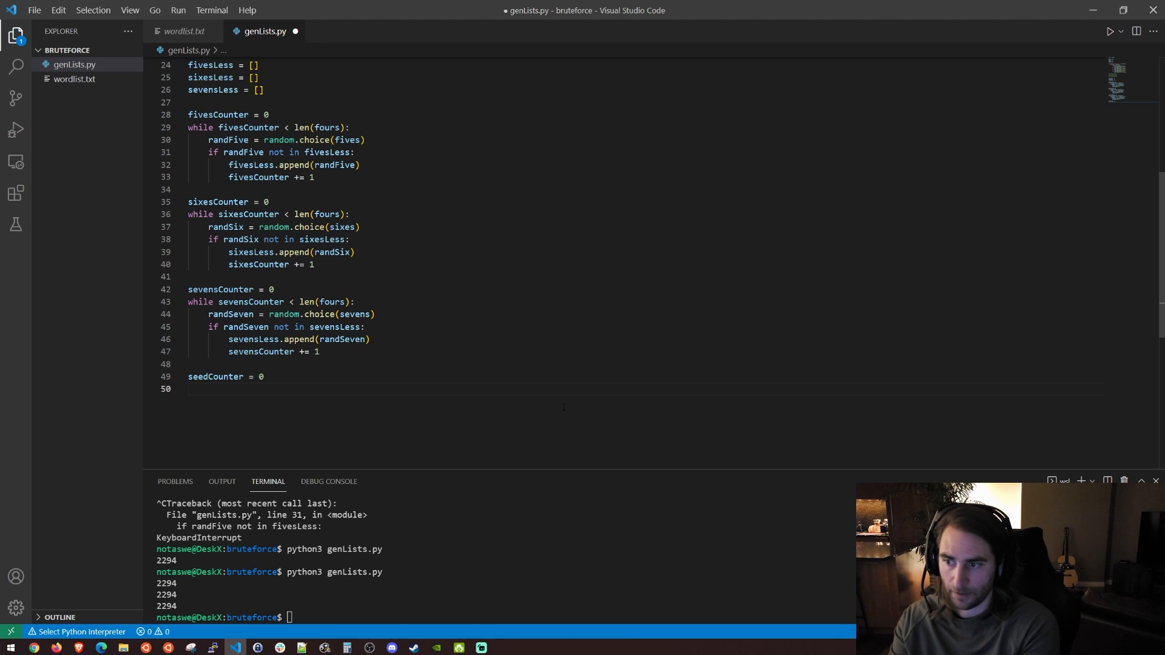
{"action": "type", "text": "while se"}
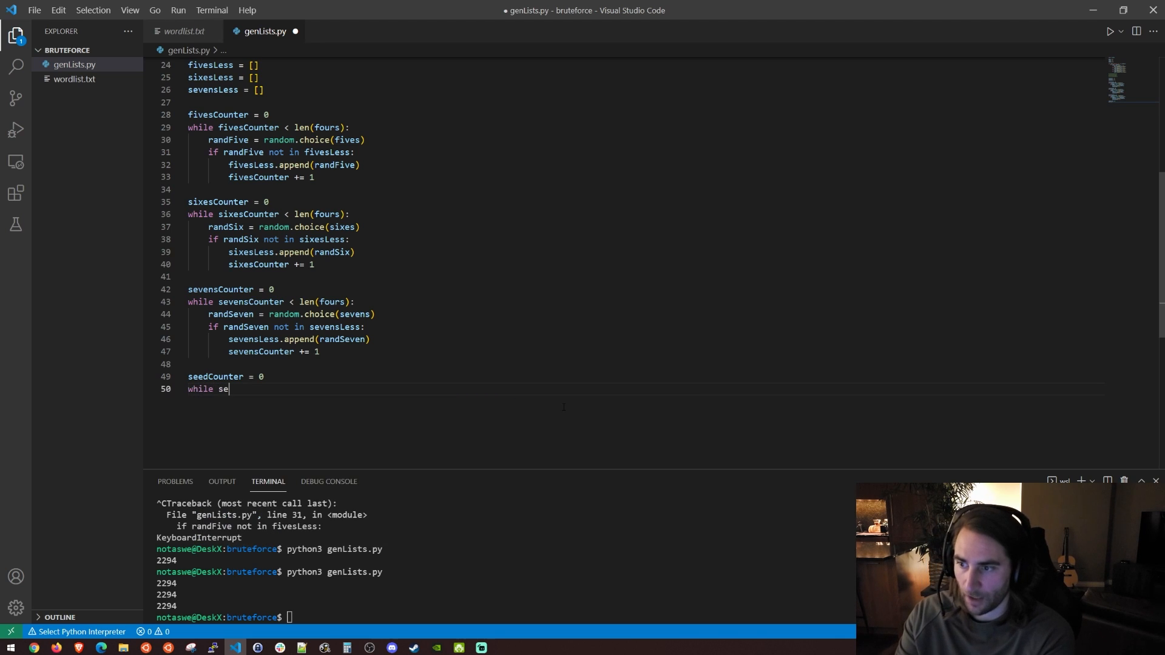
{"action": "type", "text": "edCounter <"}
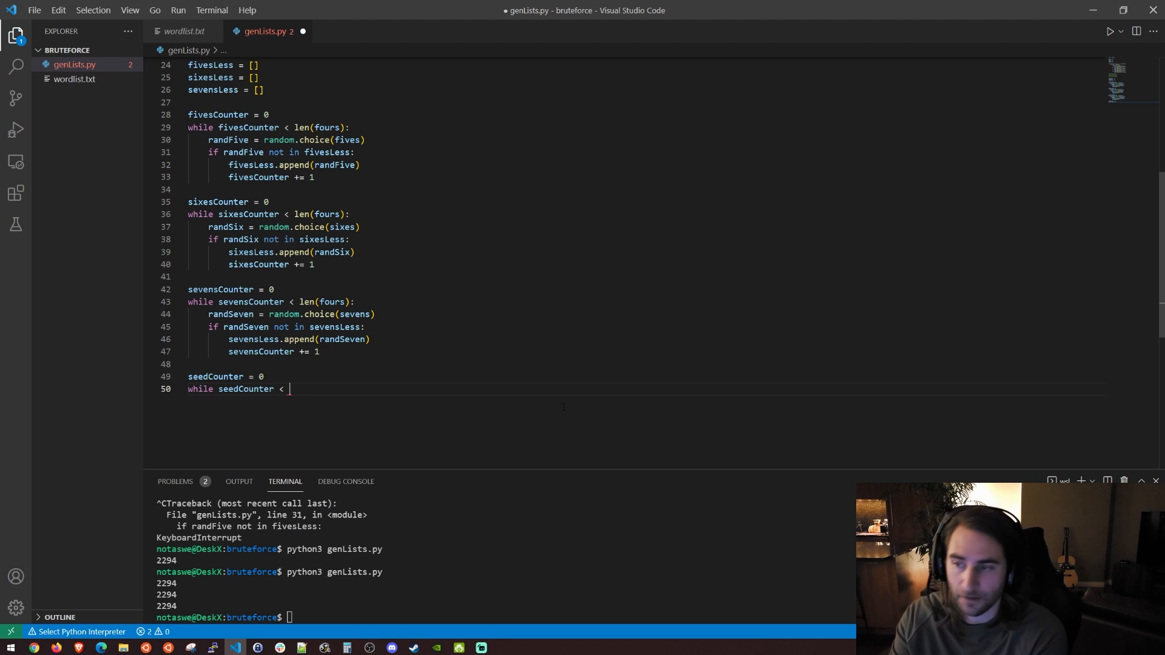
{"action": "type", "text": "1:"}
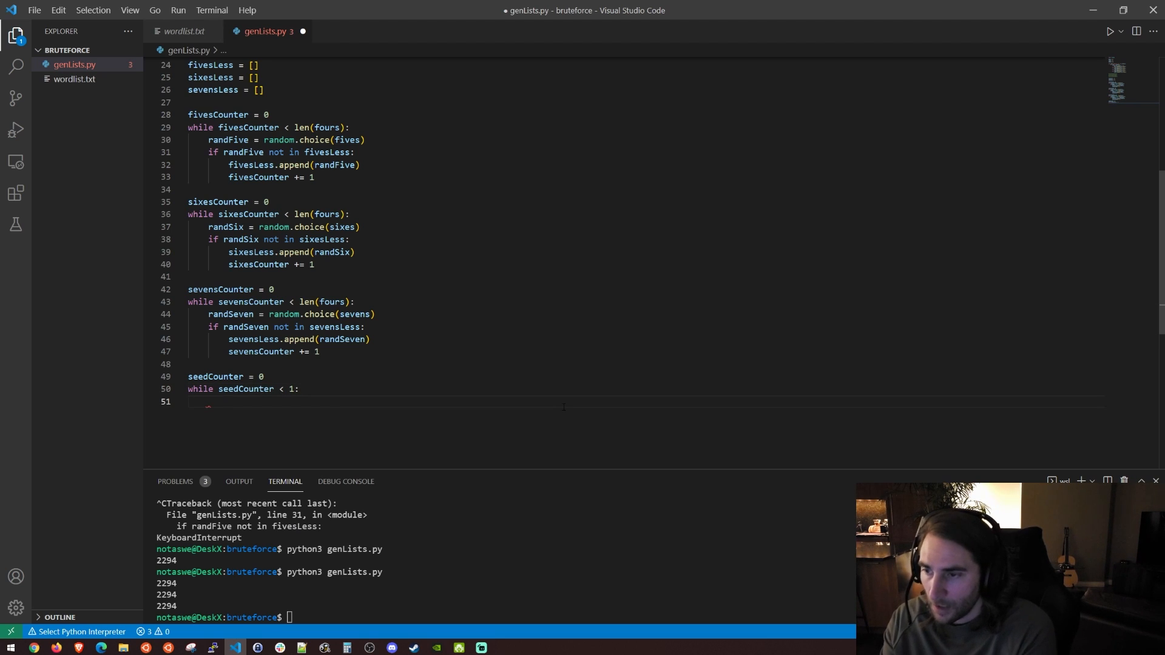
{"action": "type", "text": "seed"}
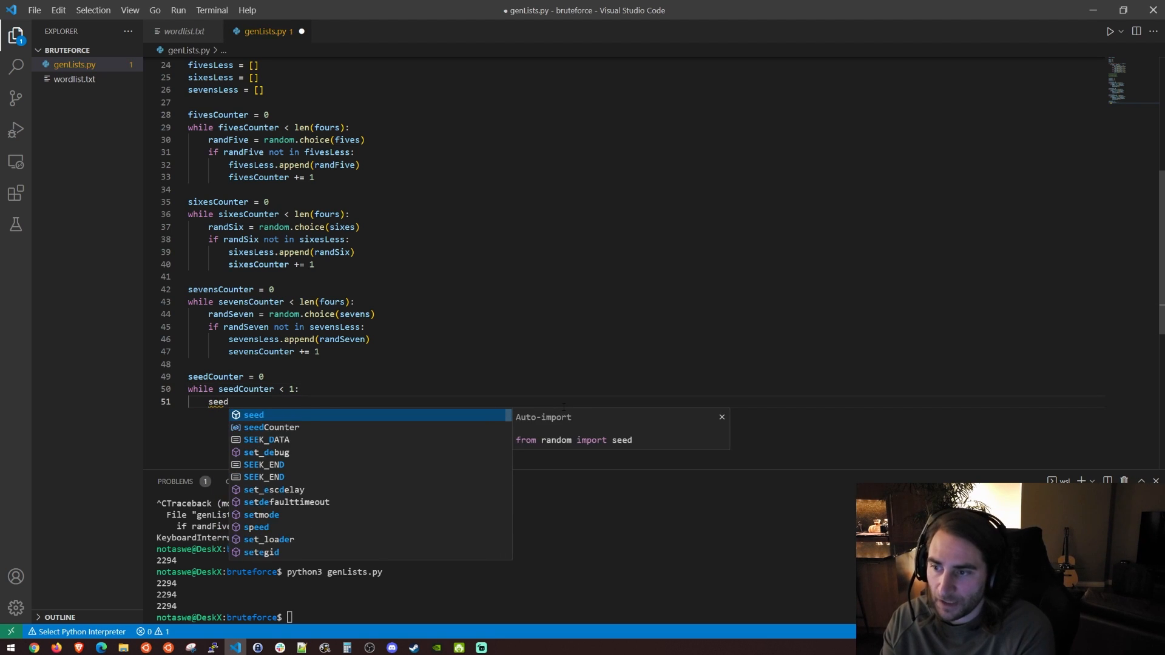
{"action": "type", "text": "= []"}
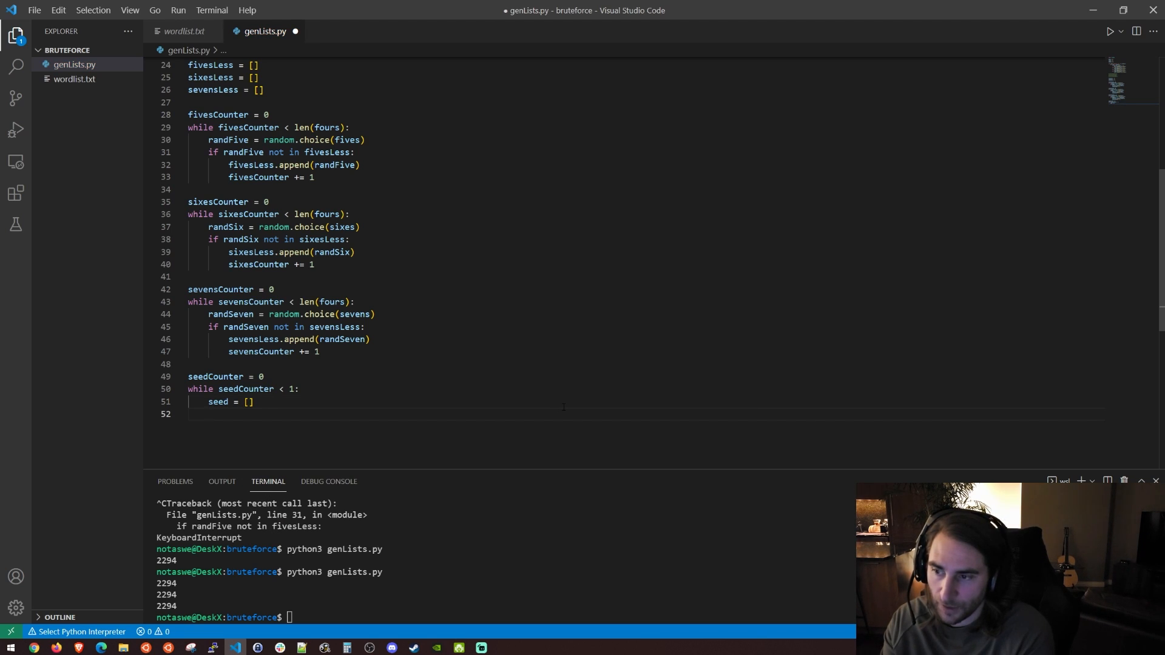
Step: Add an inner while len(seed) < 12: loop and begin its body
{"action": "type", "text": "while l"}
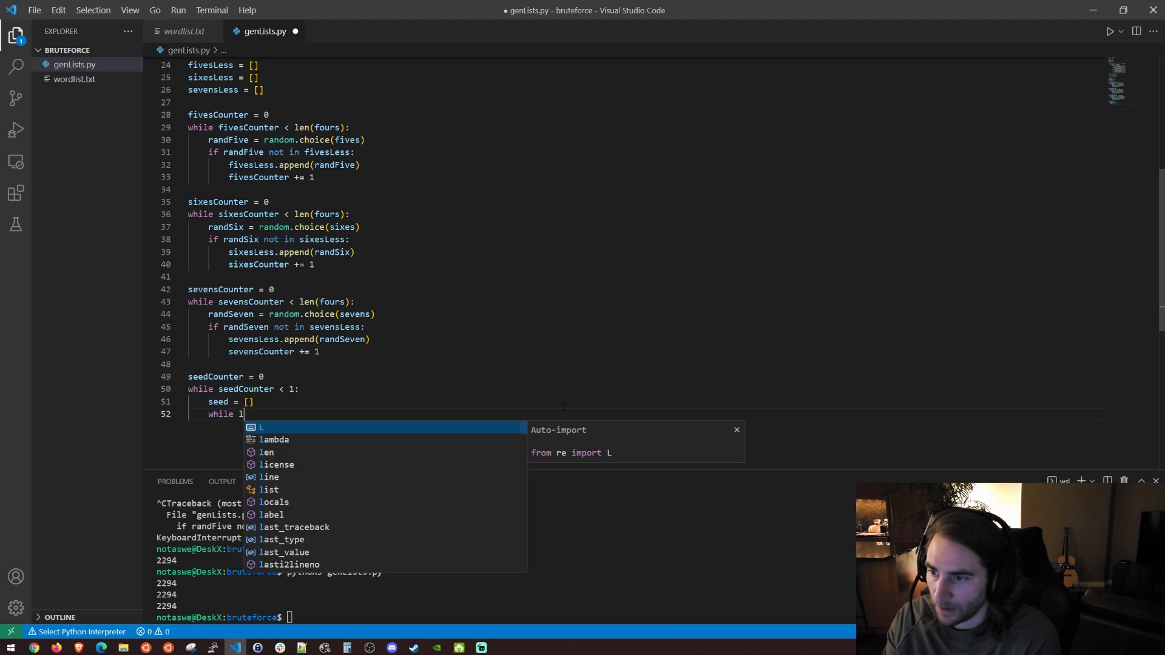
{"action": "type", "text": "en(seed) <"}
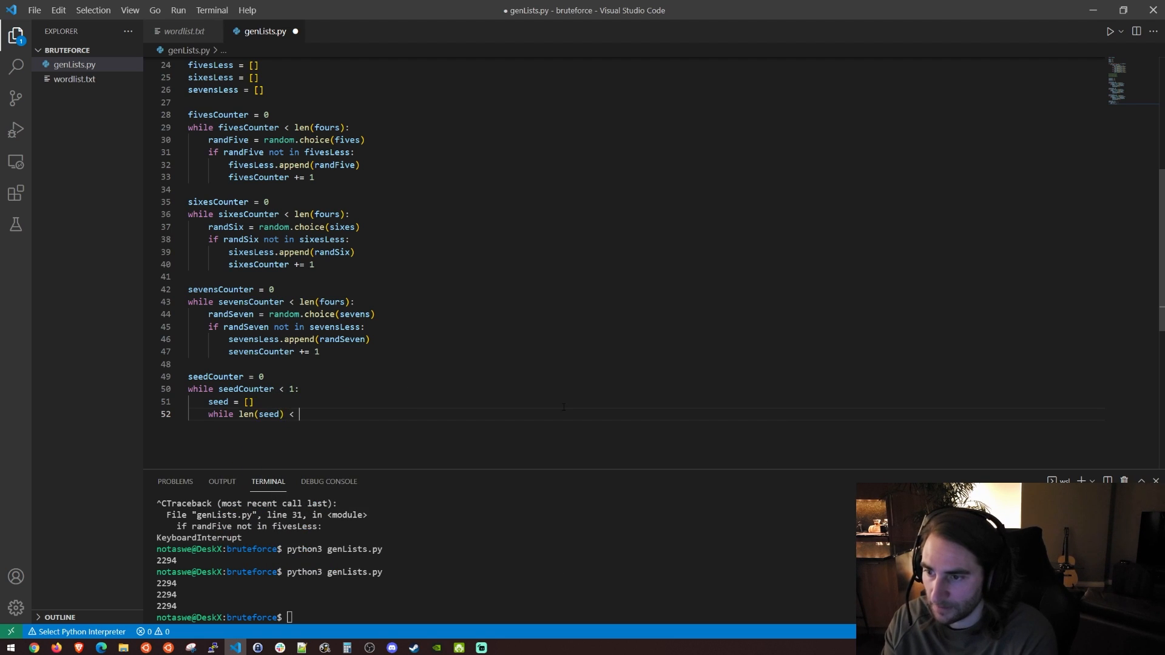
{"action": "type", "text": "12:"}
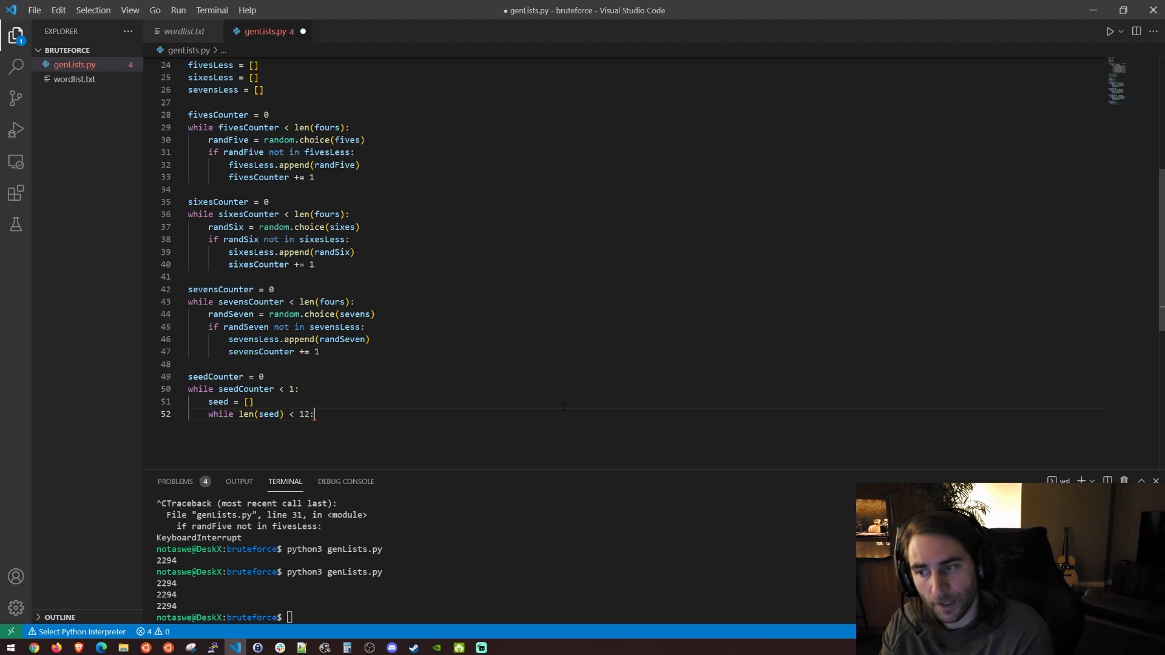
{"action": "key", "text": "Return"}
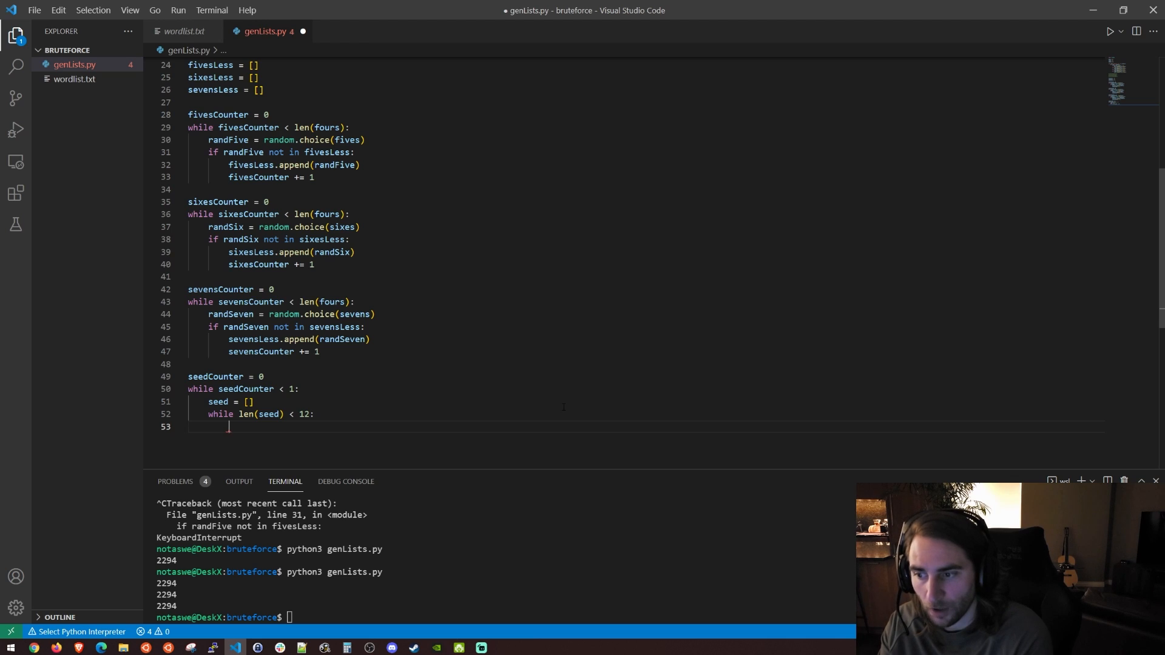
{"action": "scroll", "scroll_direction": "up", "scroll_amount": 3}
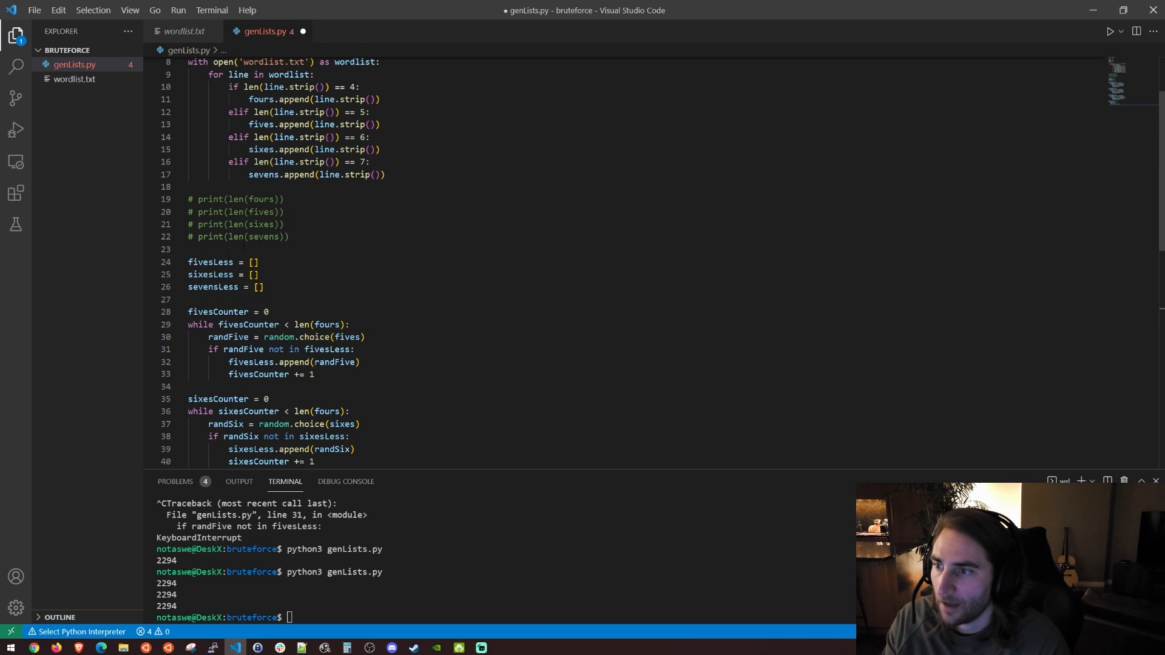
{"action": "scroll", "scroll_direction": "up", "scroll_amount": 3}
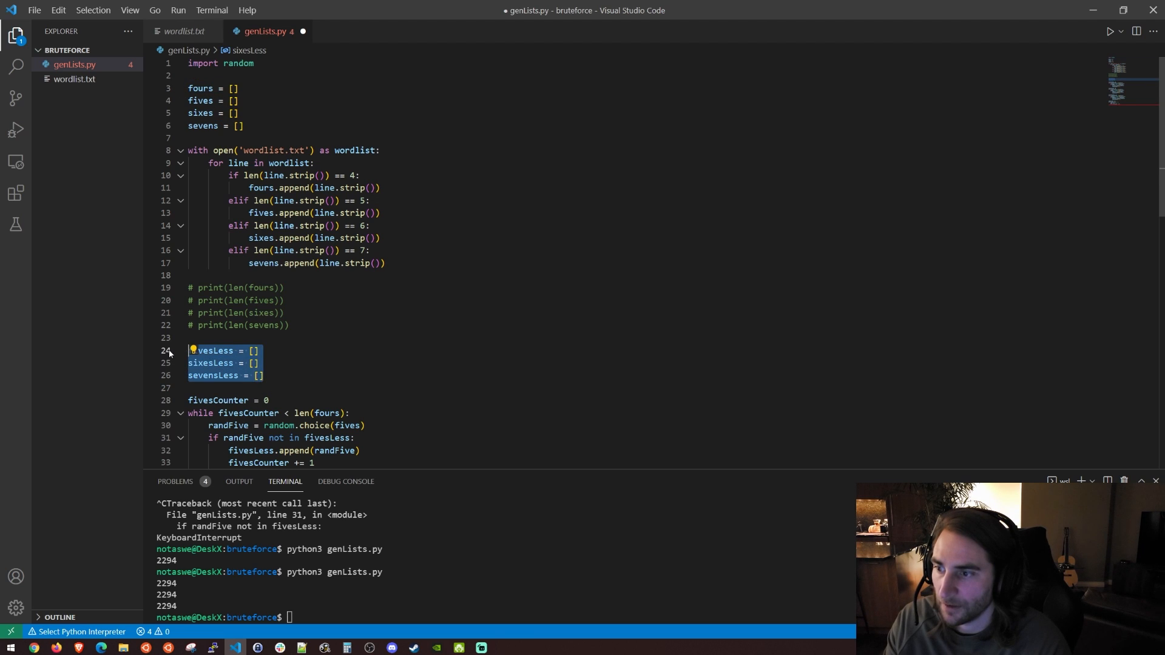
{"action": "scroll", "scroll_direction": "down", "scroll_amount": 3}
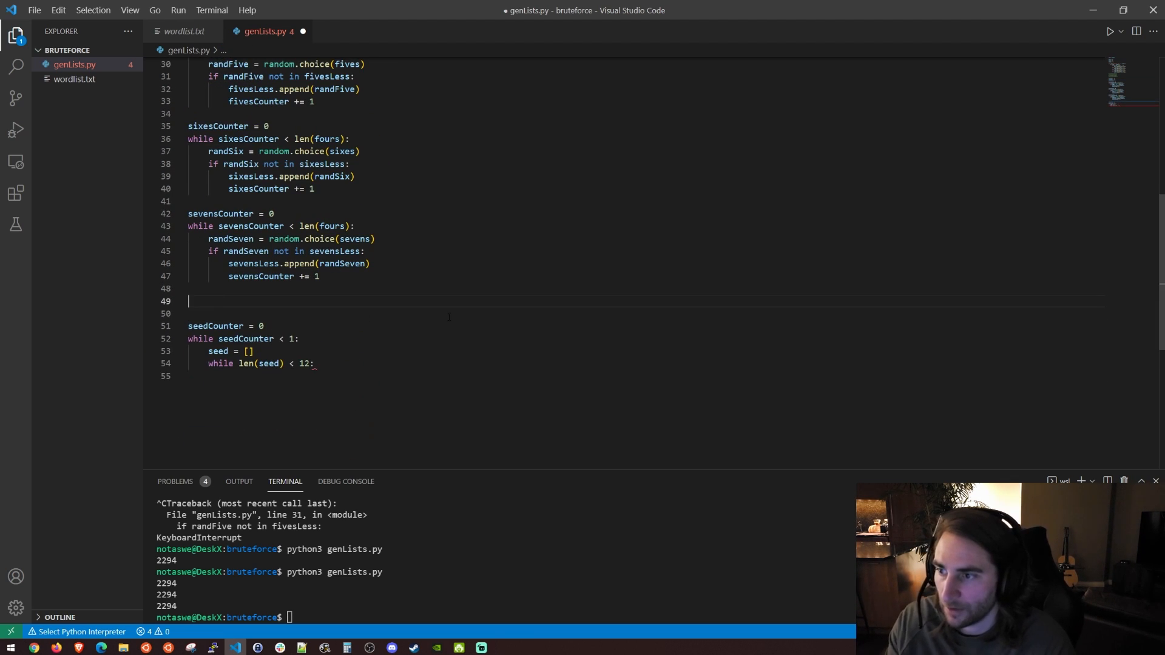
Step: Define choices = [fours, fivesLess, sixesLess, sevensLess]
{"action": "type", "text": "choices ="}
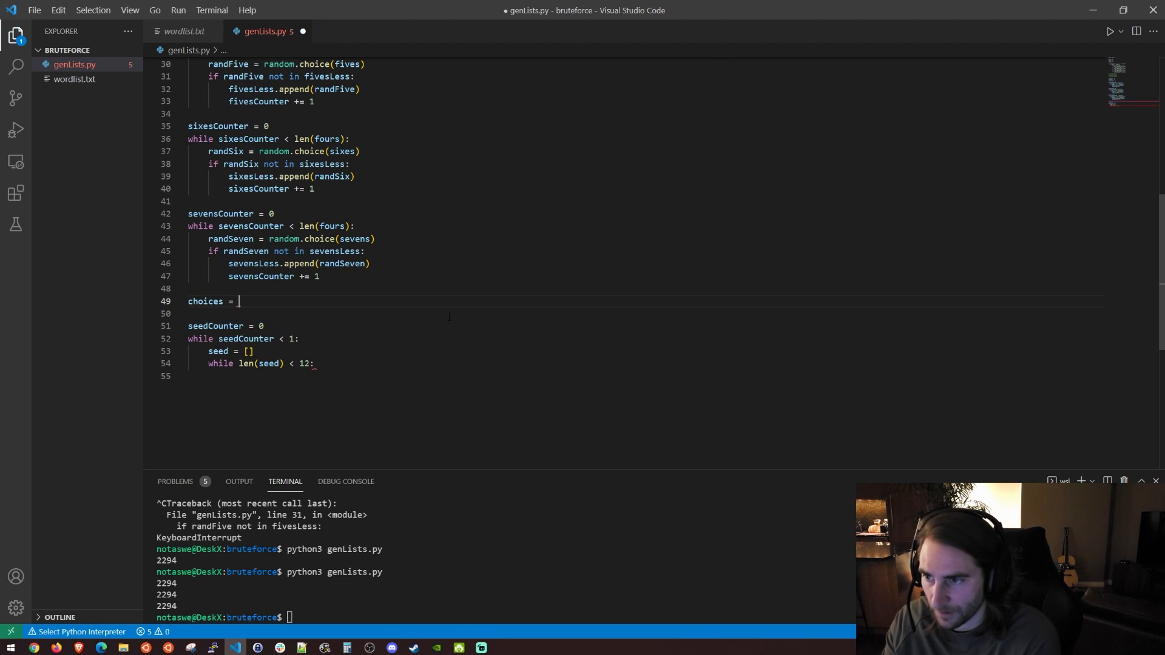
{"action": "type", "text": "[]"}
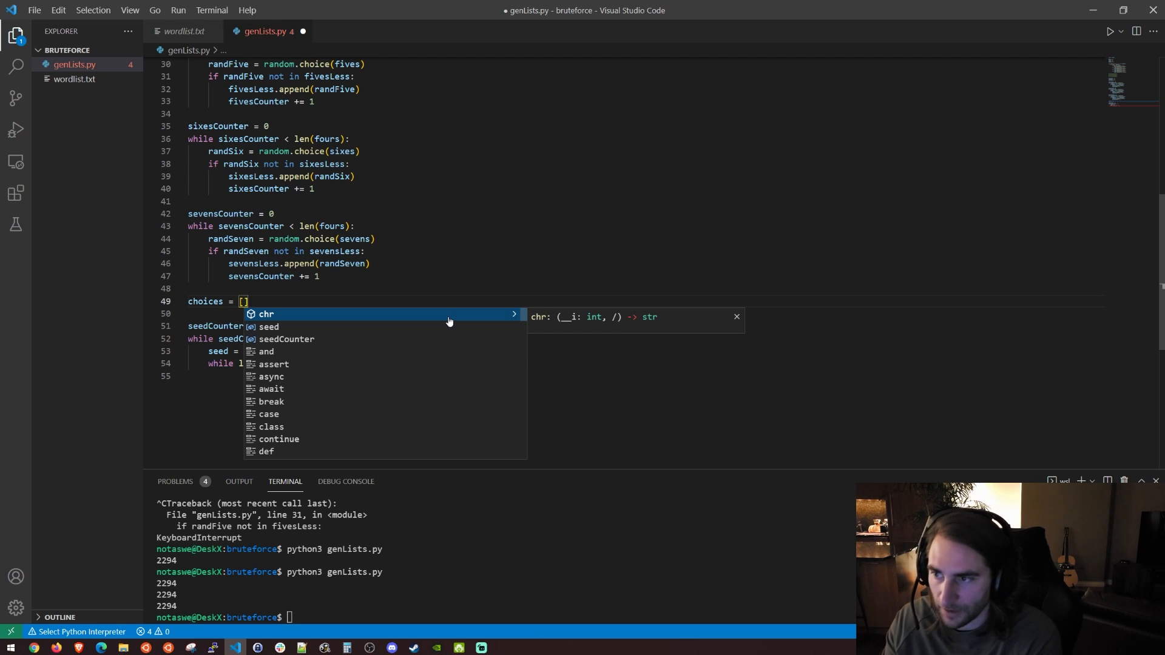
{"action": "type", "text": "fours,"}
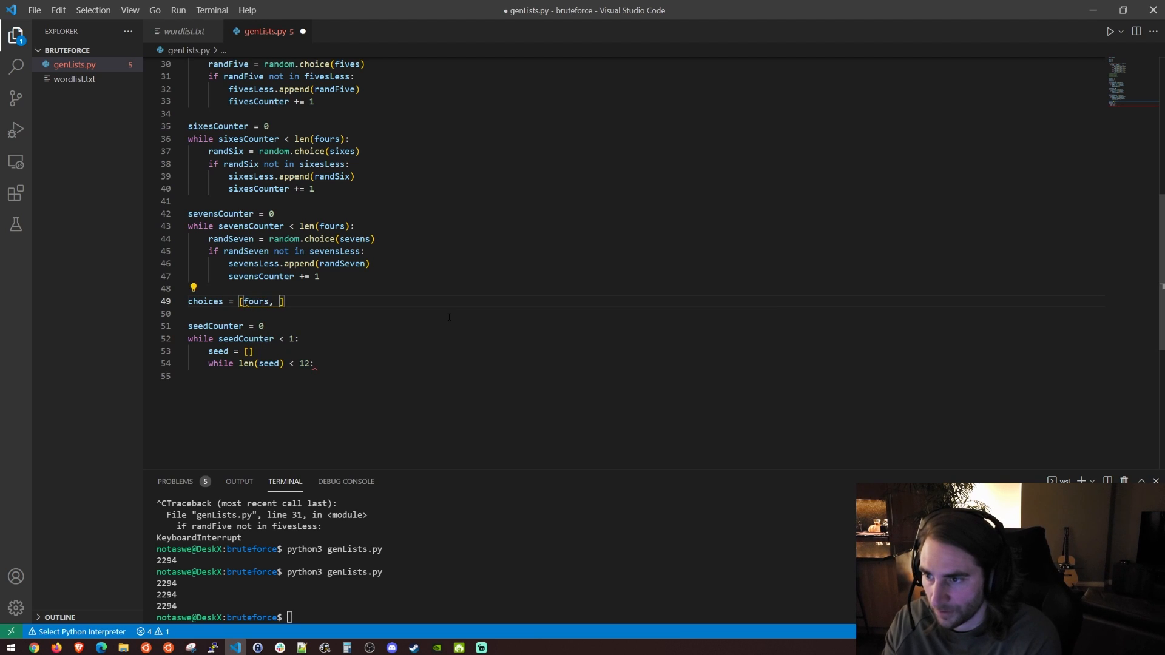
{"action": "type", "text": "fivesLess, sixesLess,"}
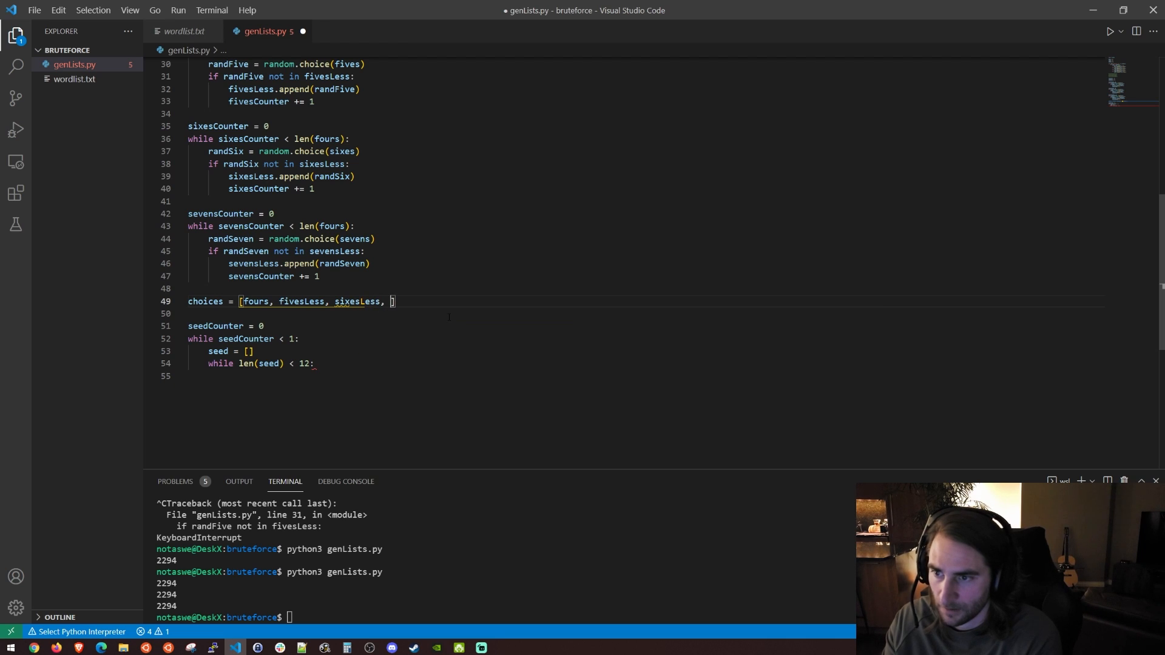
{"action": "type", "text": "sevensLess"}
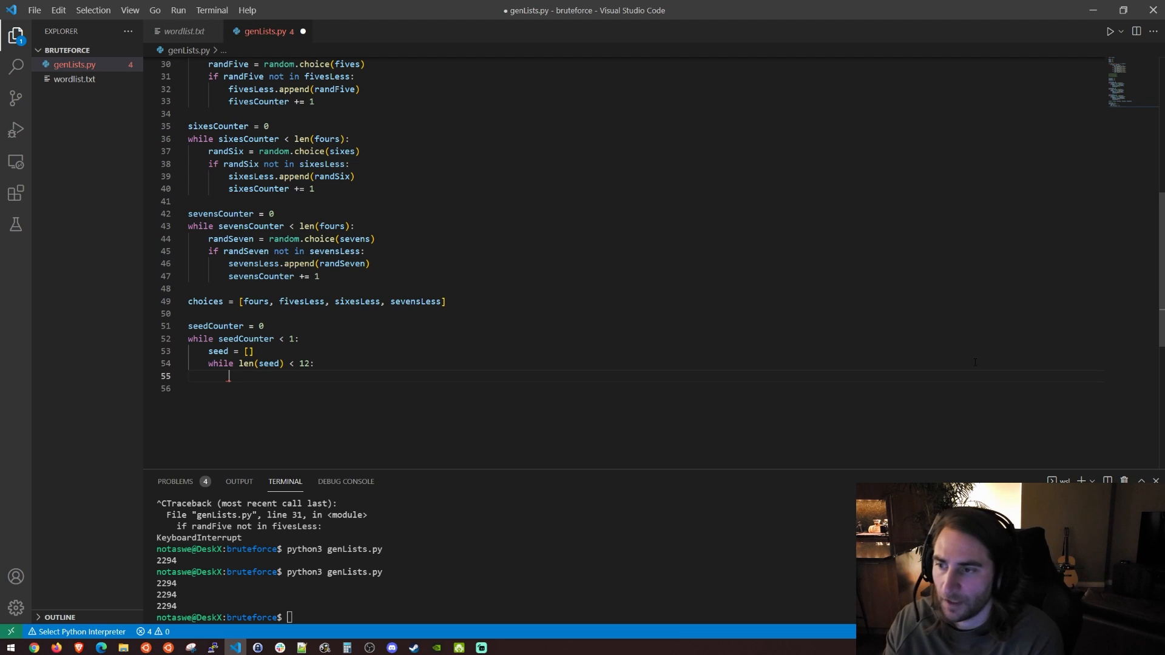
Step: Pick wordLengthChoice and wordChoice with random.choice, append wordChoice to seed, and print seed
{"action": "type", "text": "wordChoice ="}
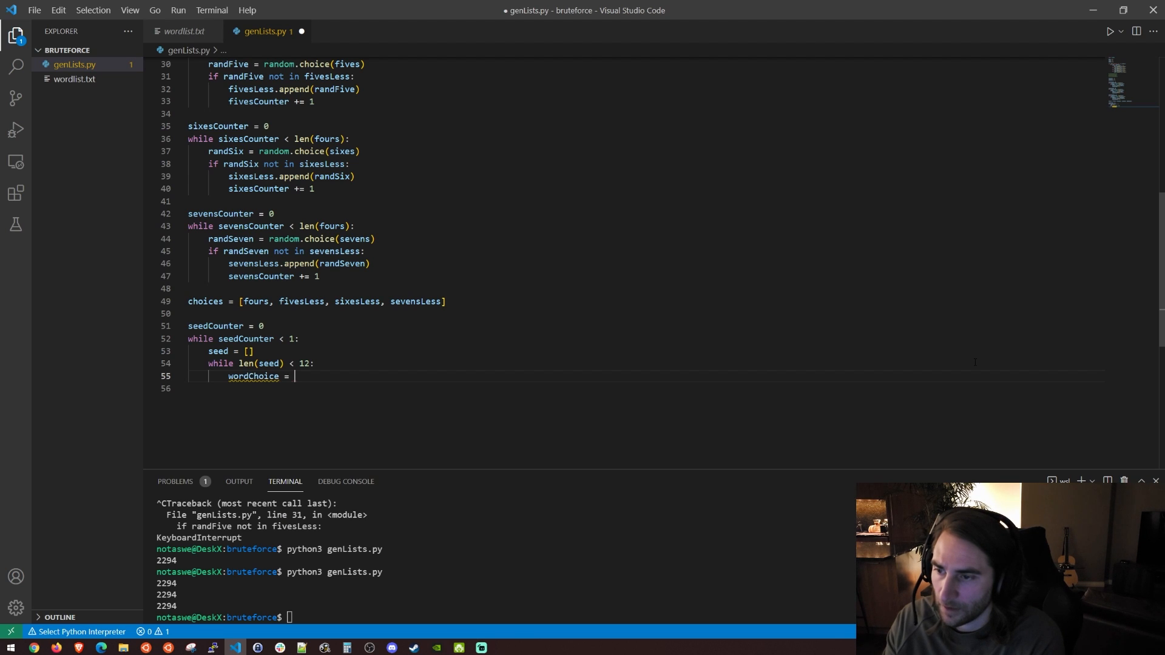
{"action": "type", "text": "random.choice(choices"}
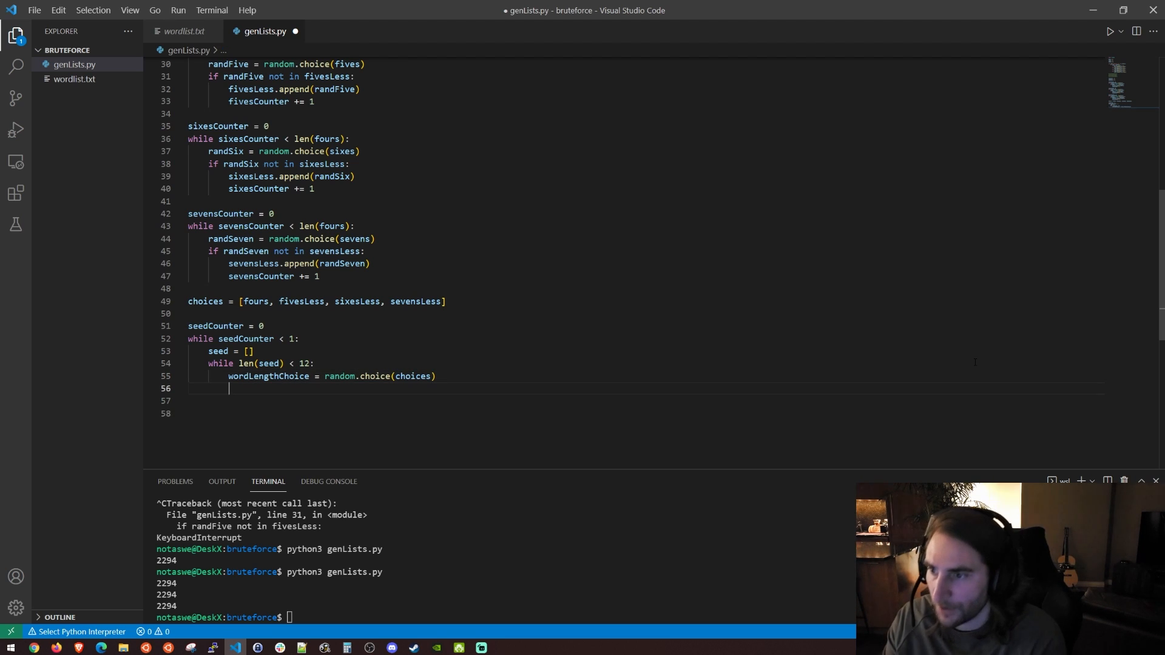
{"action": "type", "text": "wordChoice = r"}
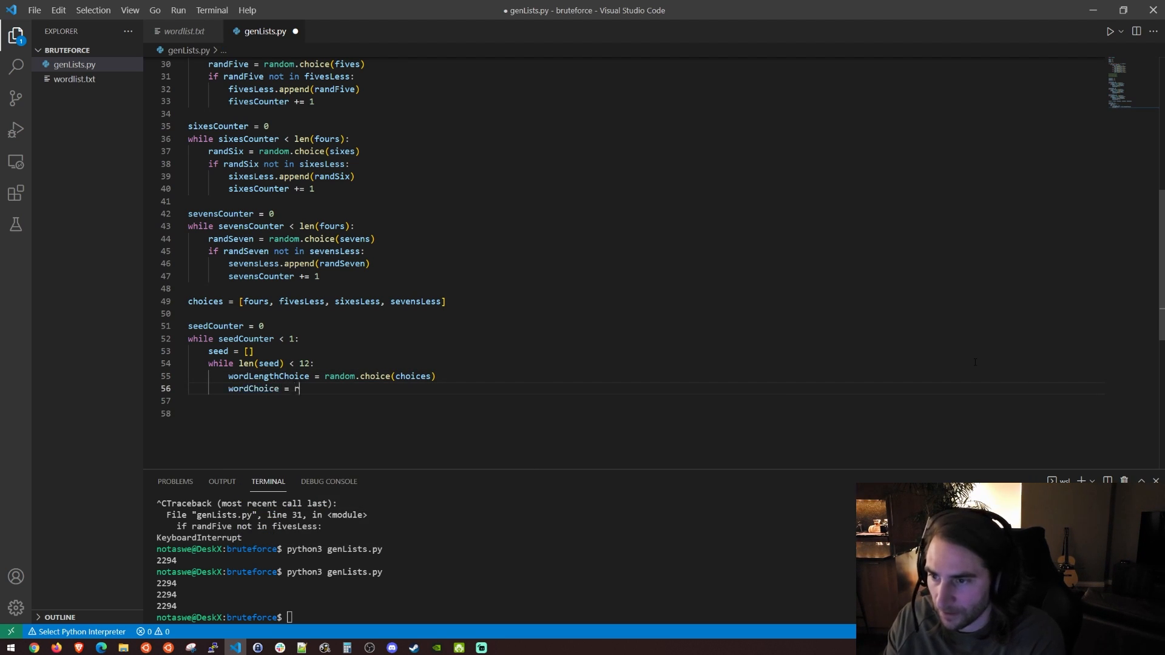
{"action": "type", "text": "andom.choice(w"}
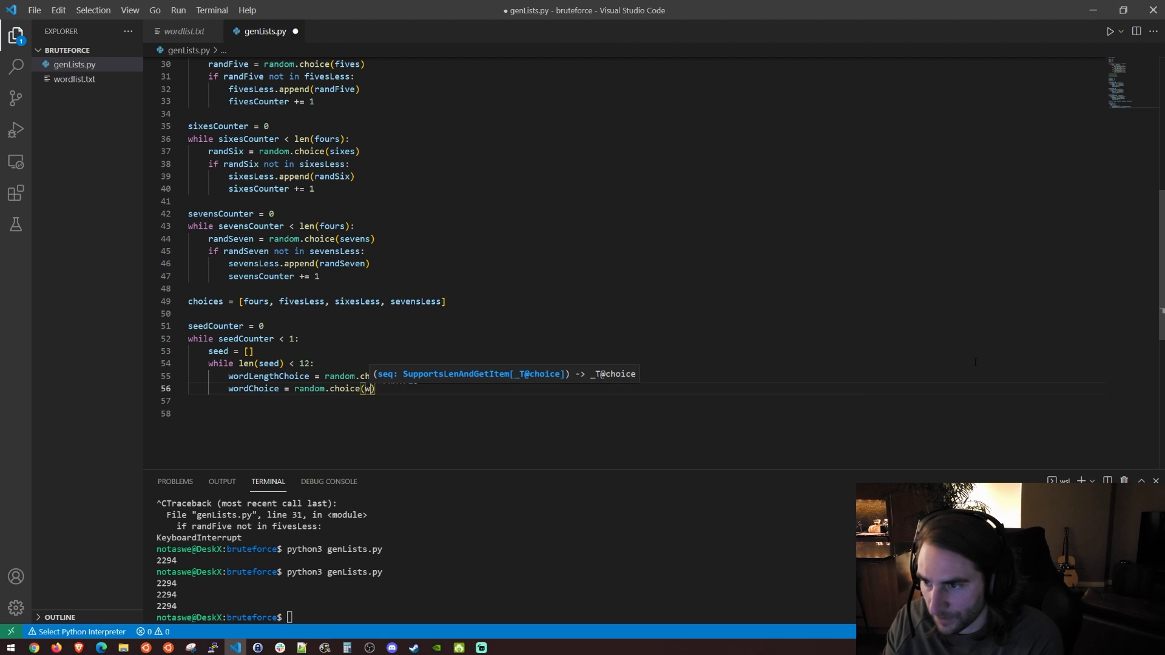
{"action": "type", "text": "wordLengthChoice"}
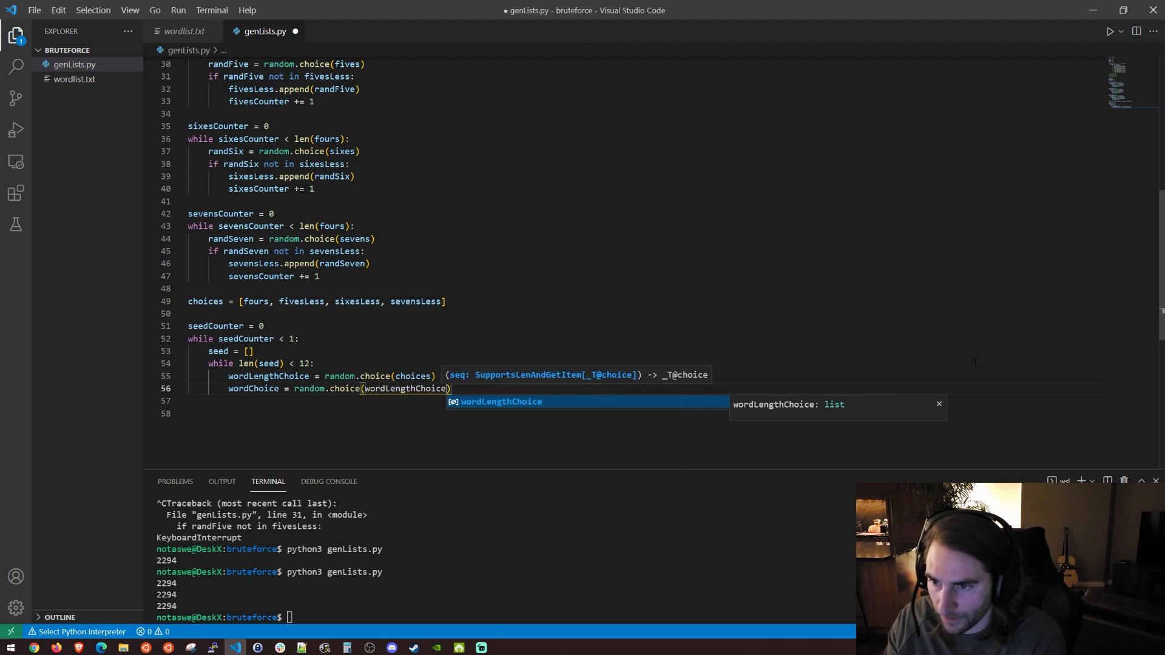
{"action": "type", "text": "seed.append("}
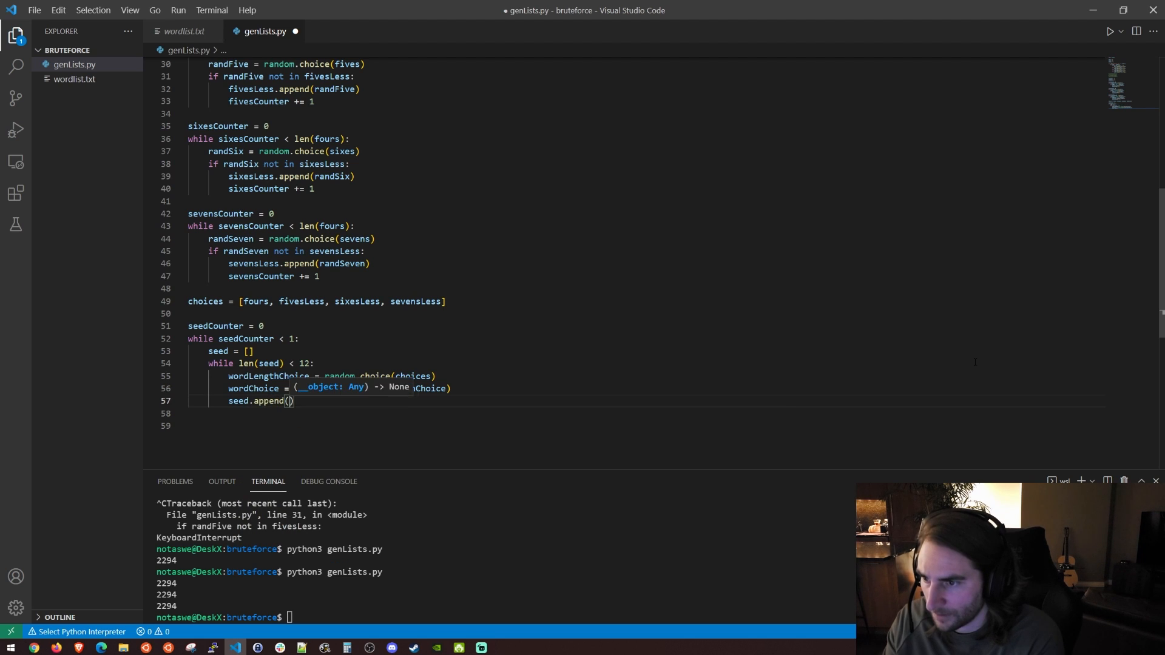
{"action": "type", "text": "wordChoice"}
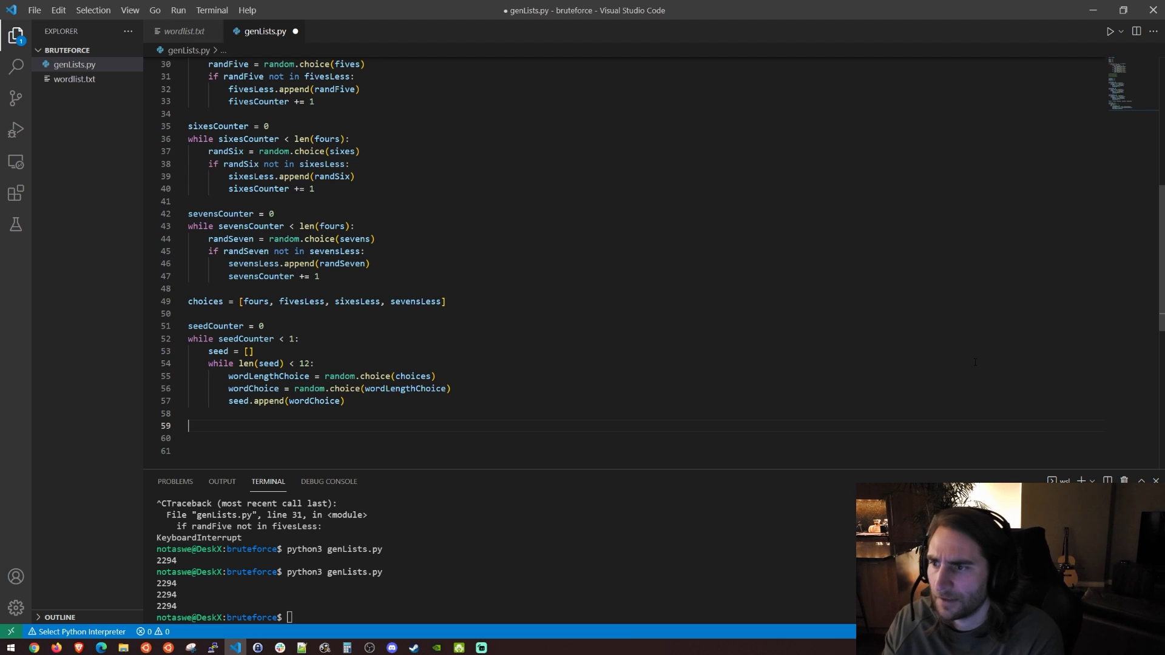
{"action": "type", "text": "print(seed"}
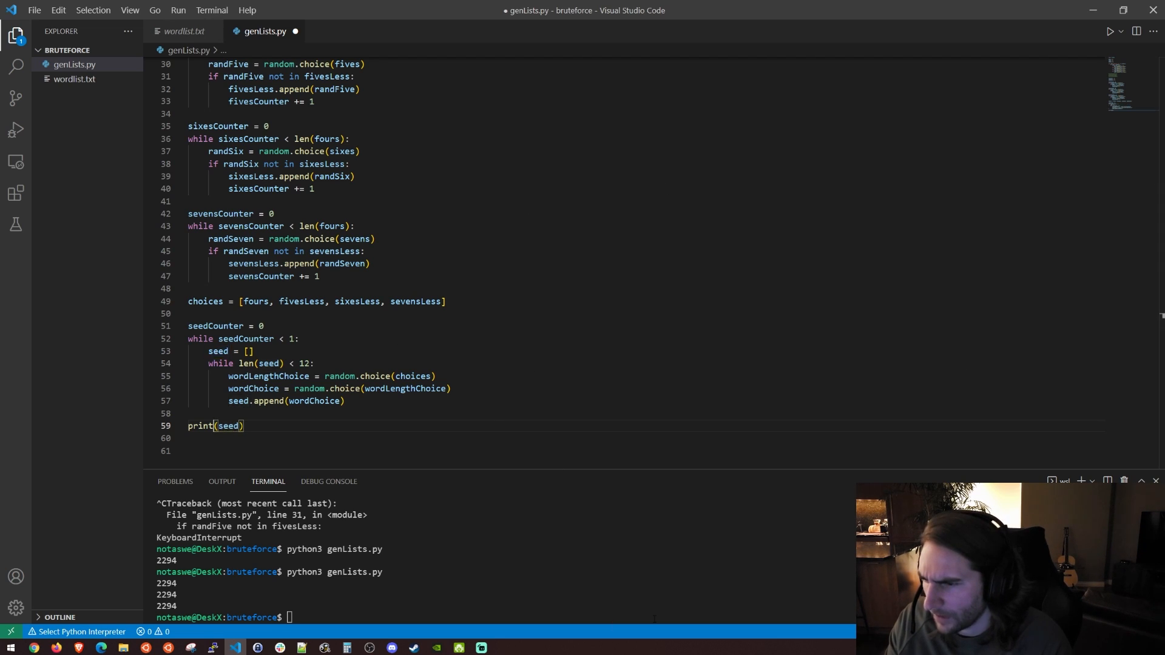
Step: Run the script to print random 12-word seeds, interrupt it, and begin a seedCounter line
{"action": "key", "text": "Backspace"}
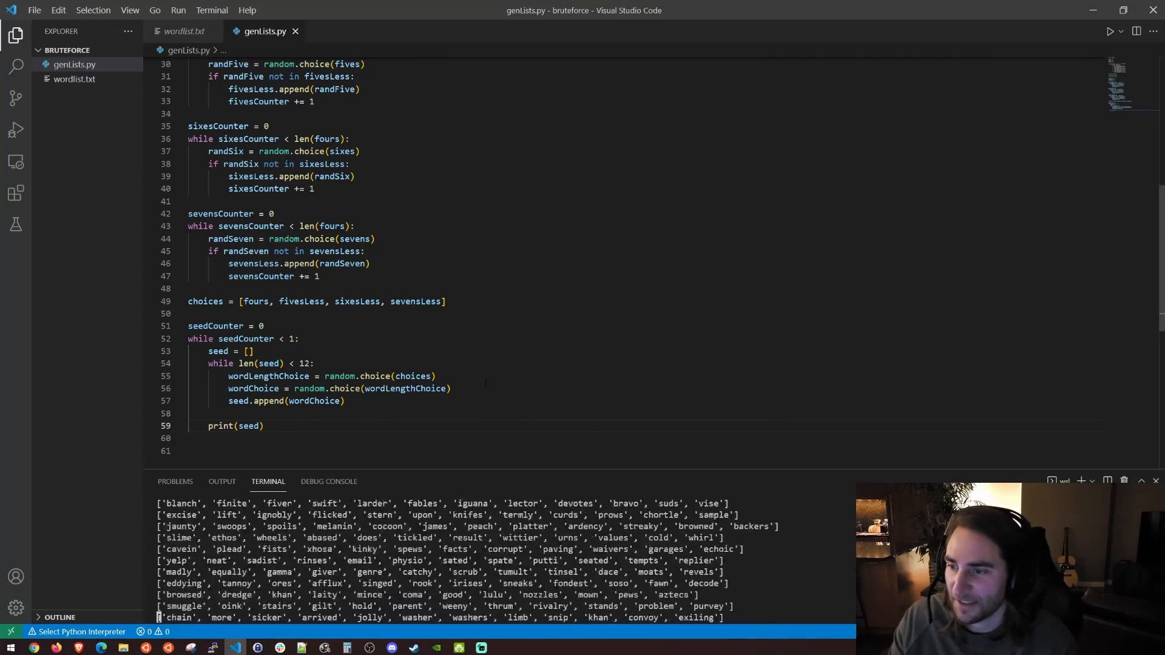
{"action": "key", "text": "ctrl+c"}
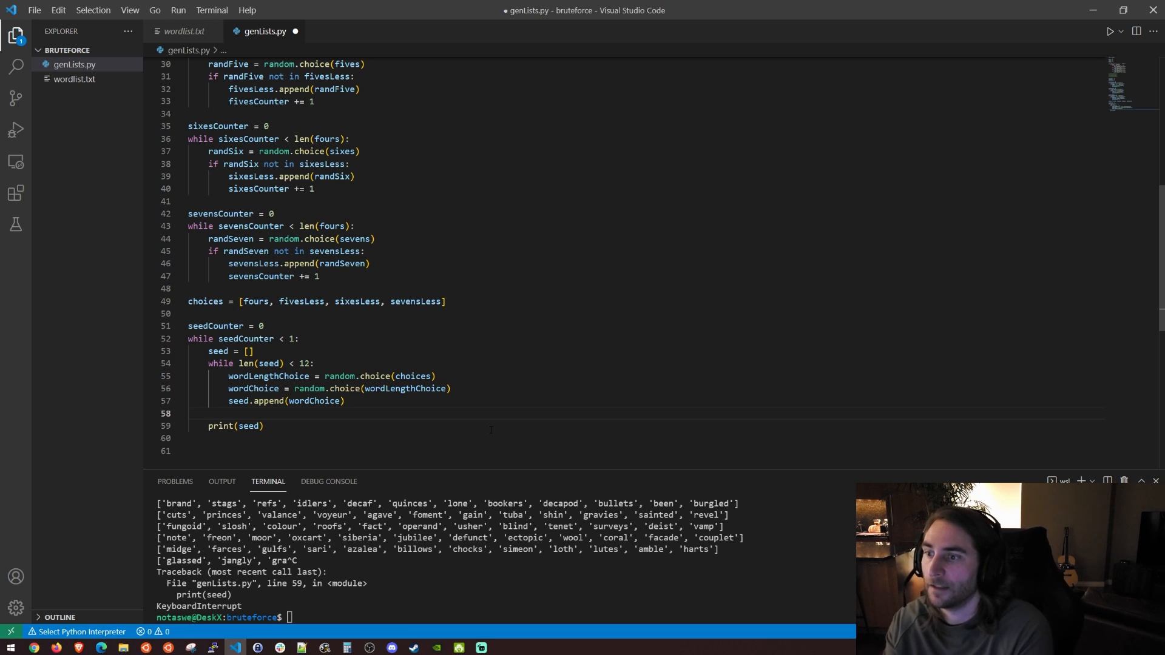
{"action": "type", "text": "seedC"}
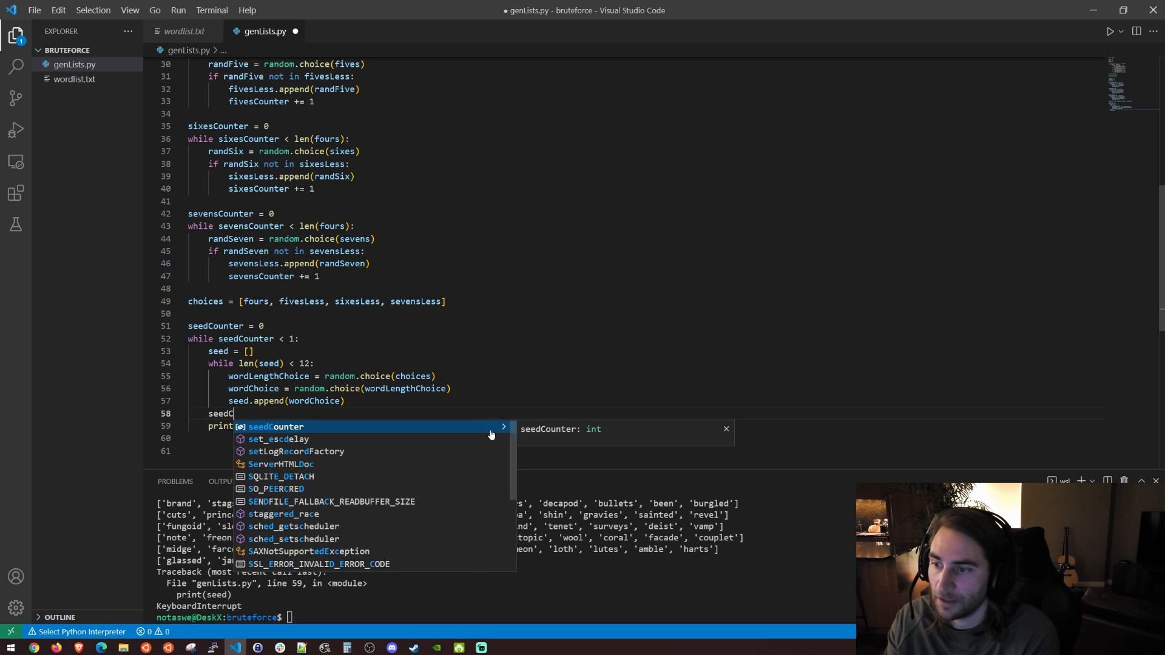